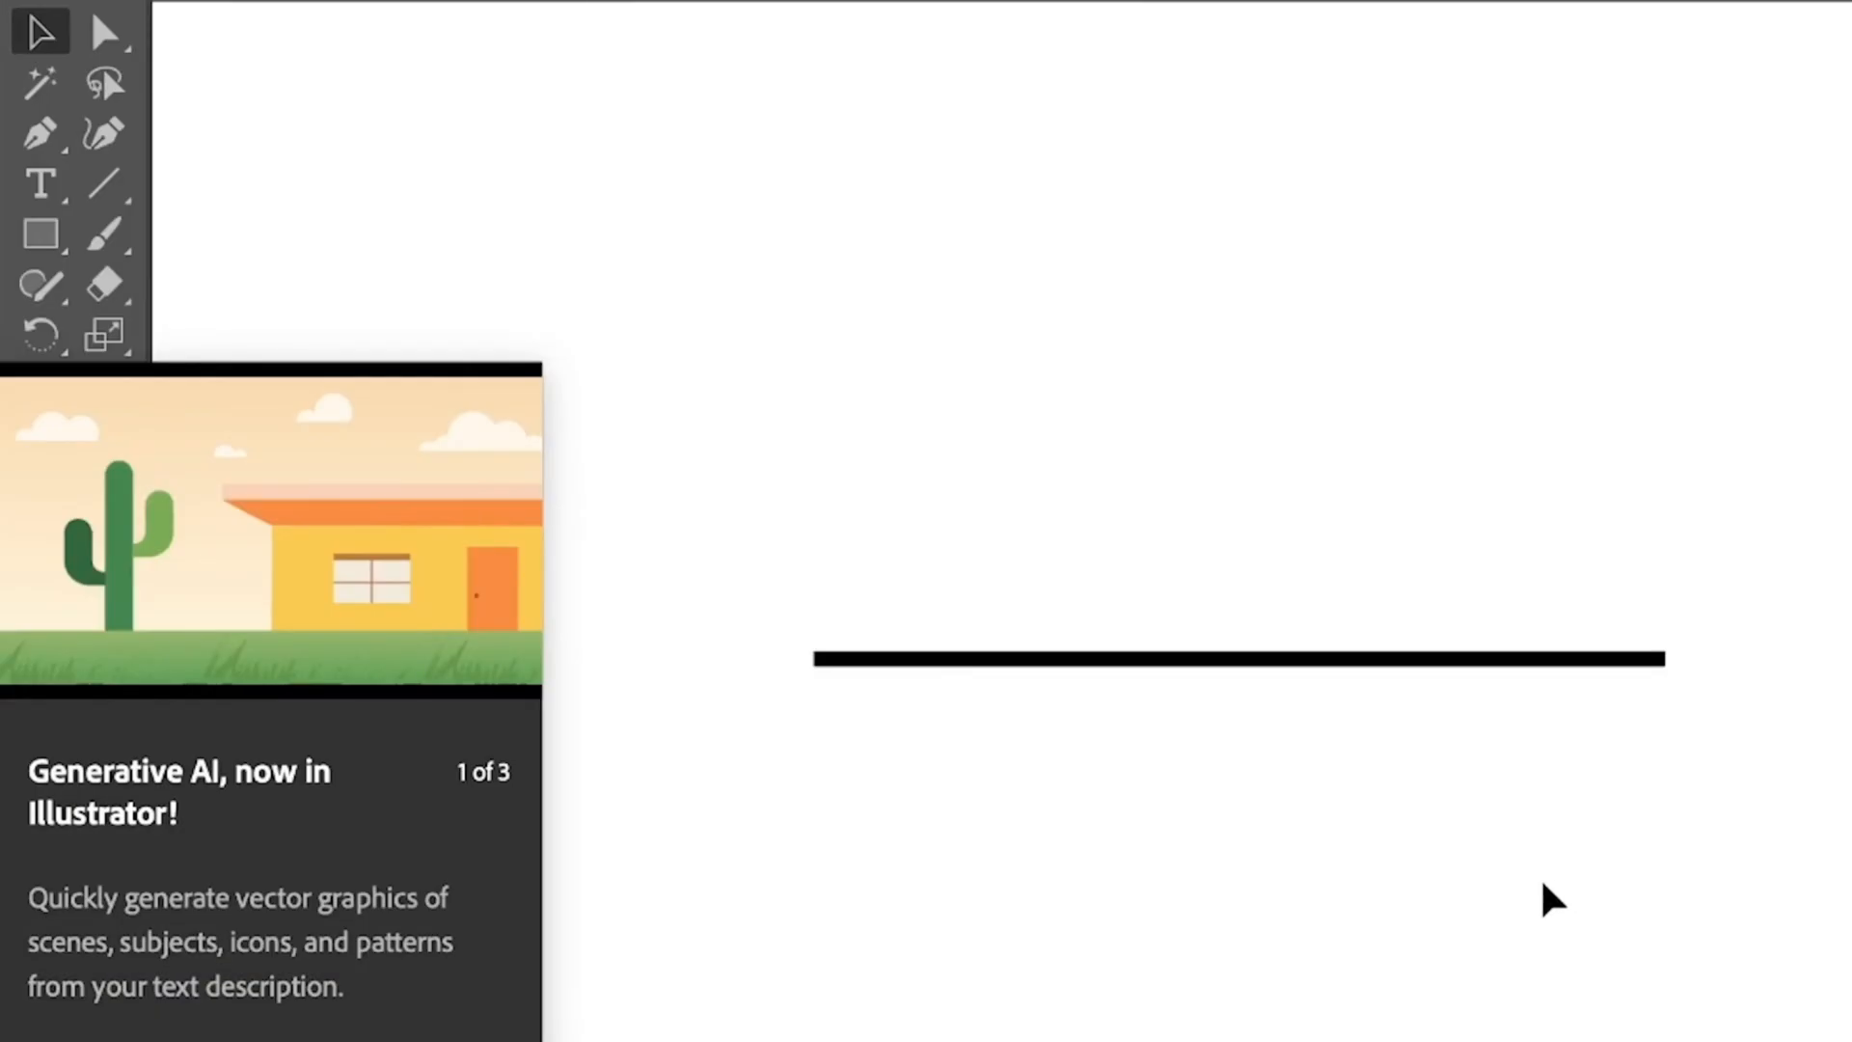
mouse_move(1549, 900)
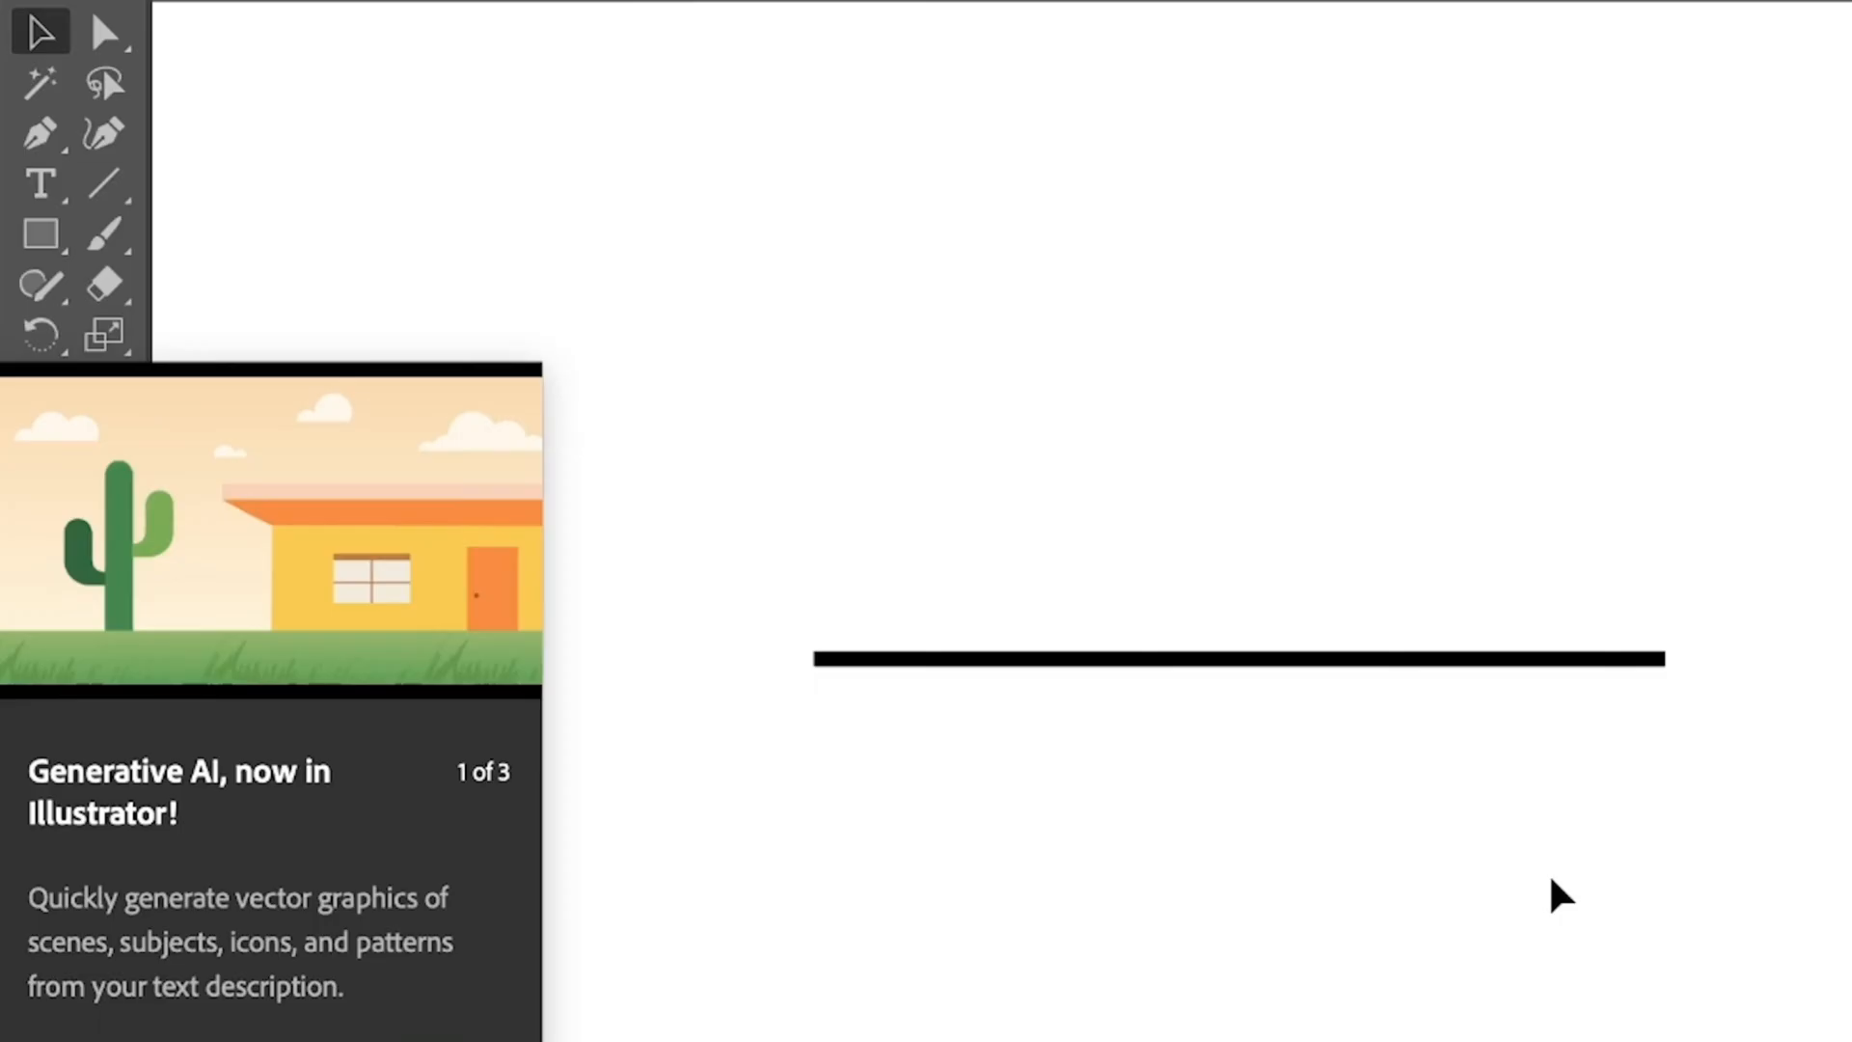
Select the thick black horizontal line on the artboard with the Selection Tool
left_click(1213, 660)
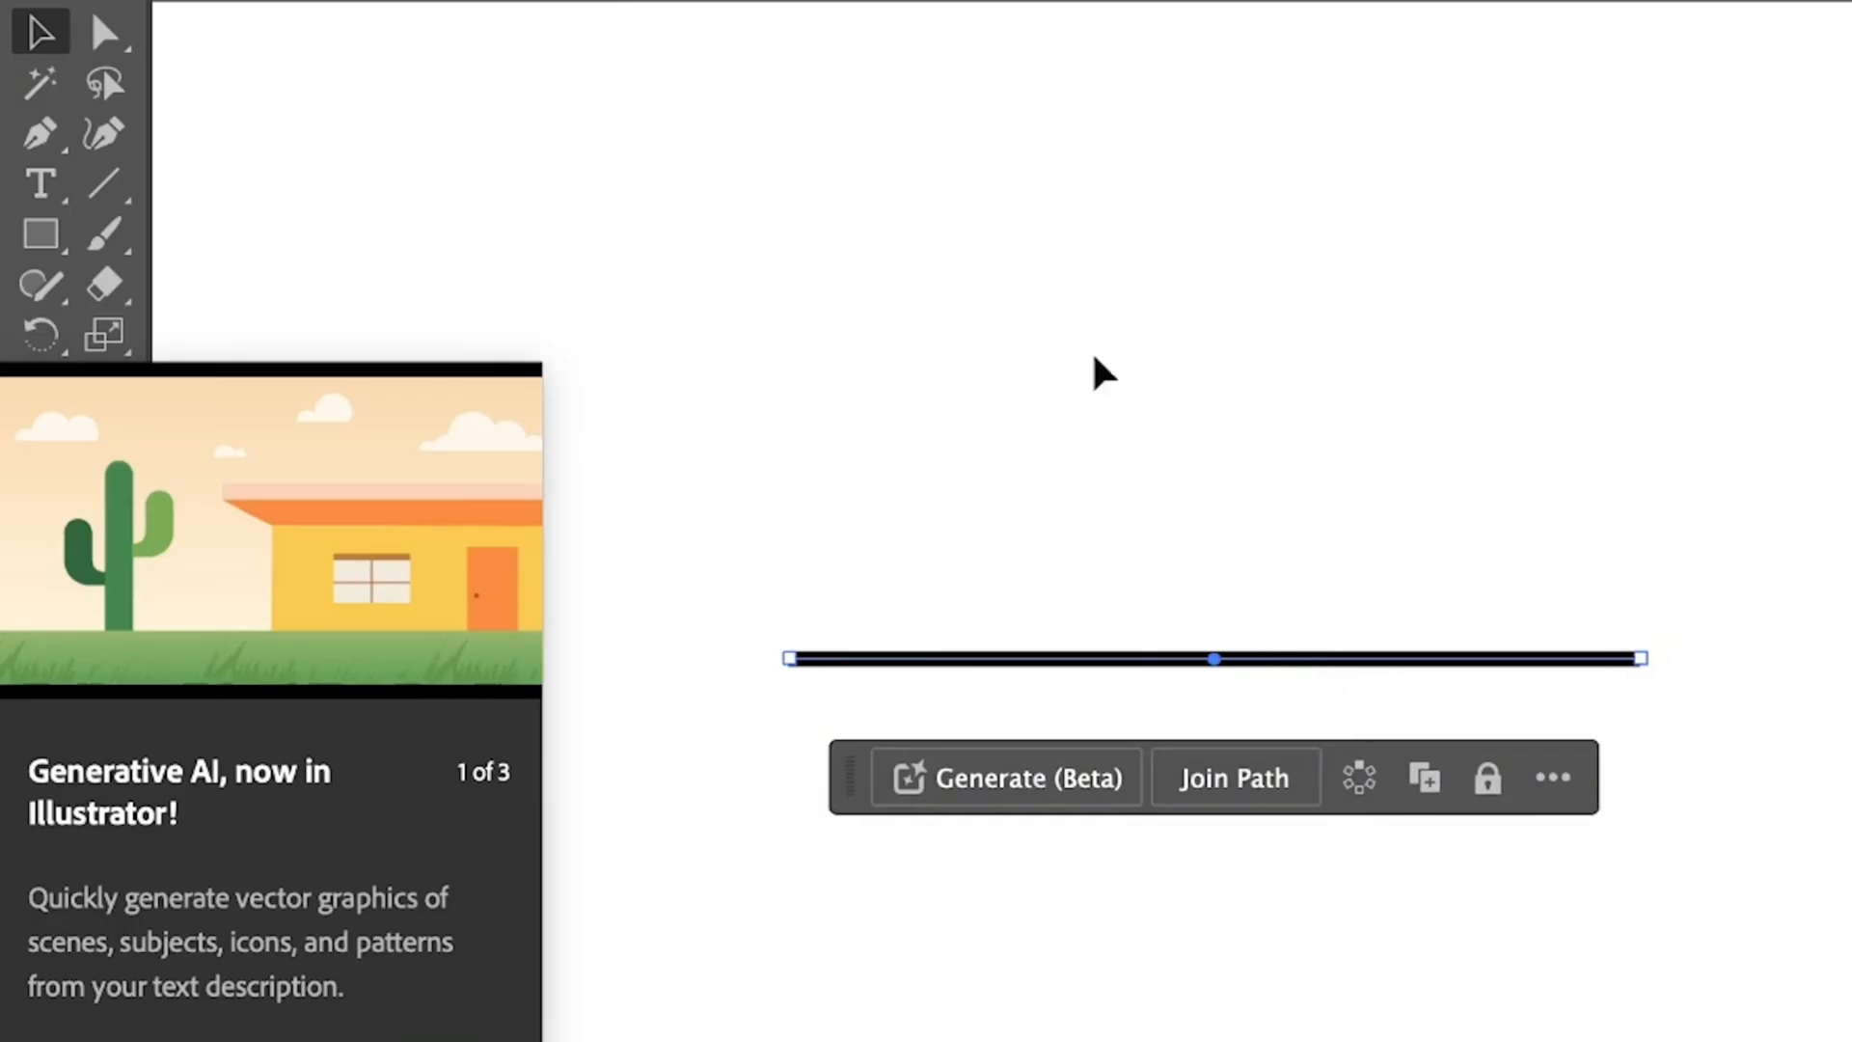
Curve the line into a symmetric downward arc by pulling handles from its end points with the Anchor Point Tool
left_click(38, 129)
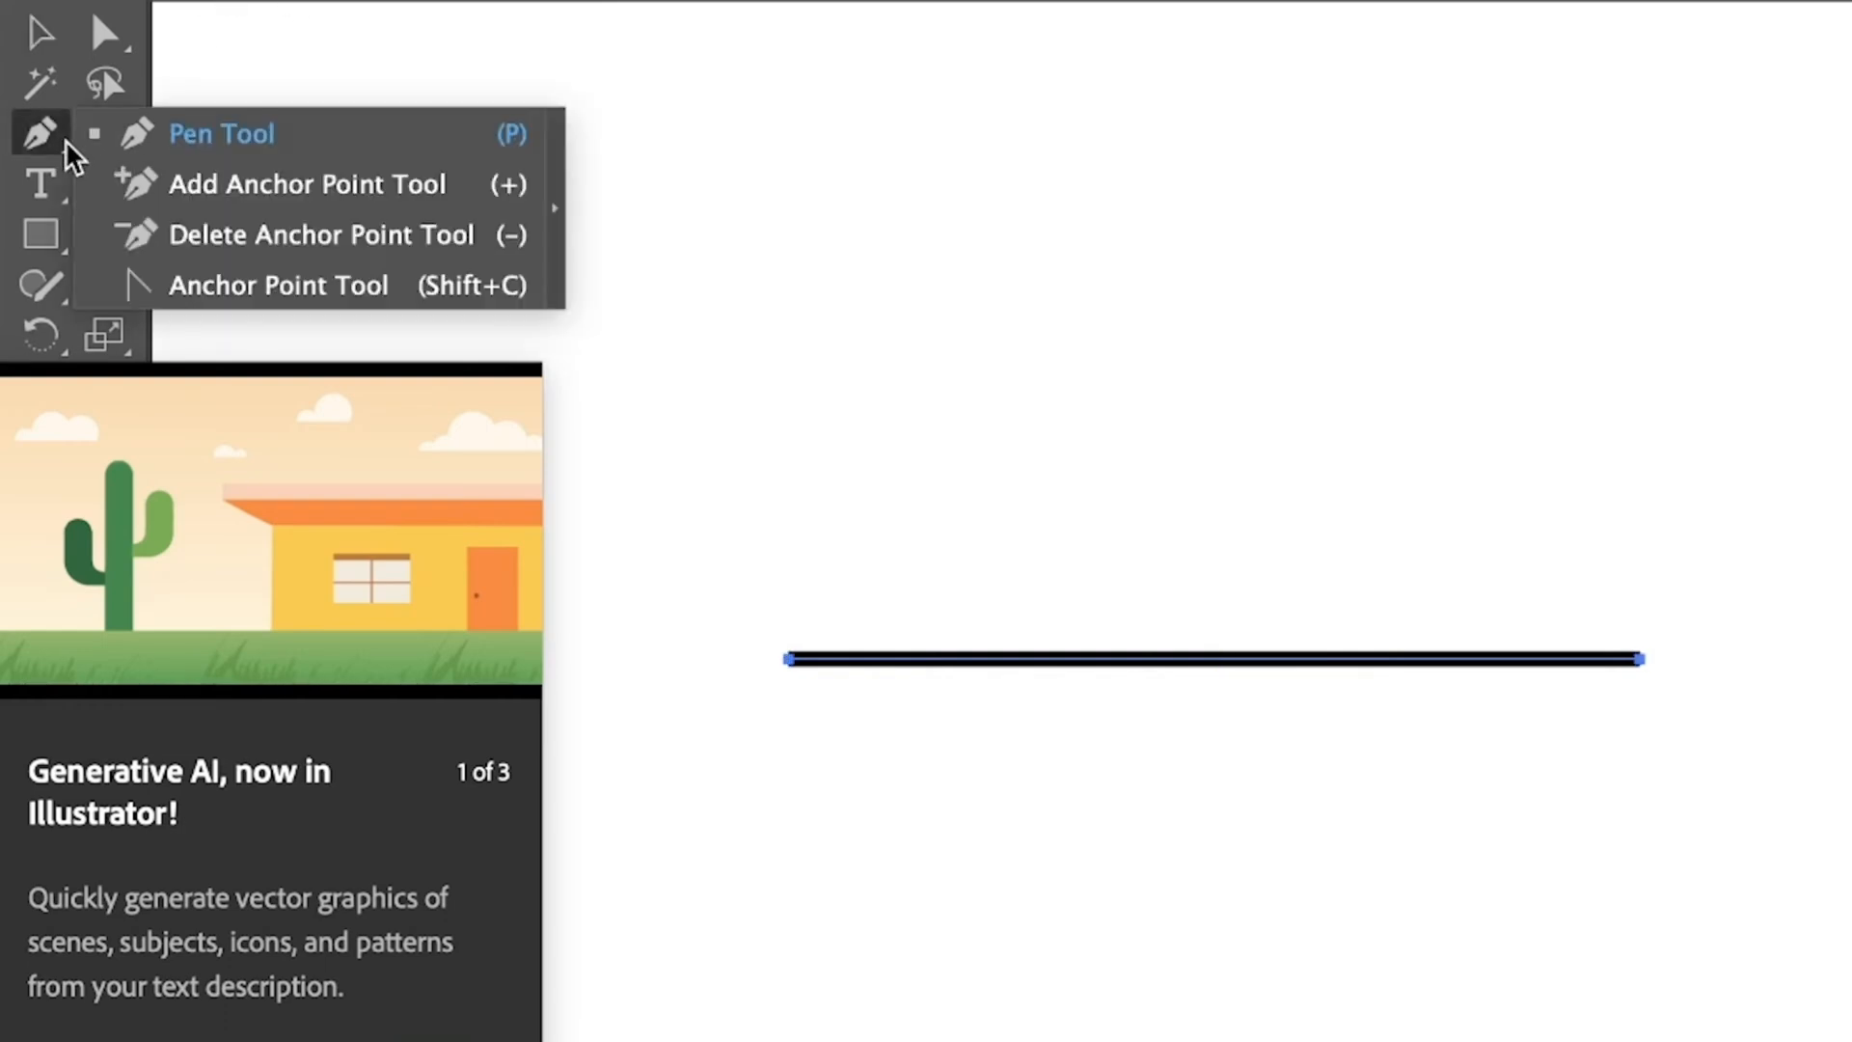
mouse_move(296, 302)
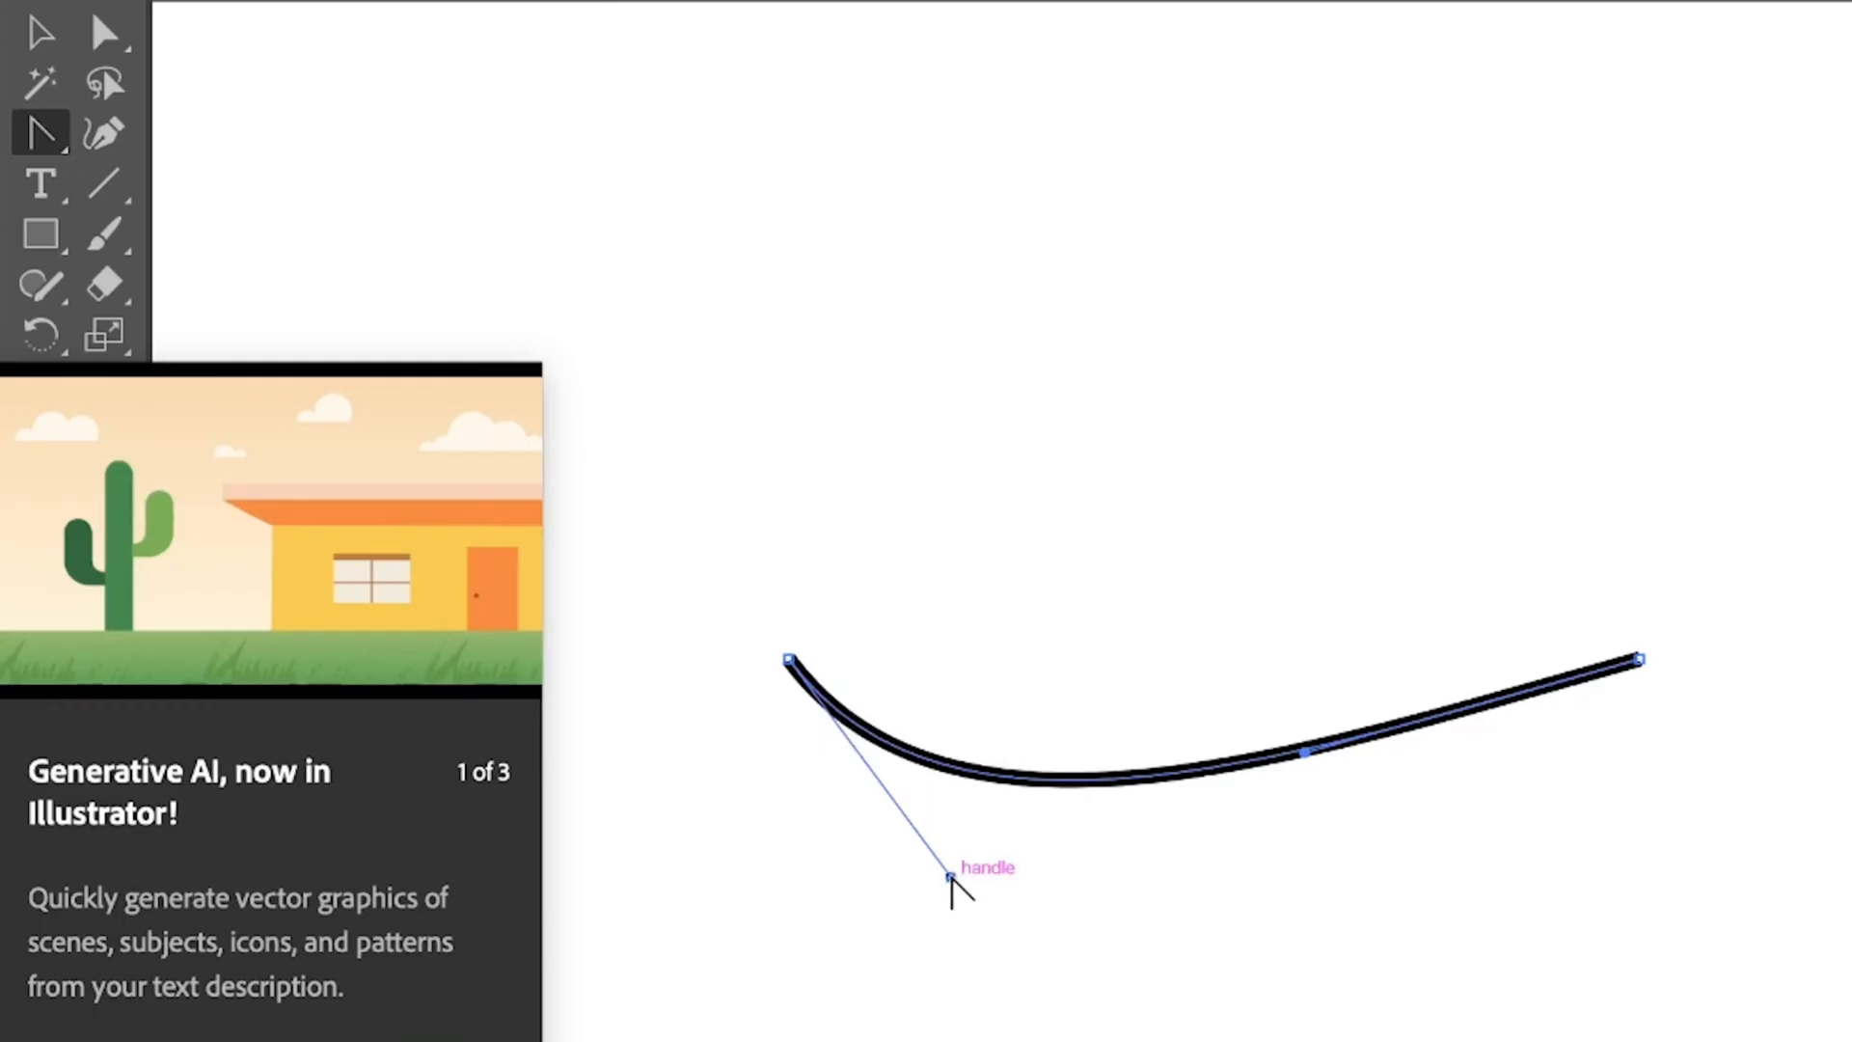
left_click_drag(953, 880, 879, 862)
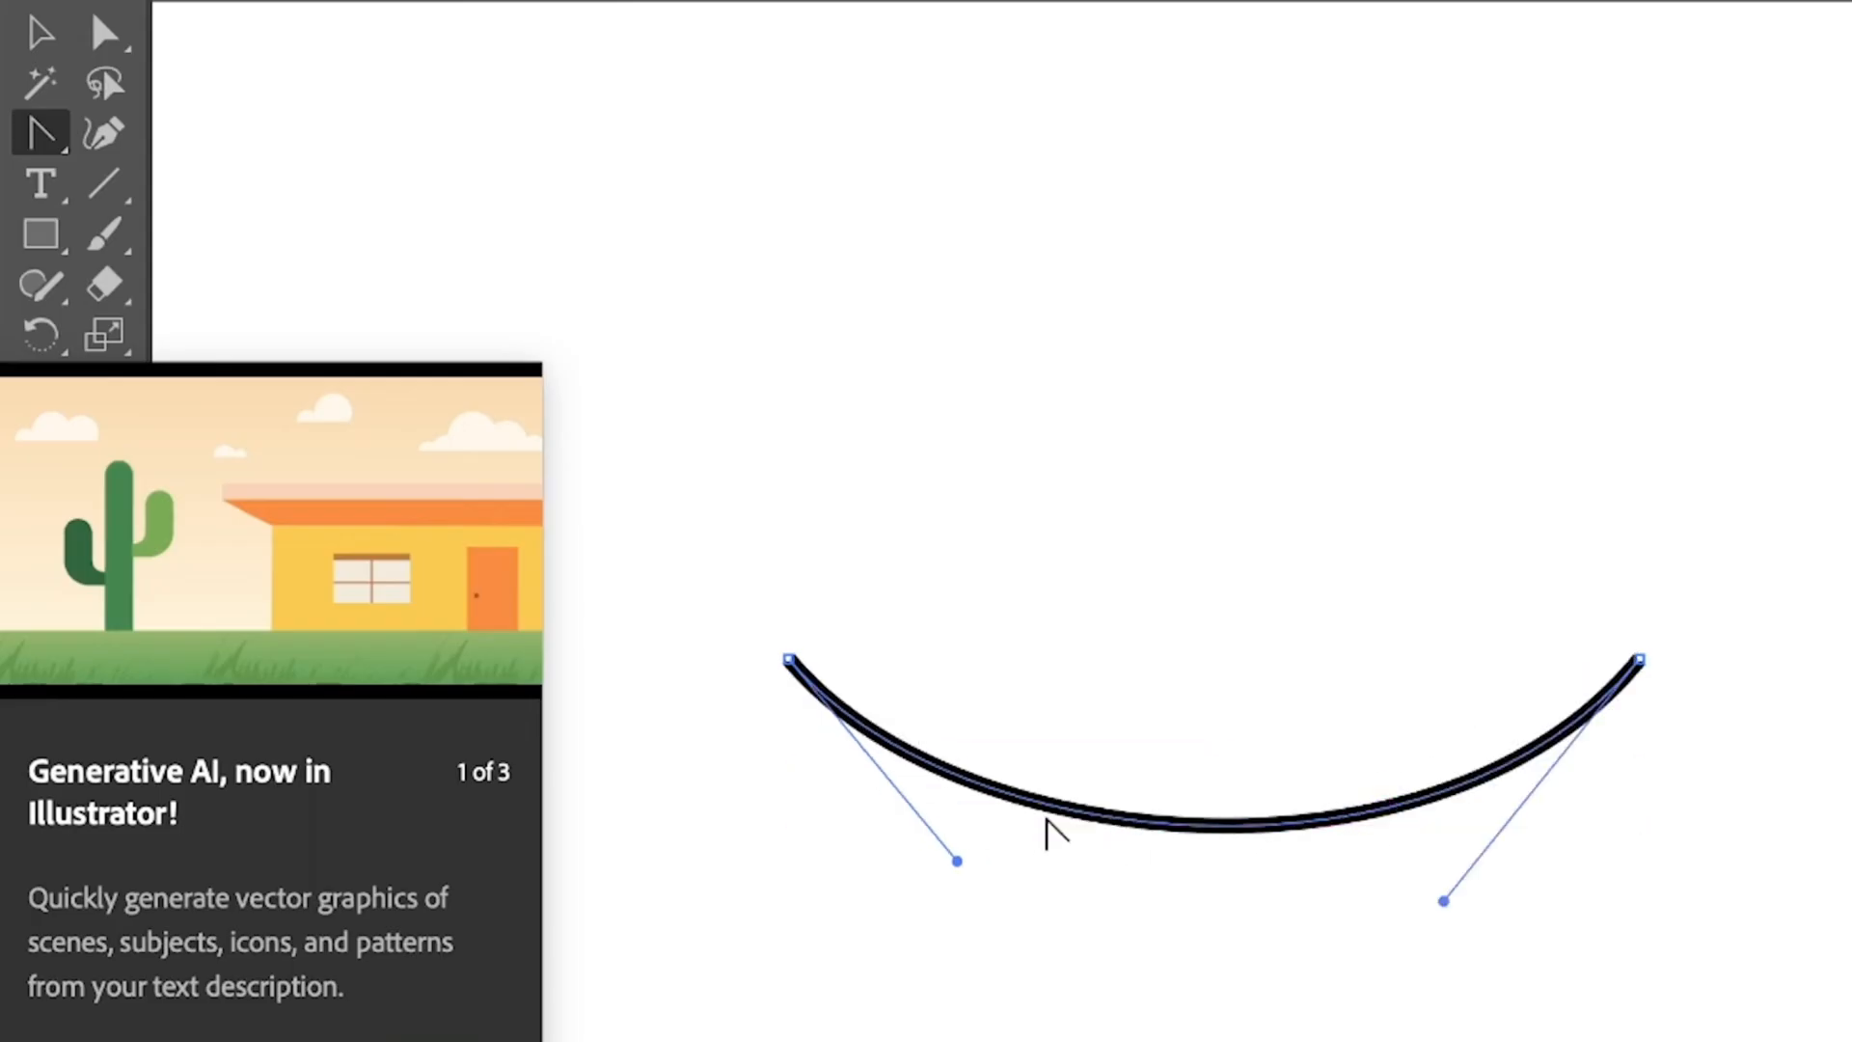
mouse_move(1049, 836)
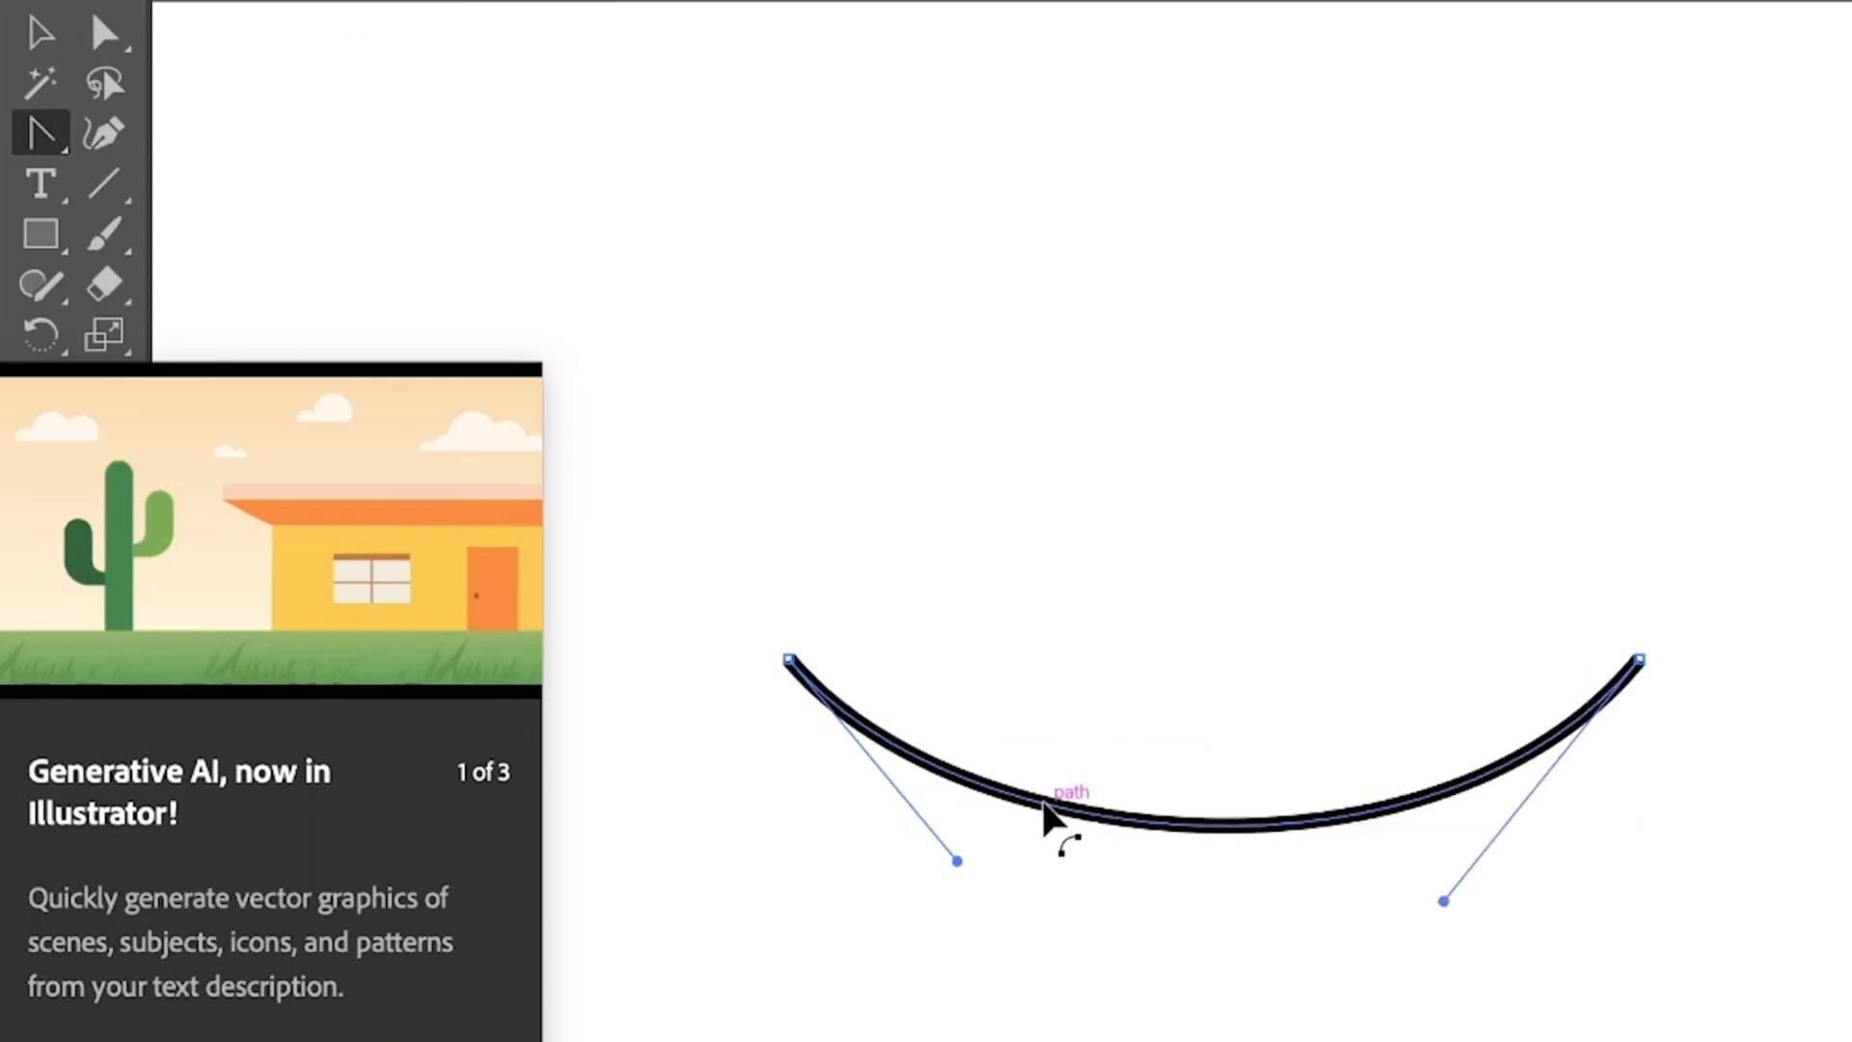
mouse_move(154, 193)
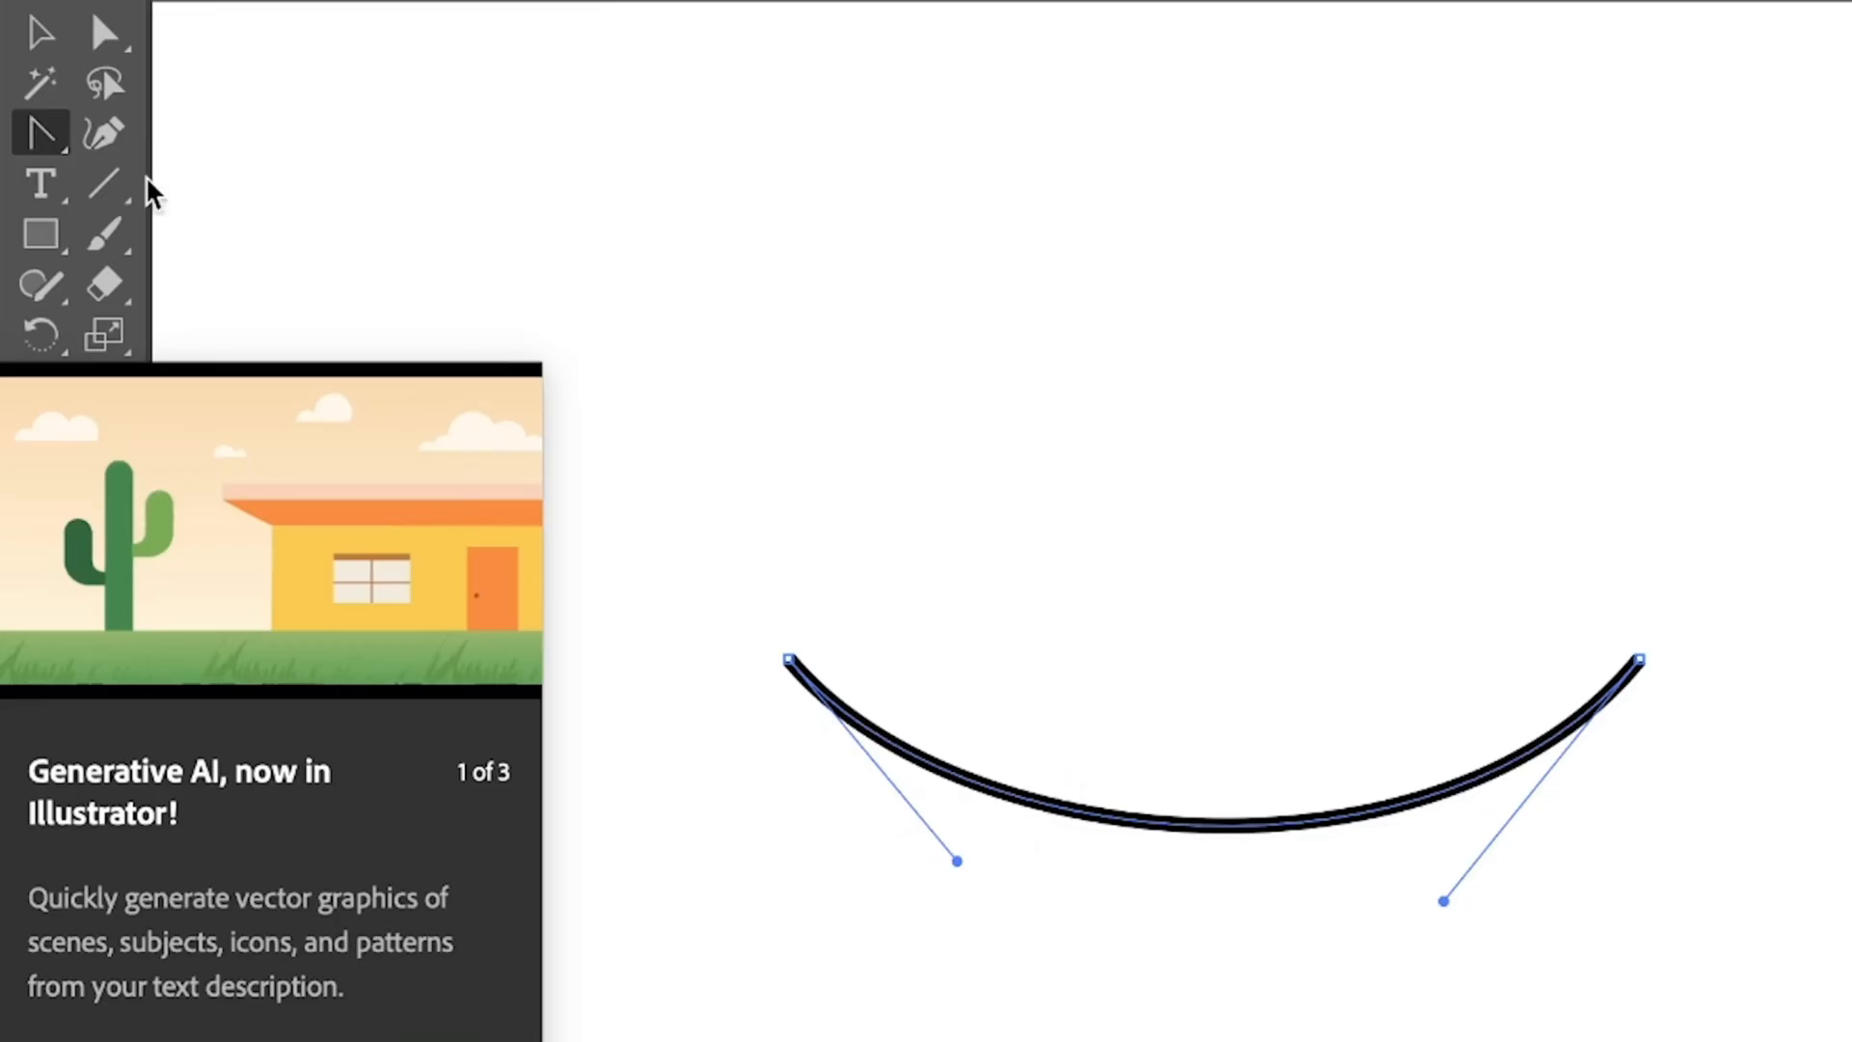
Add an anchor point on the curve's left side and drag its handle into a sharp bend
left_click(38, 133)
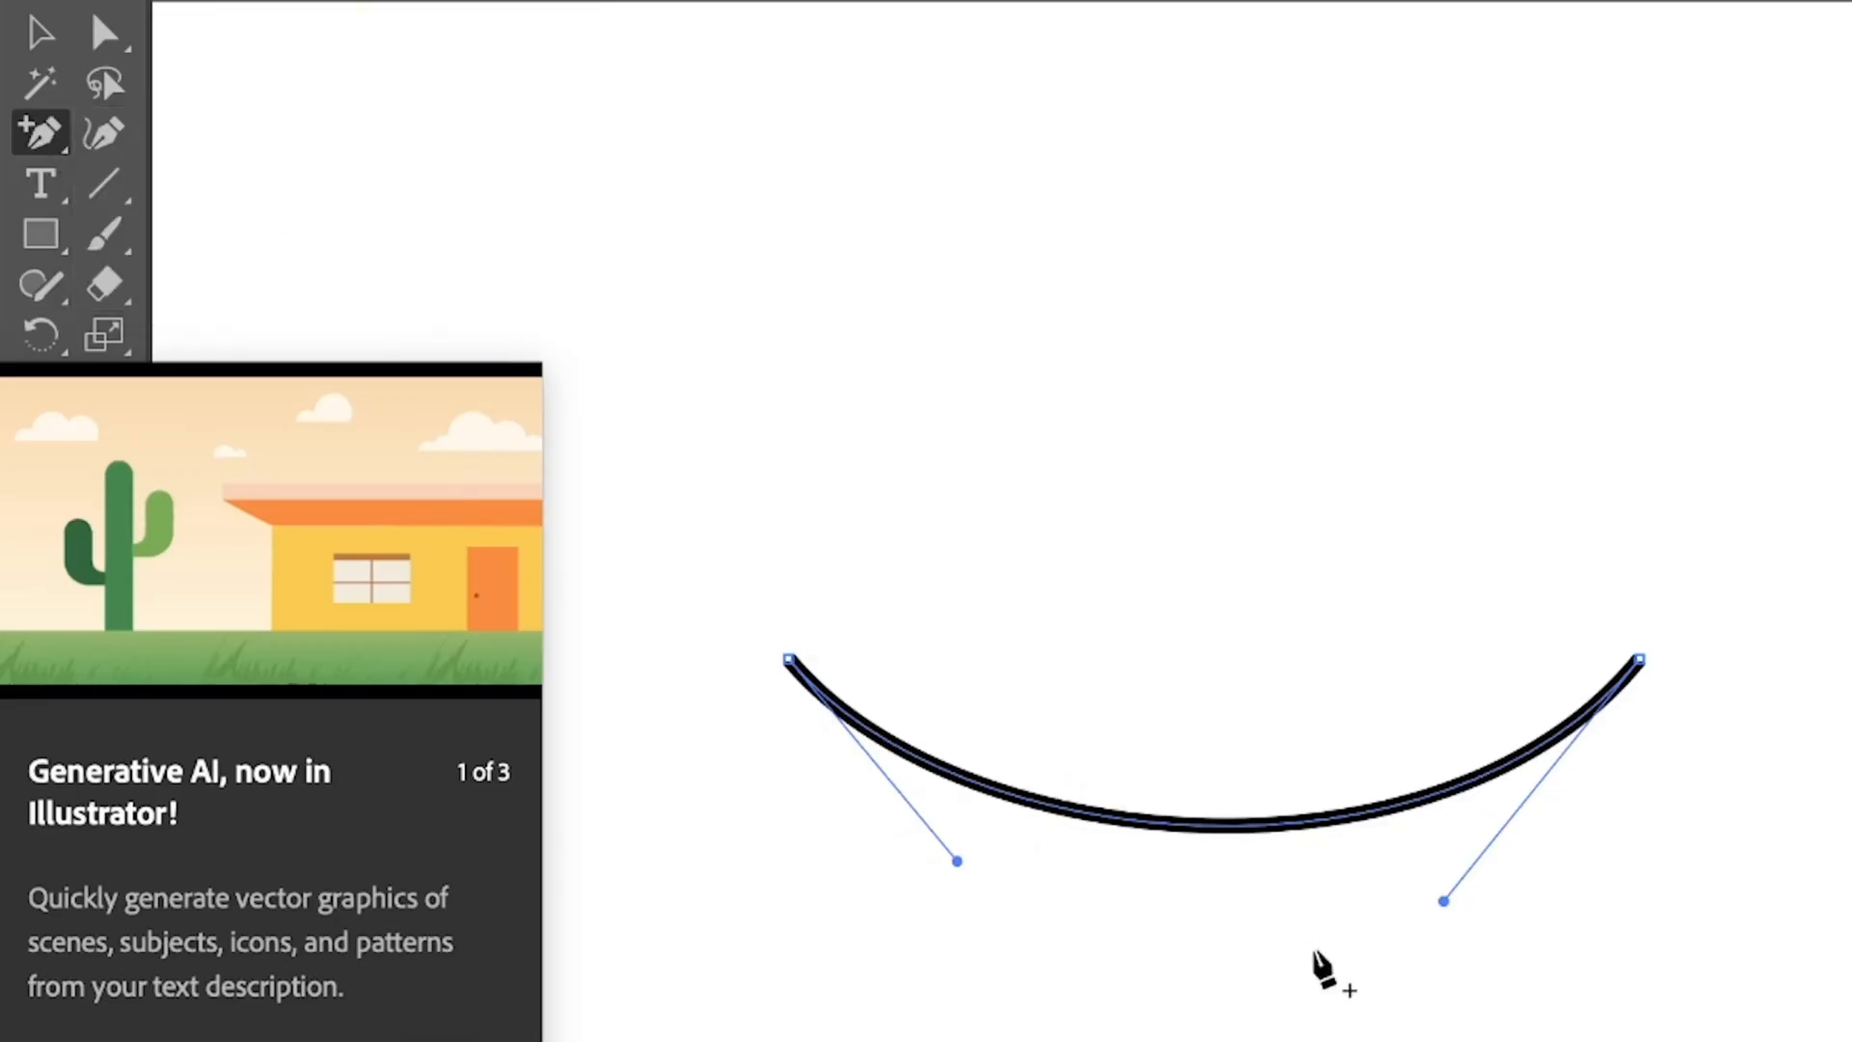
left_click(1053, 828)
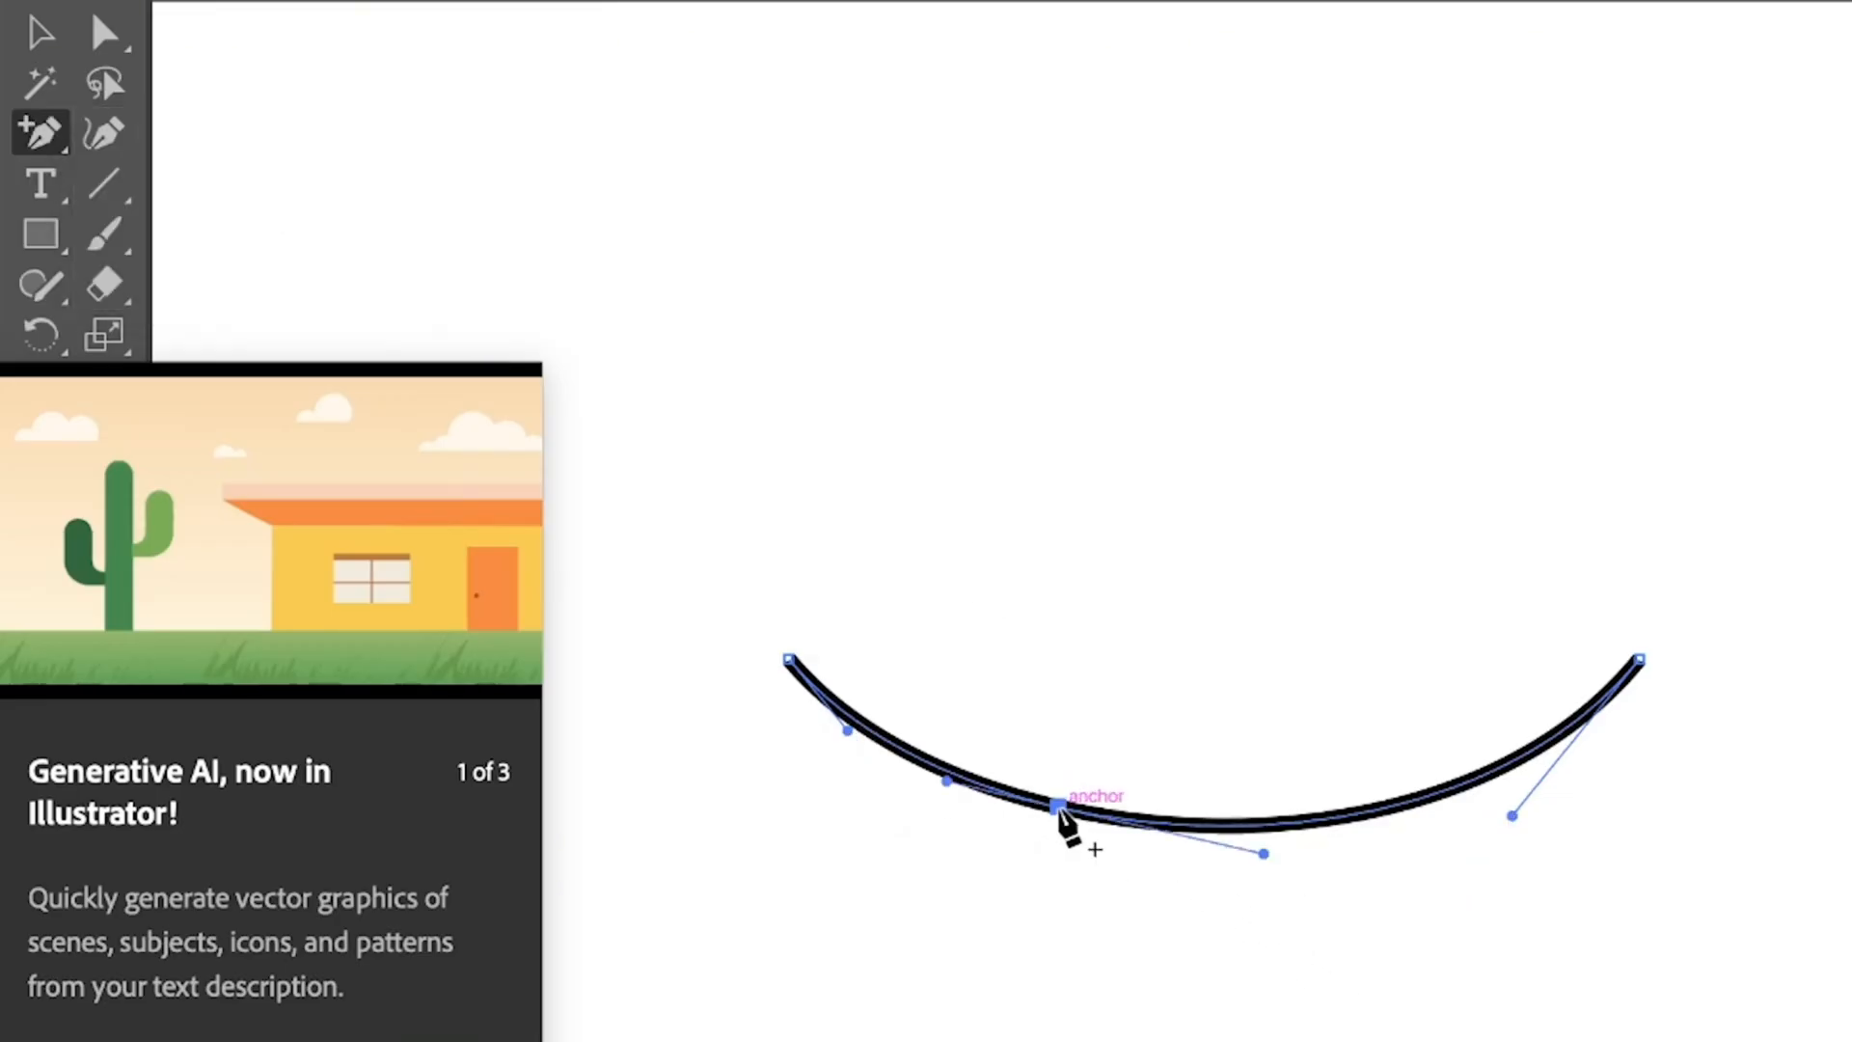
left_click(38, 131)
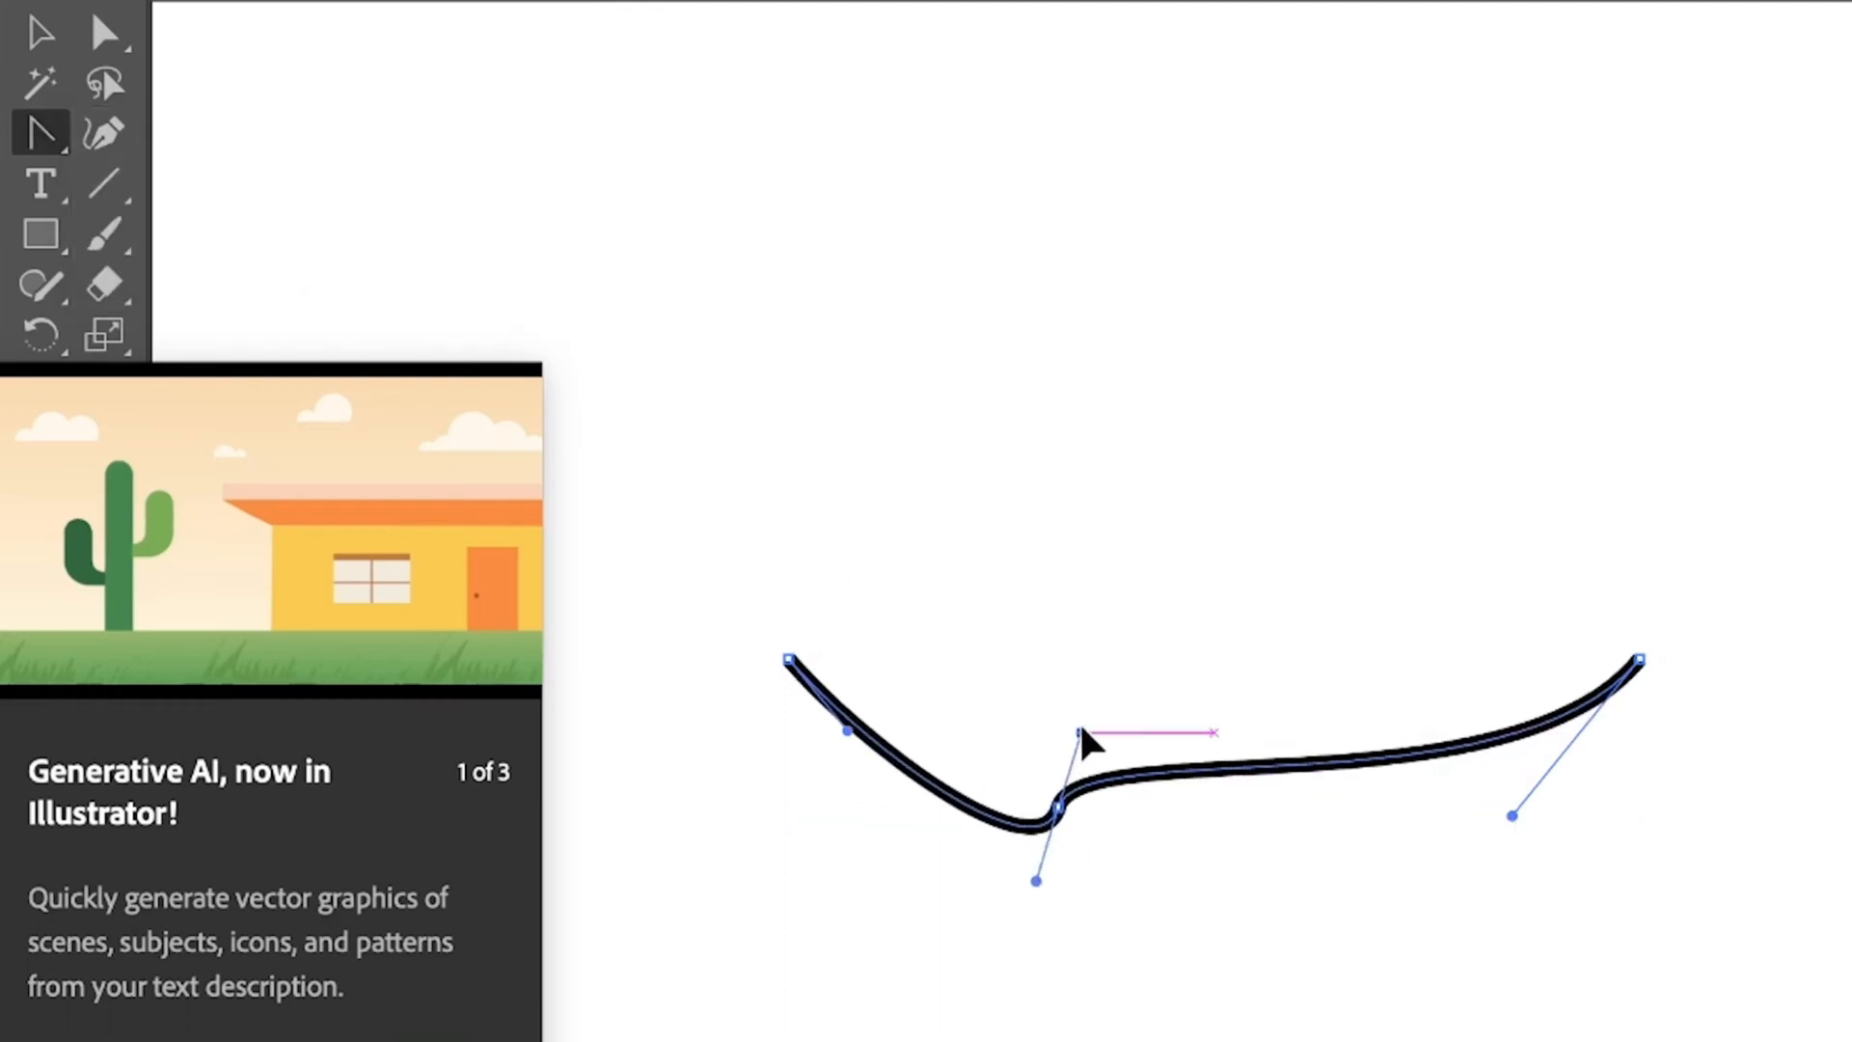
left_click_drag(1079, 732, 1083, 933)
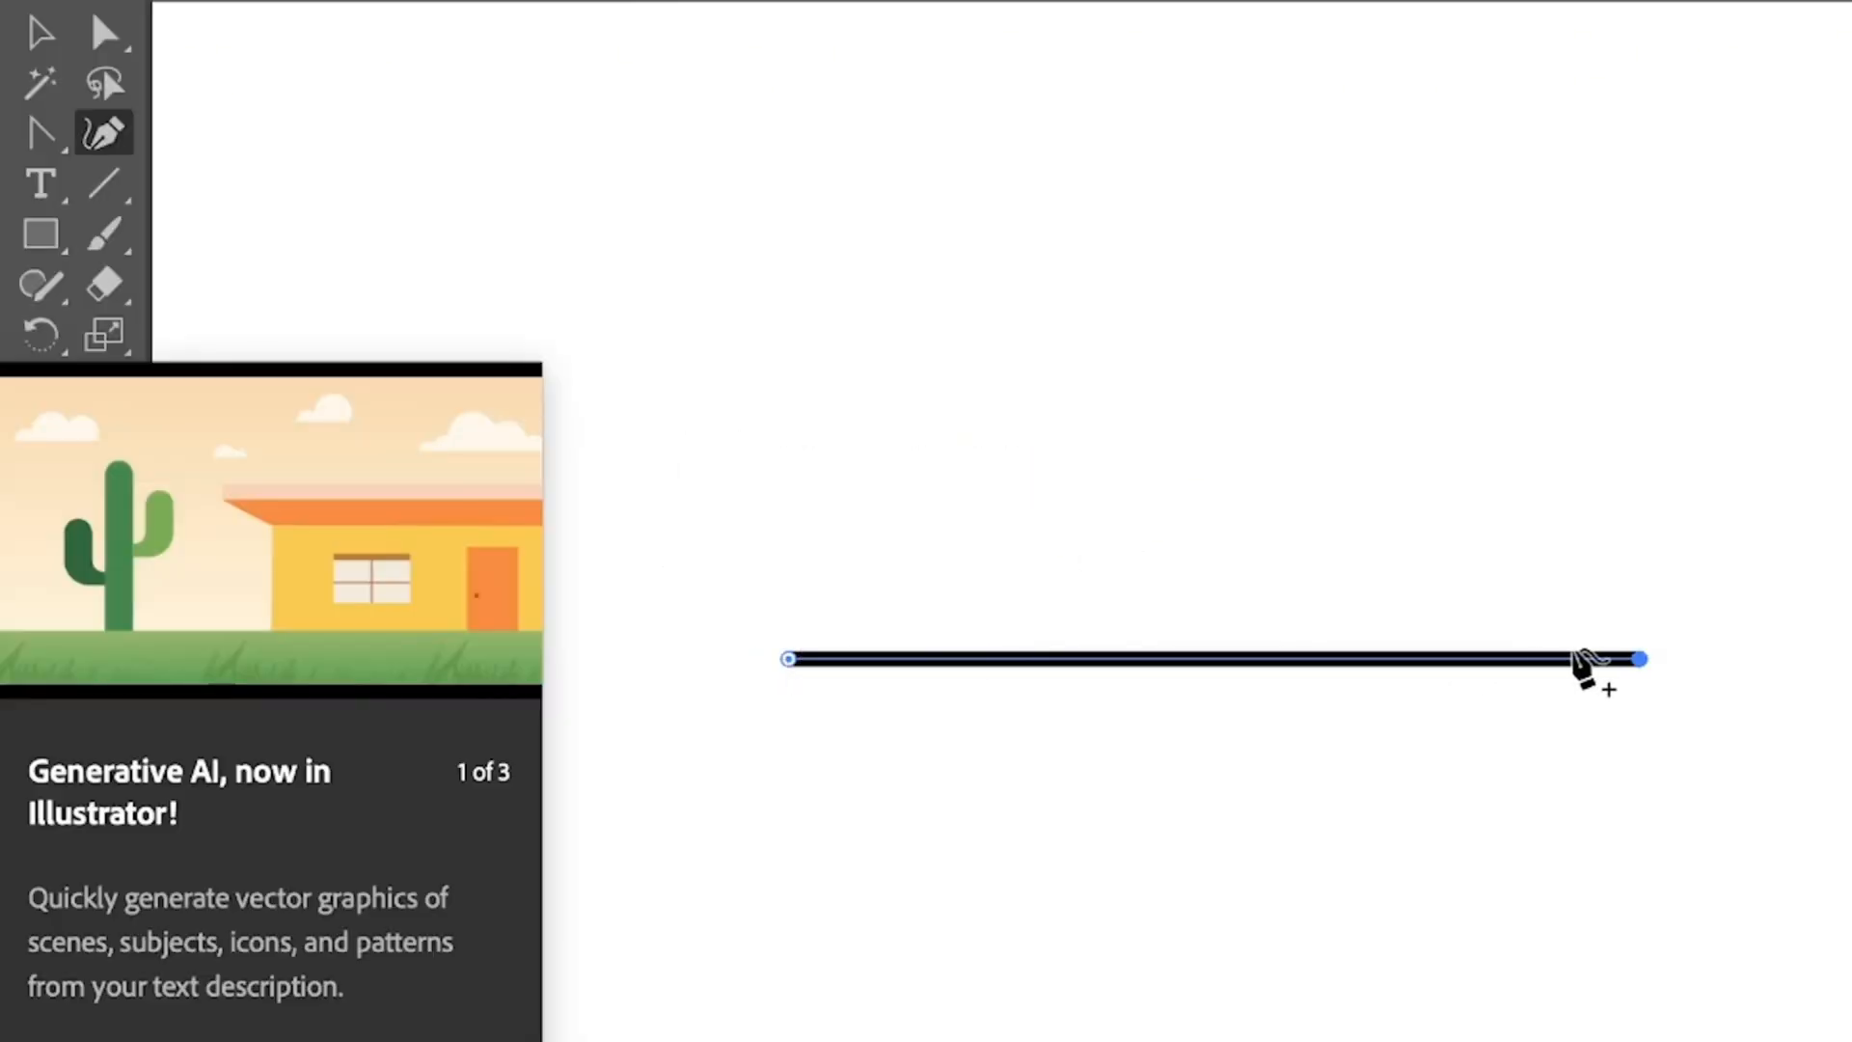
mouse_move(916, 672)
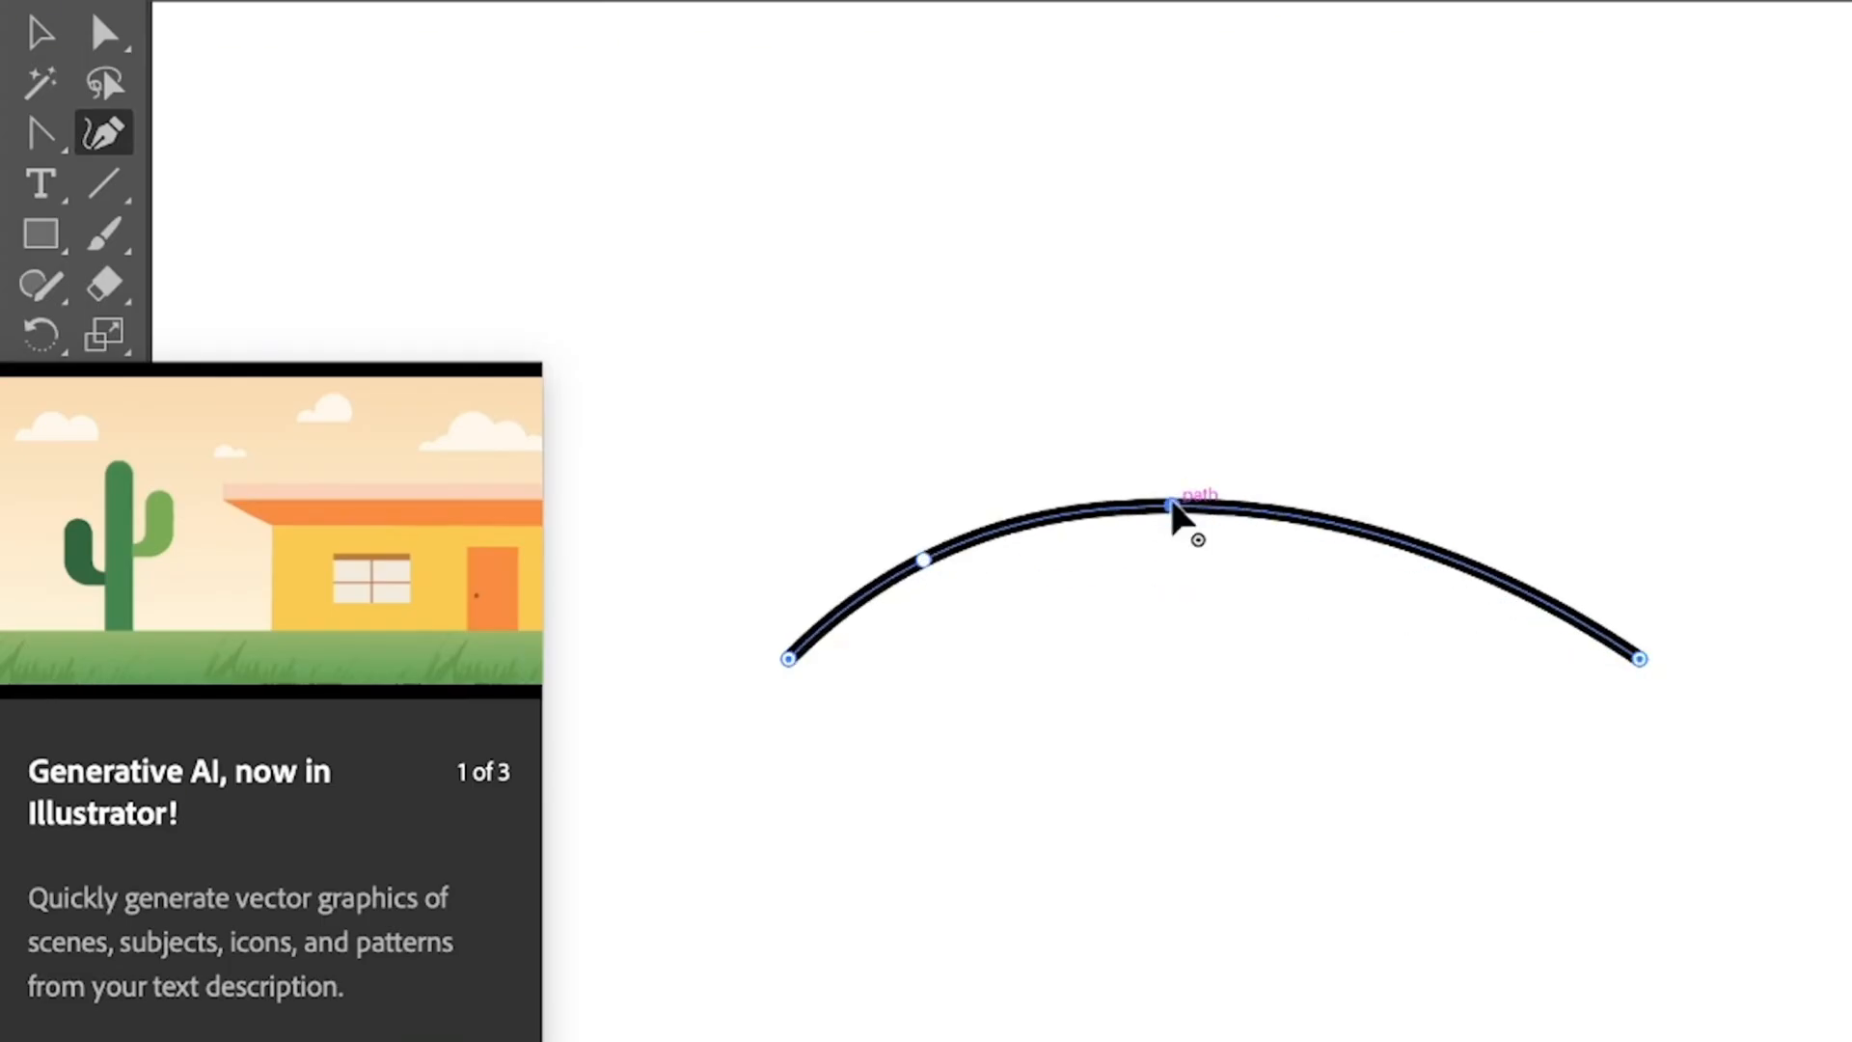
Shape the line into an S-shaped wave with the Curvature Tool, raising the peak and deepening the trough
left_click_drag(1172, 510, 1178, 677)
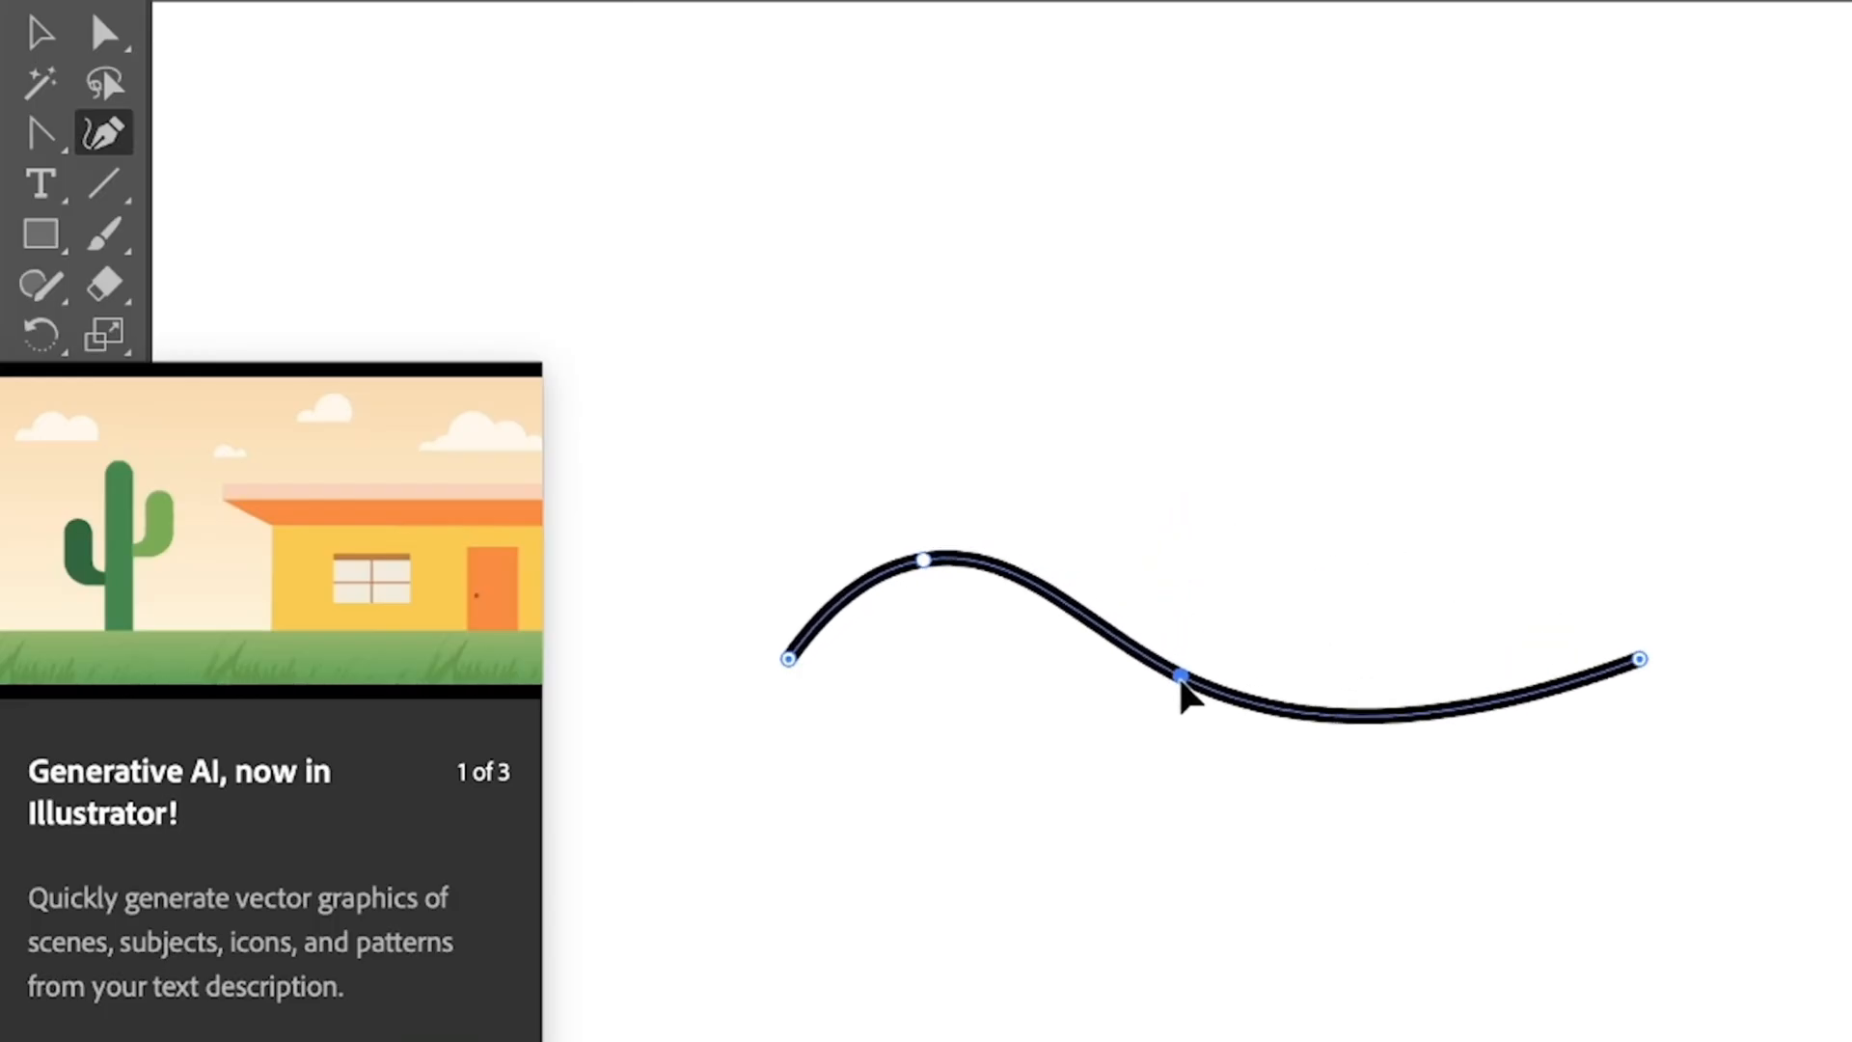
left_click_drag(1179, 675, 1190, 768)
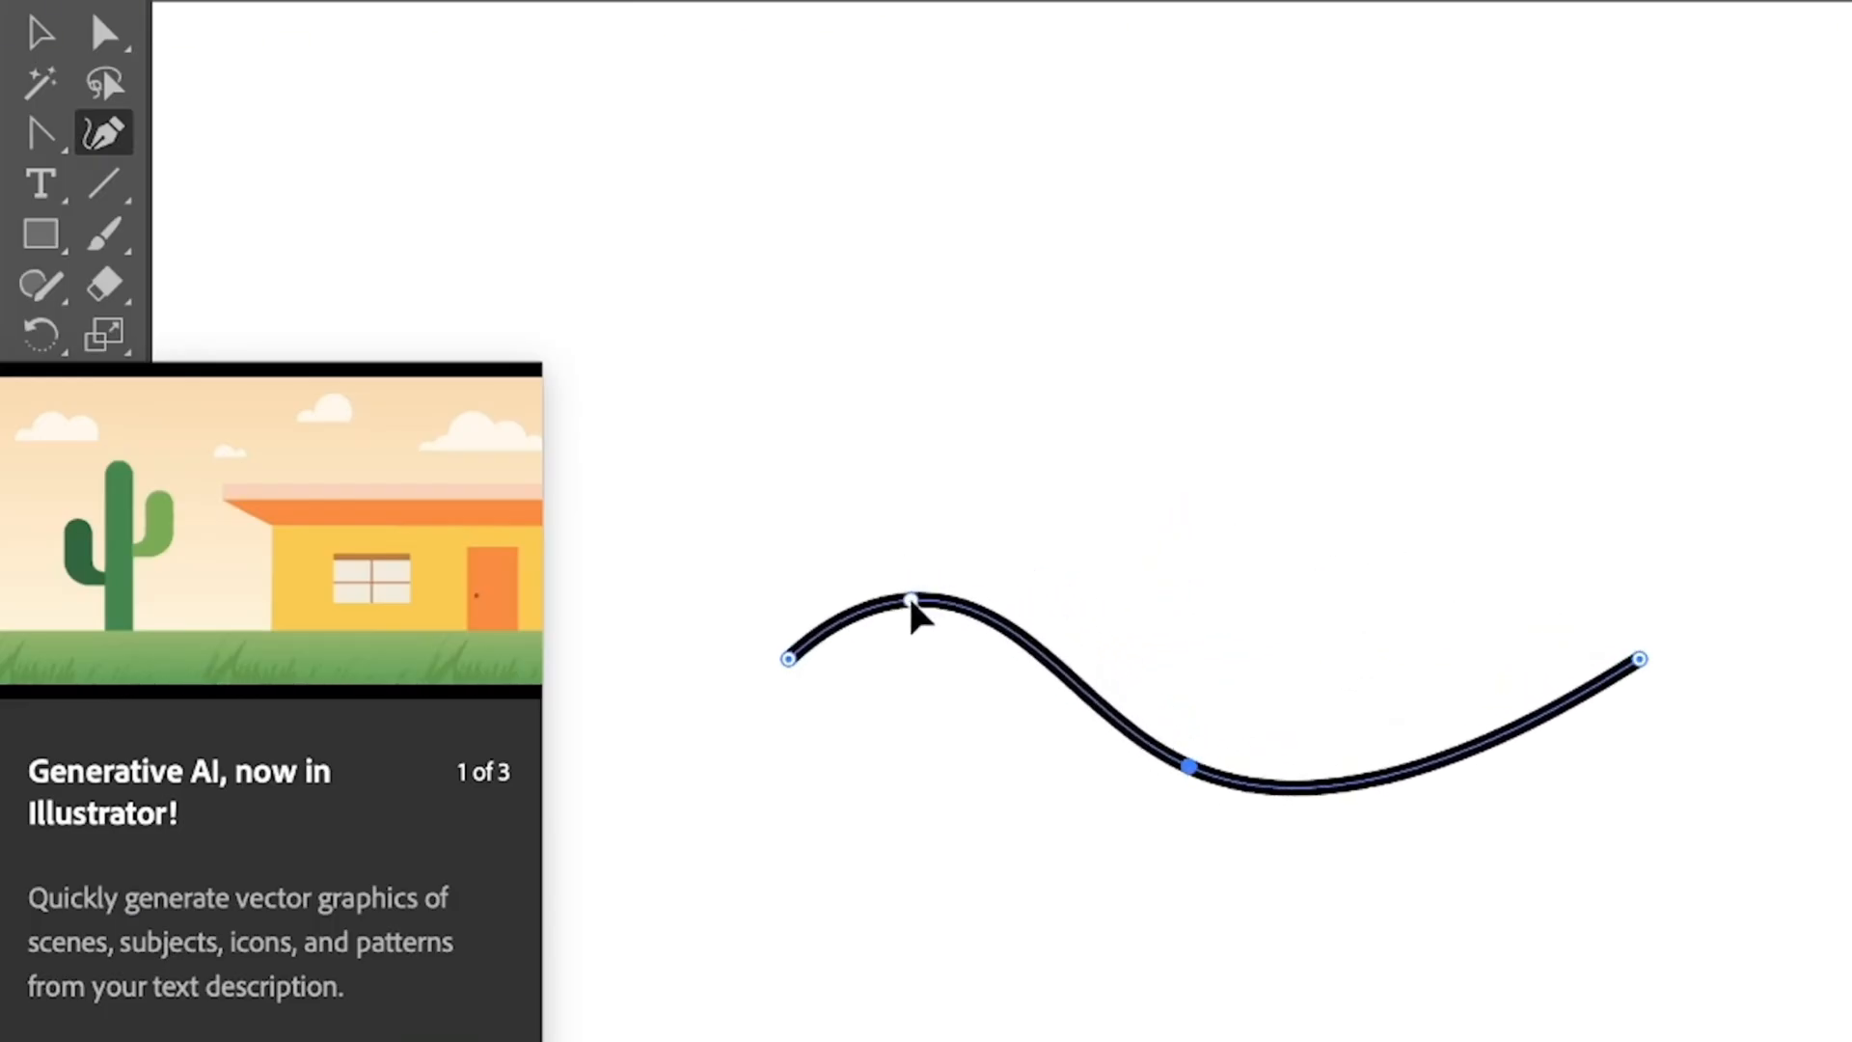
left_click_drag(915, 603, 1217, 810)
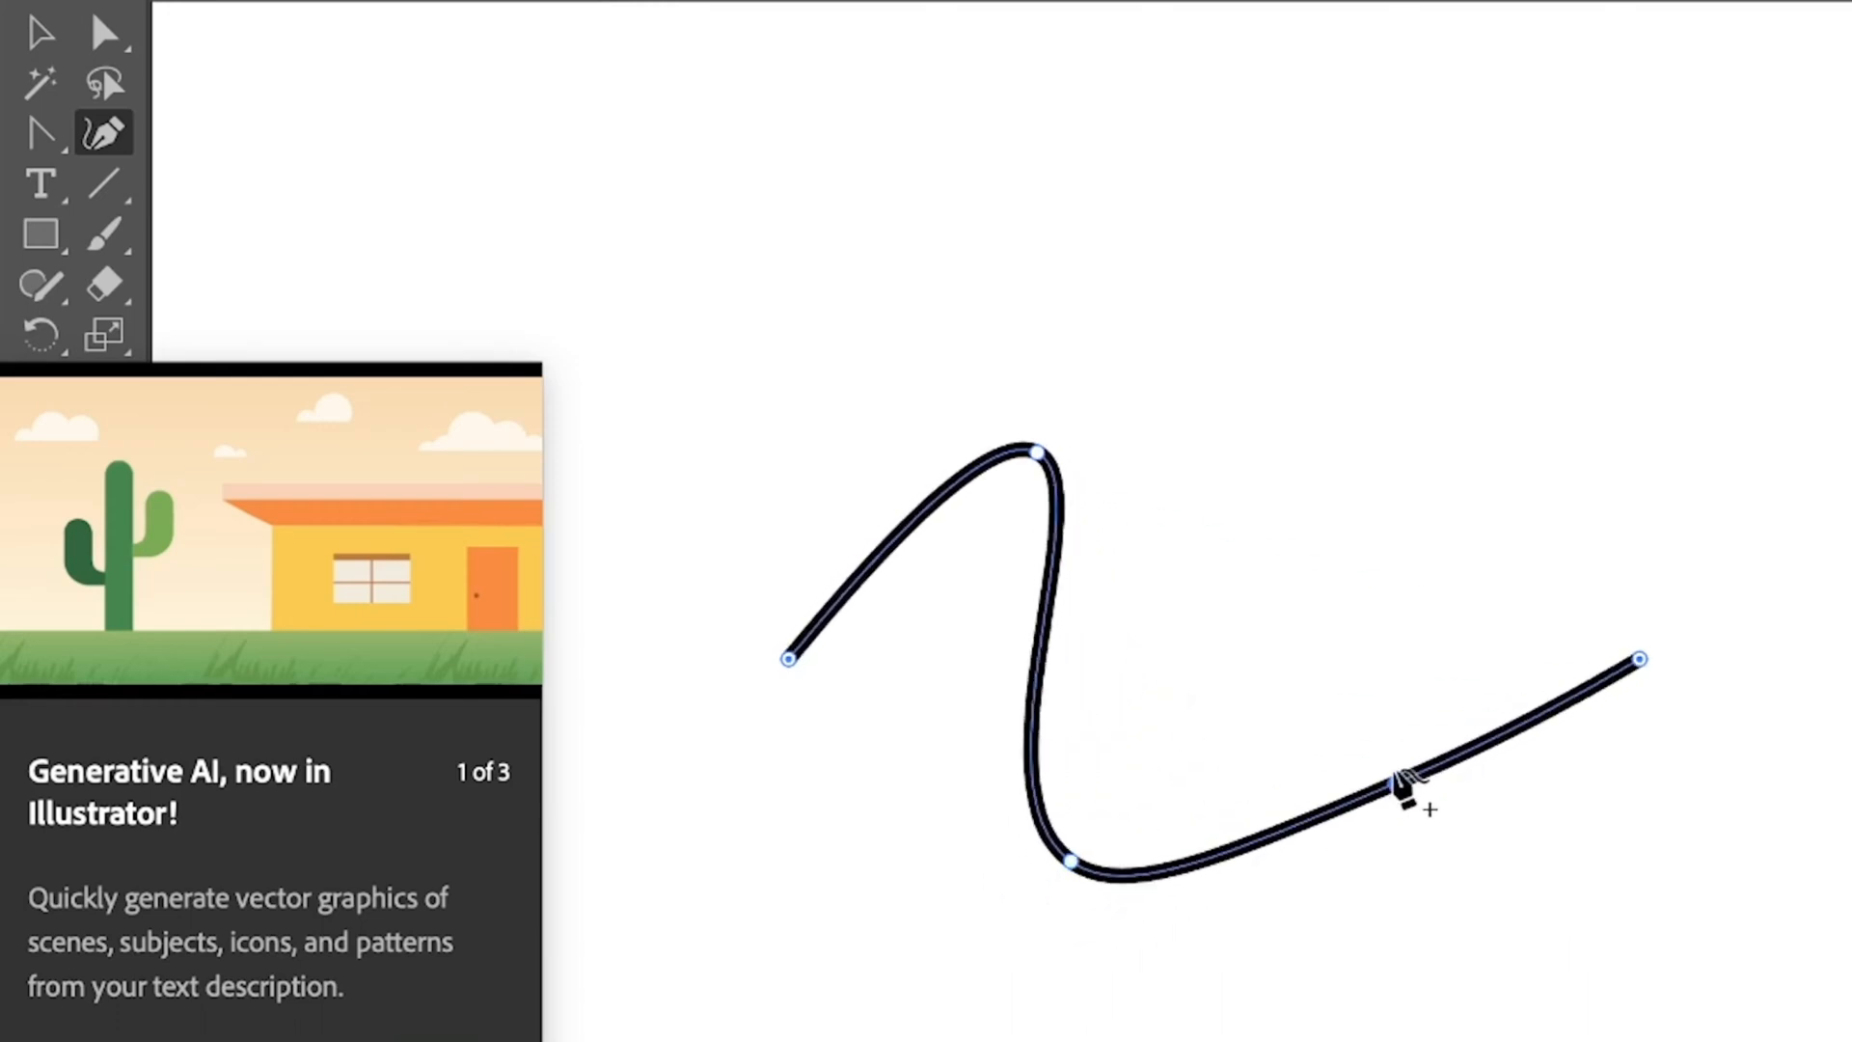
left_click_drag(1406, 785, 1412, 530)
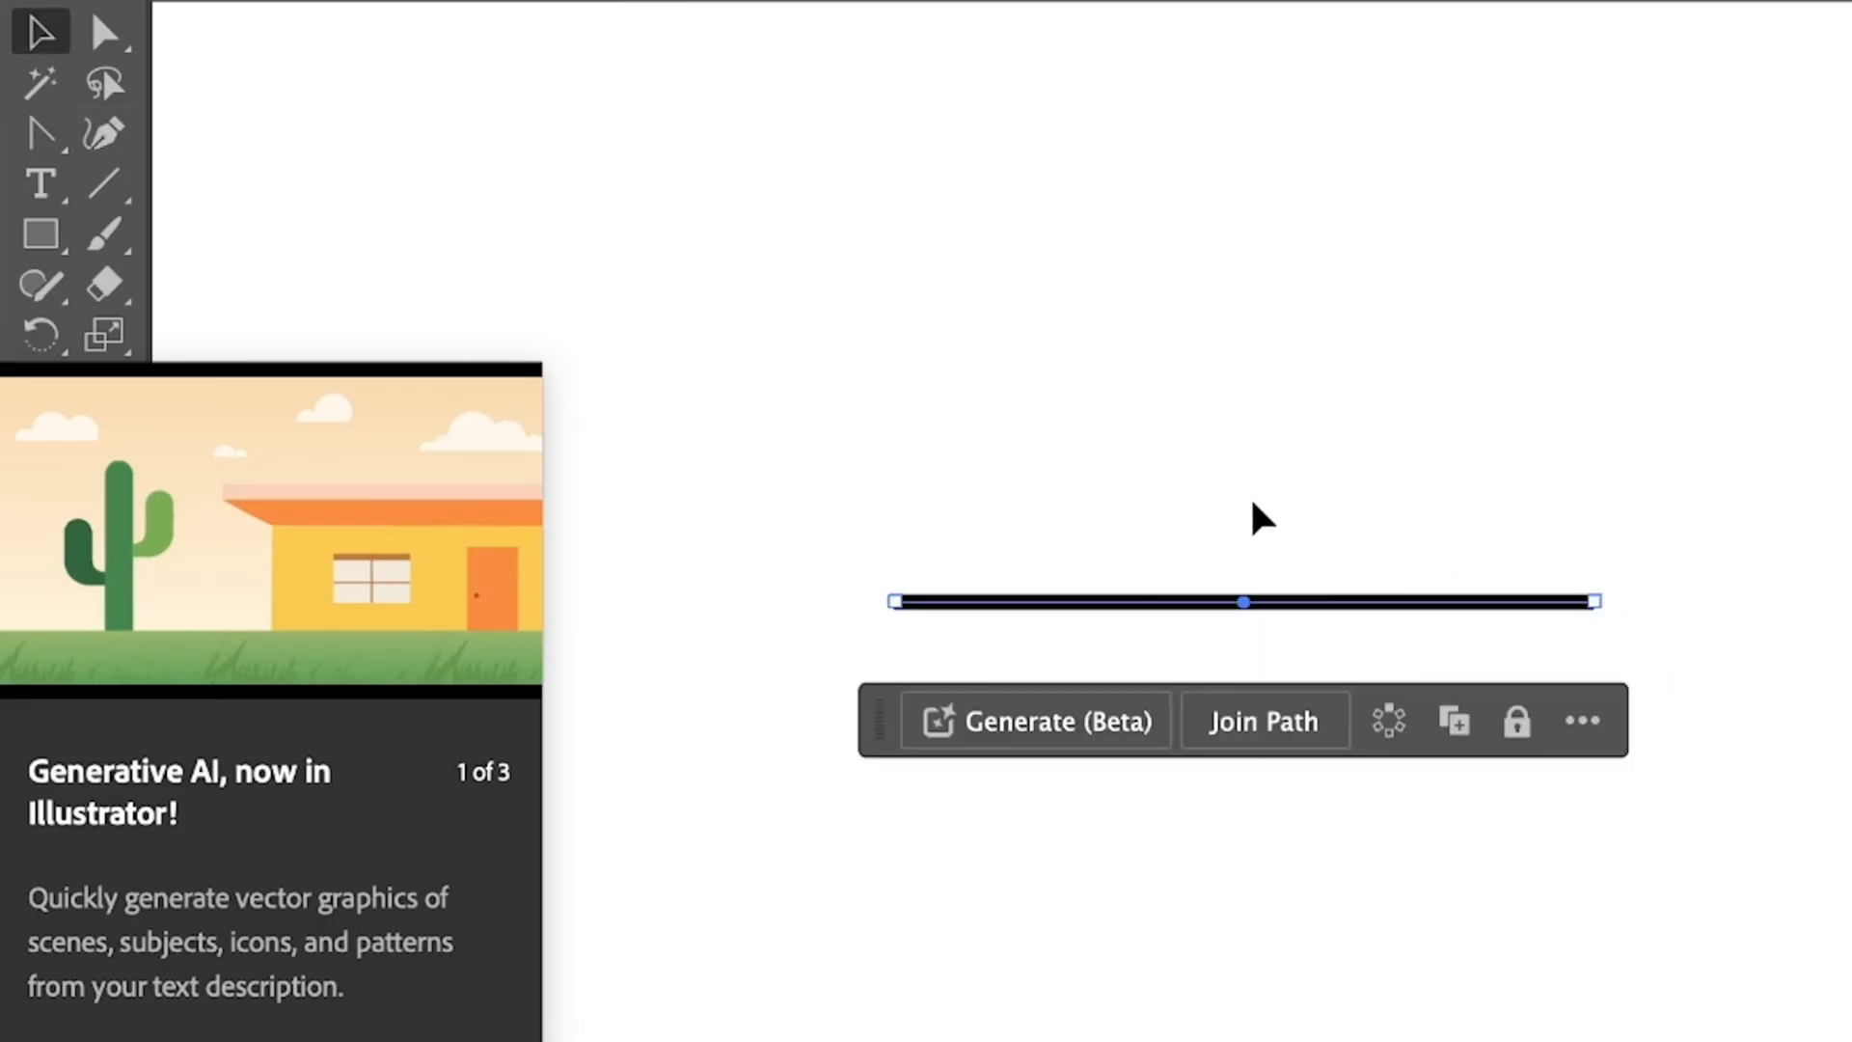
mouse_move(1287, 624)
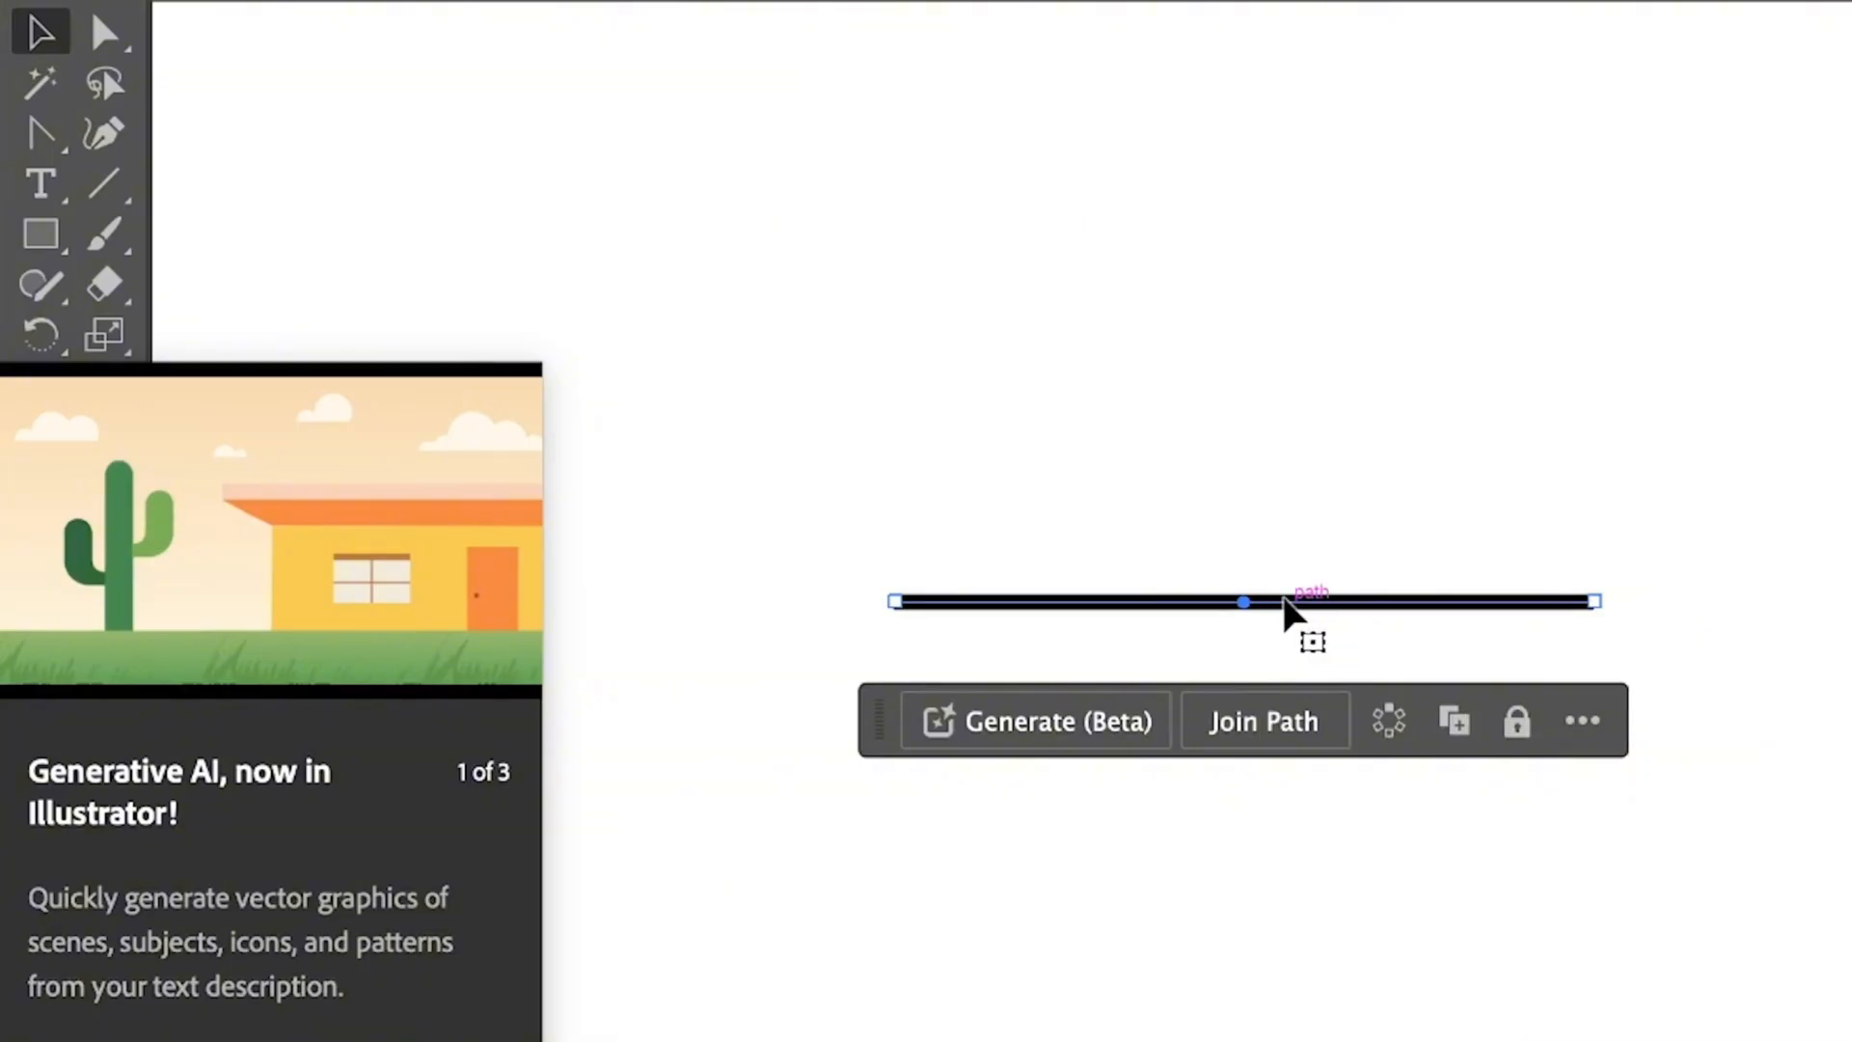
mouse_move(1296, 622)
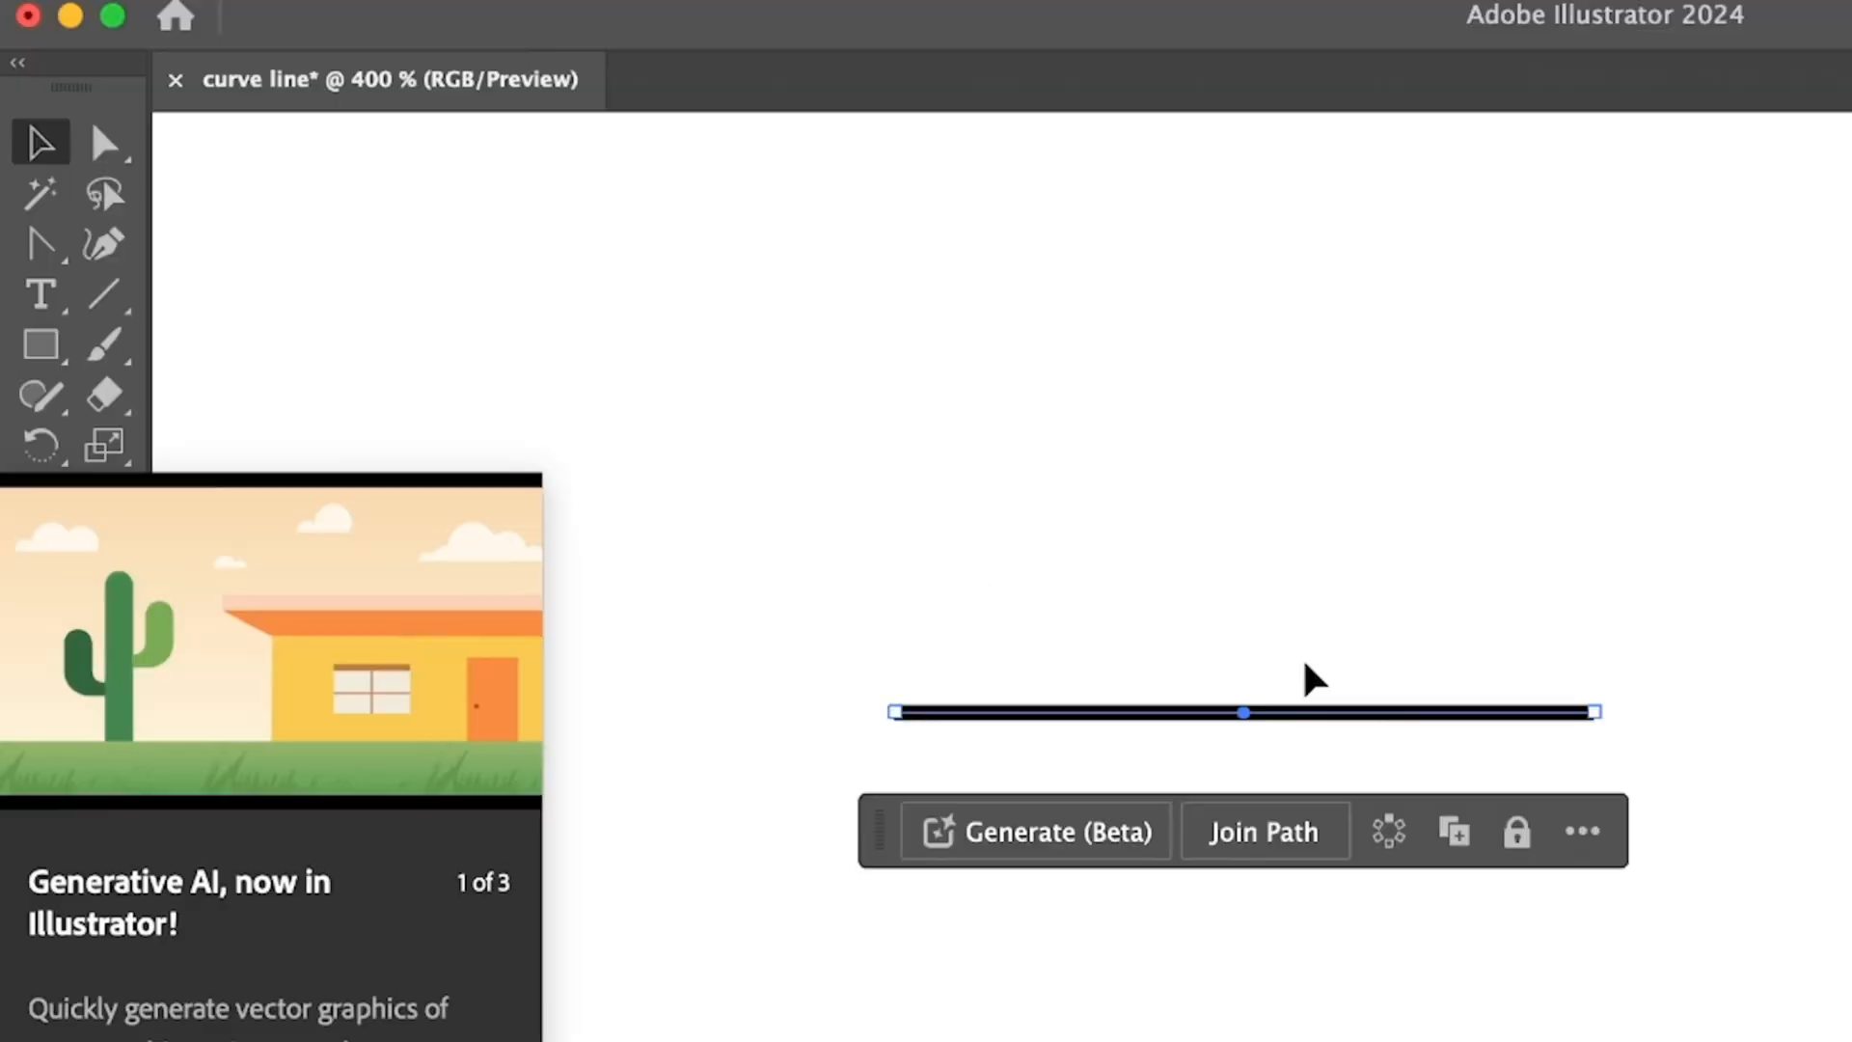
mouse_move(1265, 735)
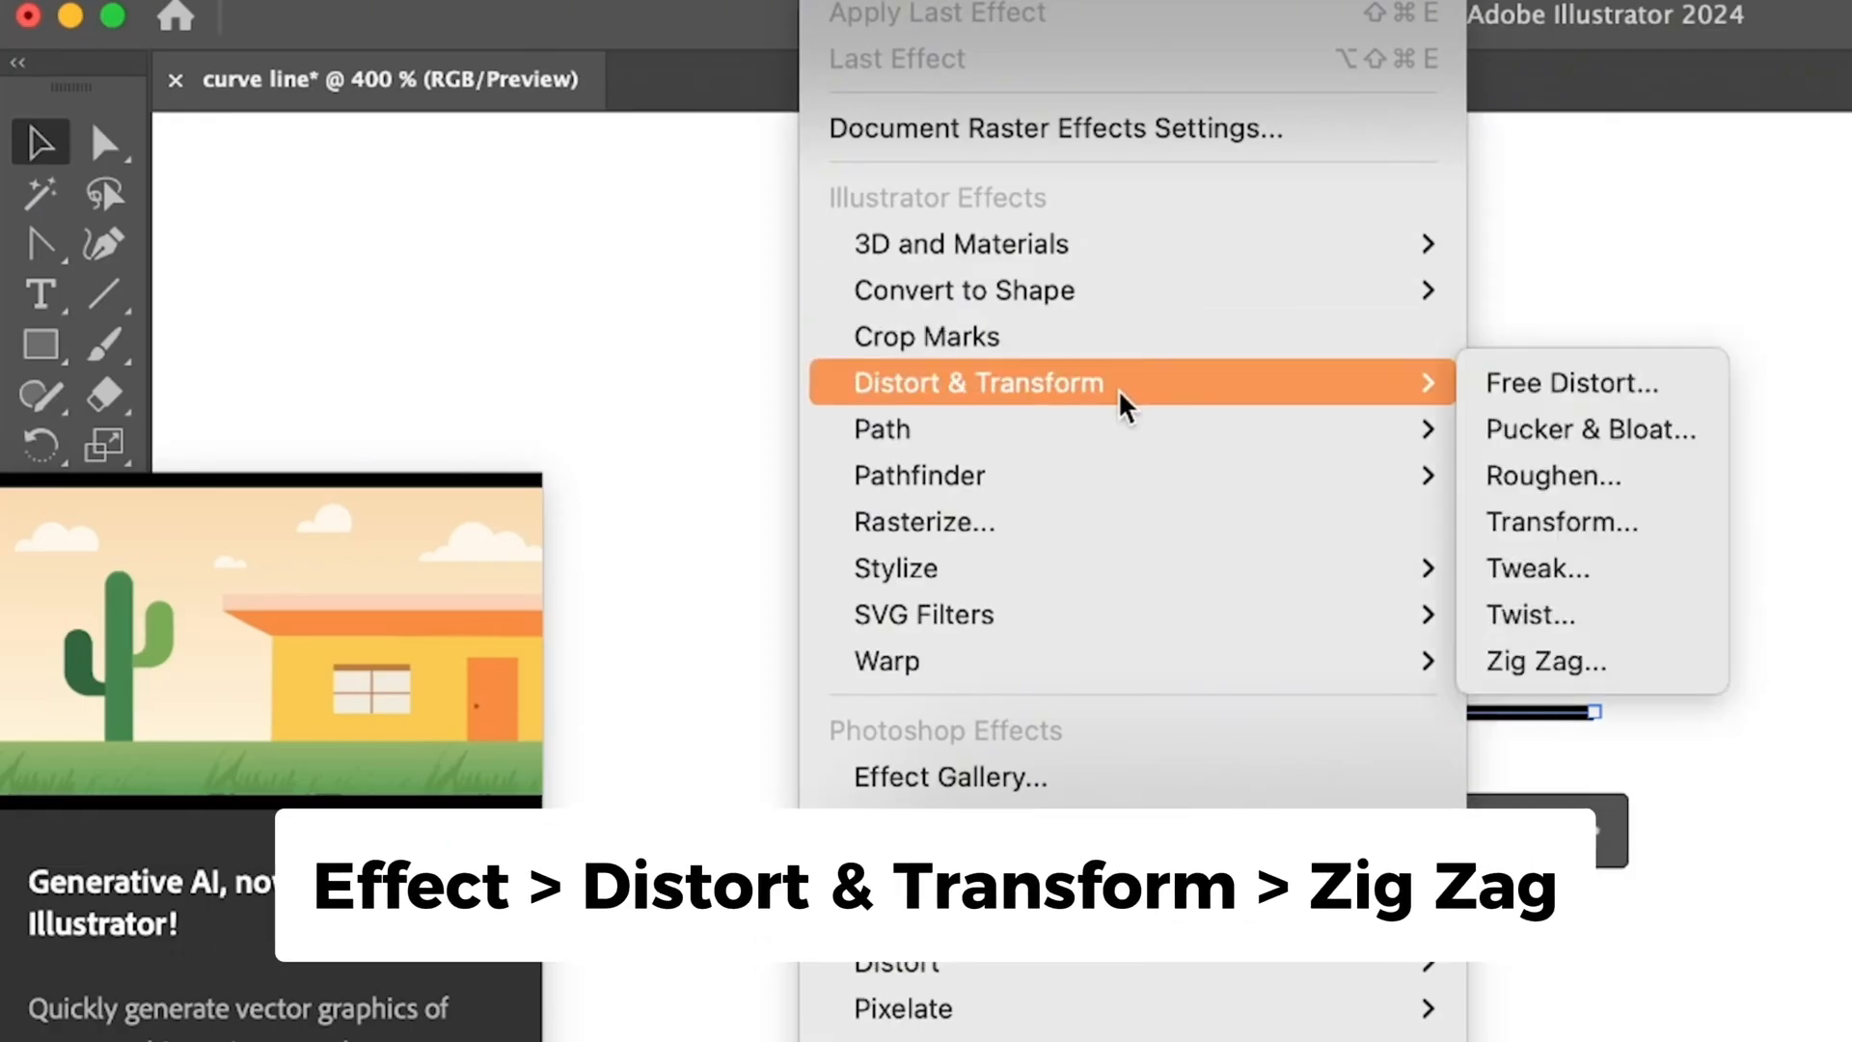
mouse_move(1635, 685)
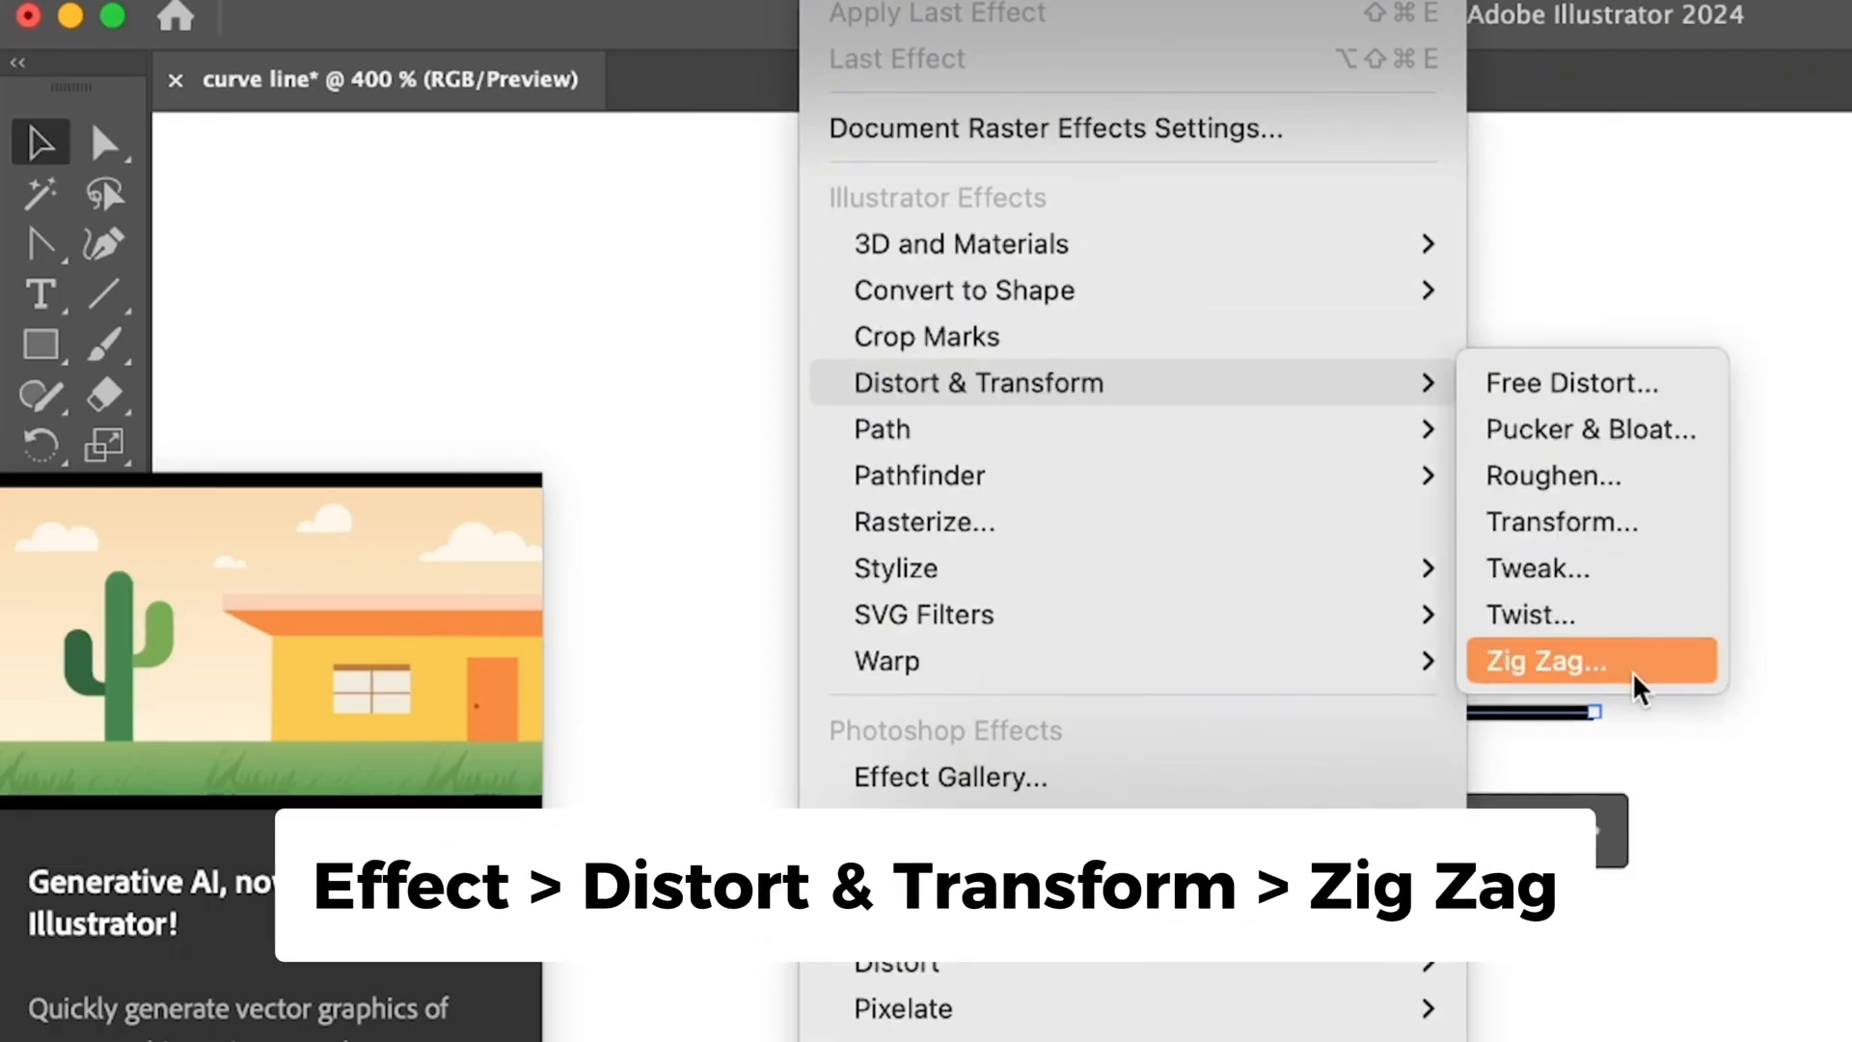
Apply Zig Zag with Smooth points, trying sizes of 6, 7 and 1 pt before settling on 2 pt
left_click(1545, 661)
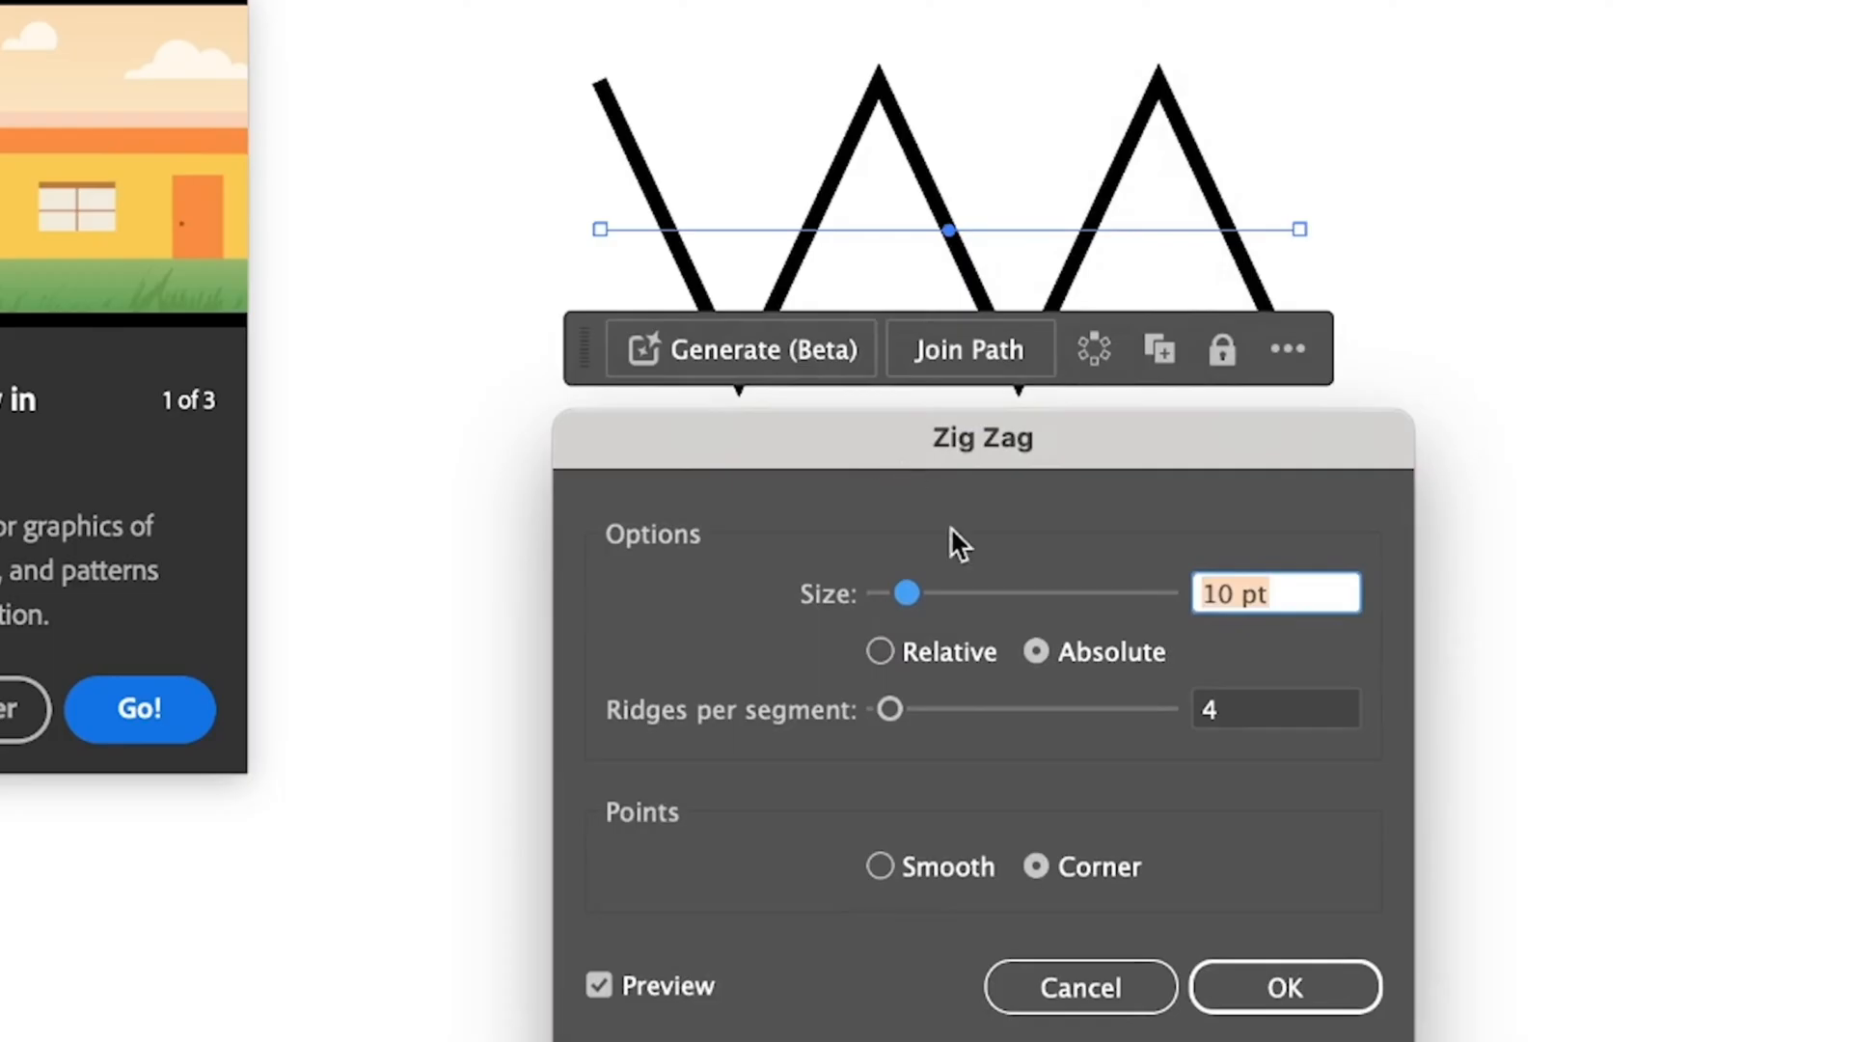
mouse_move(923, 900)
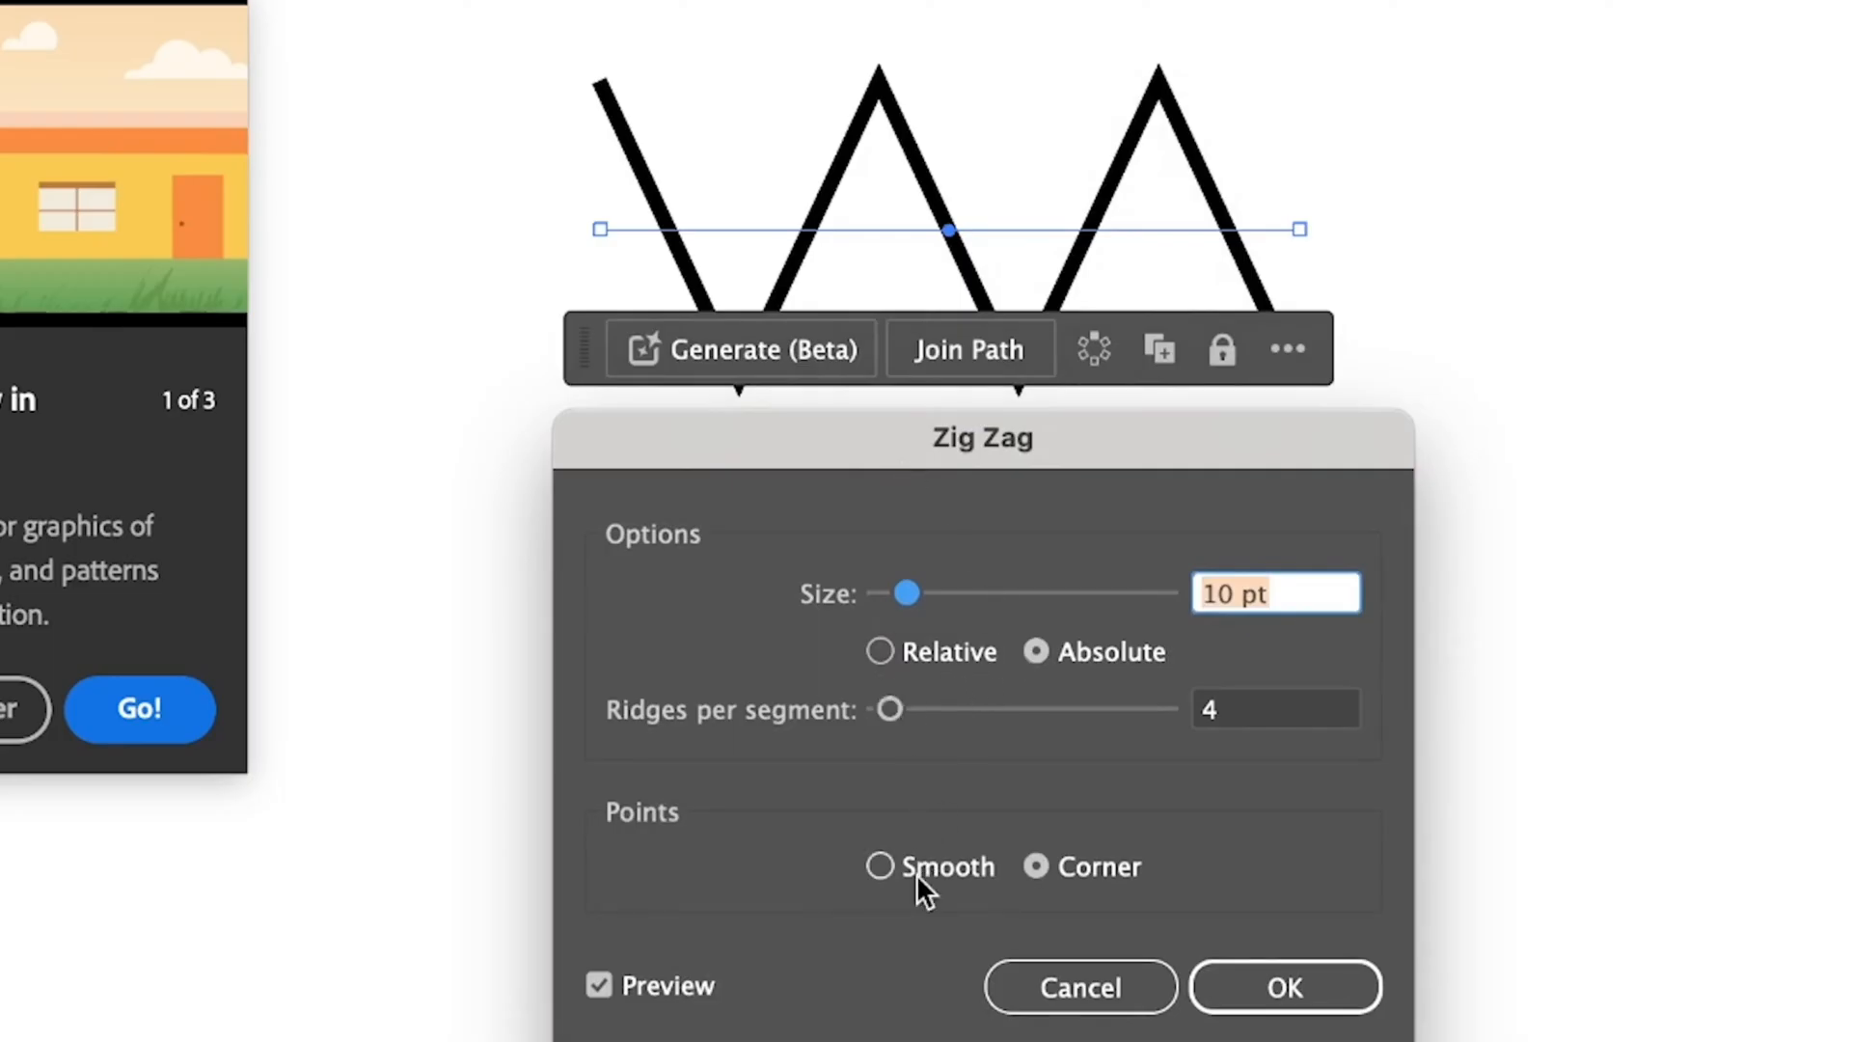
left_click(878, 867)
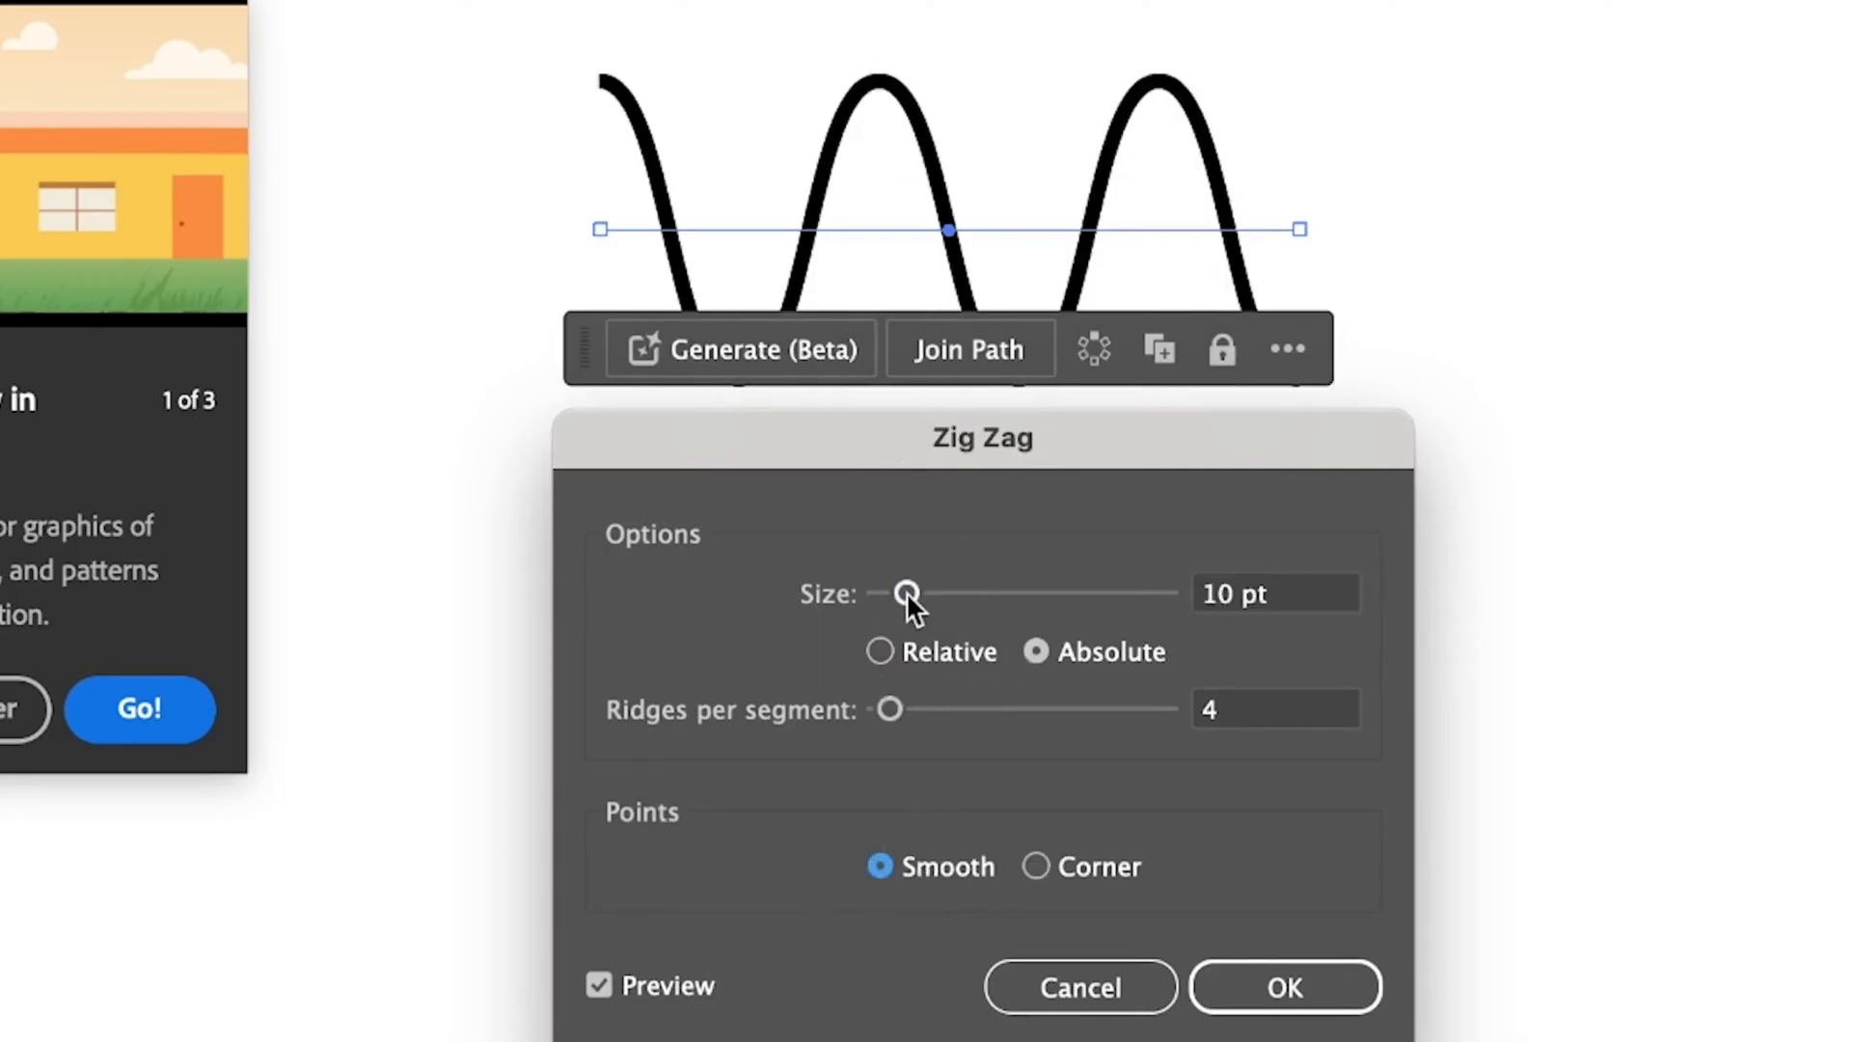
left_click_drag(906, 593, 891, 594)
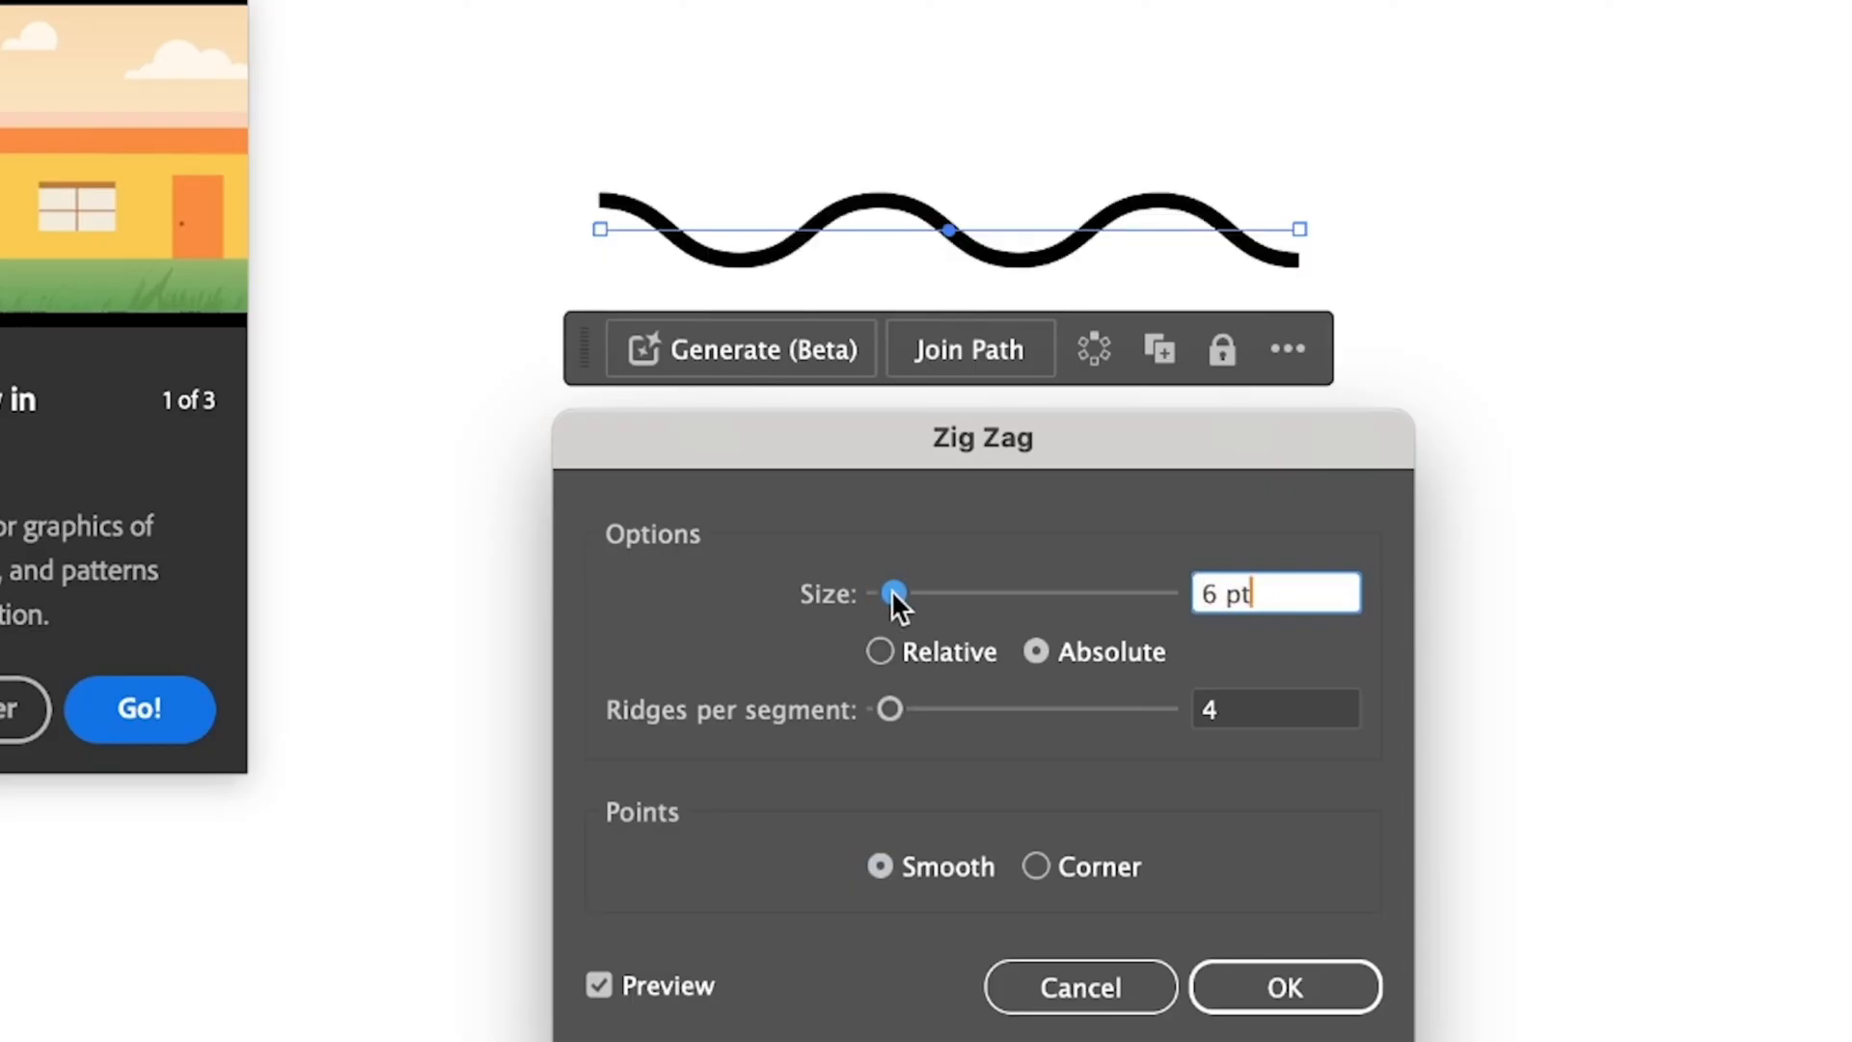
left_click_drag(891, 591, 884, 591)
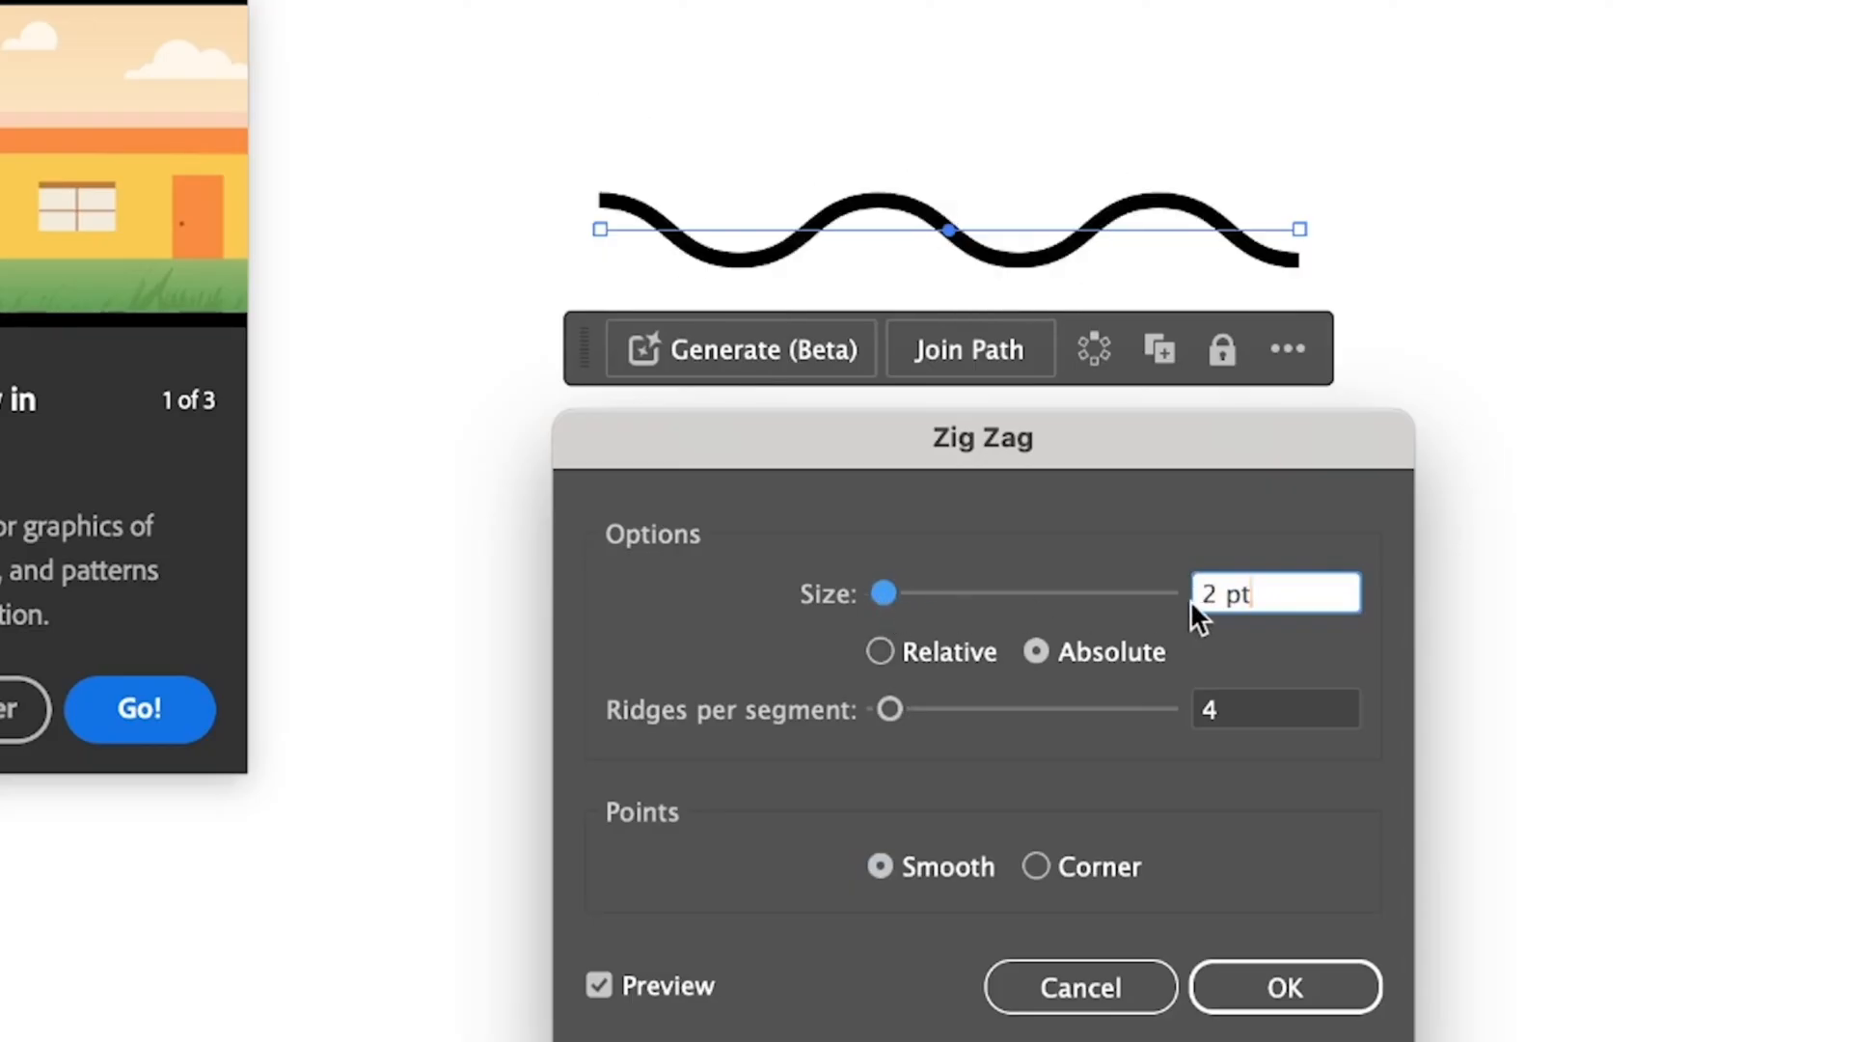
mouse_move(927, 638)
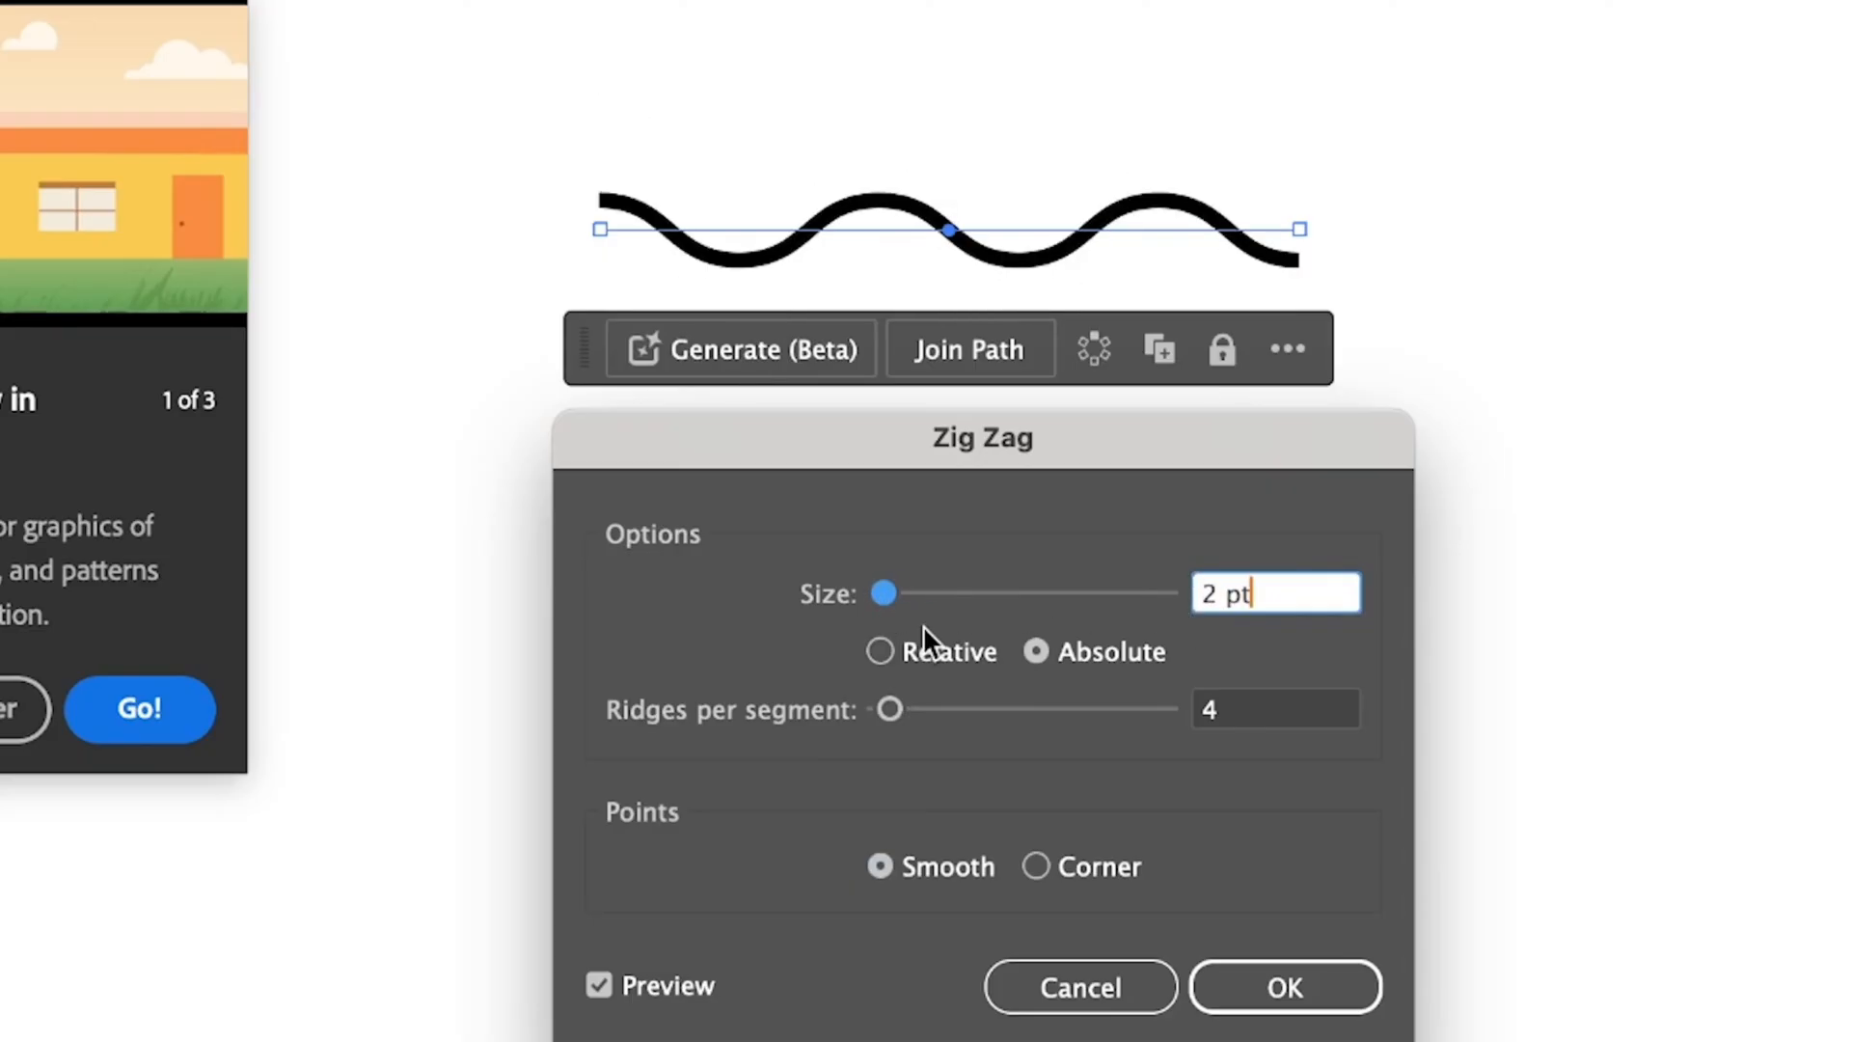
mouse_move(887, 602)
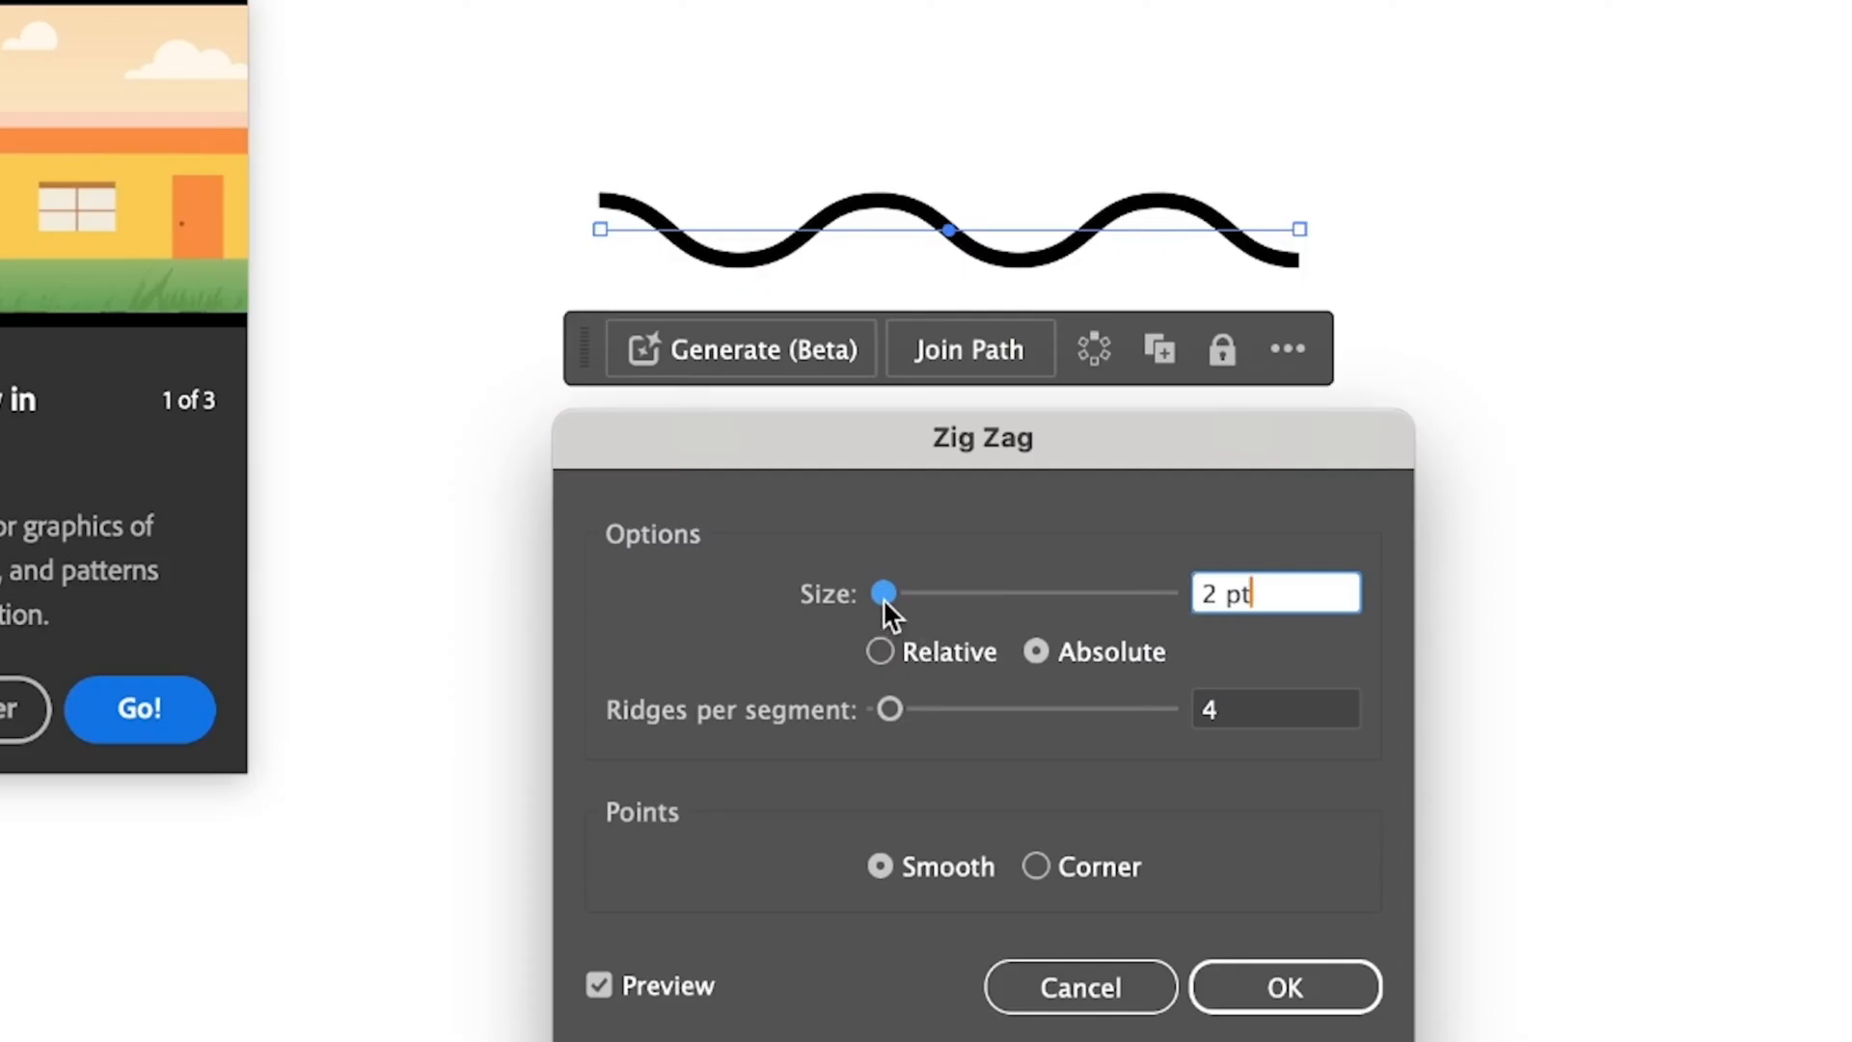
left_click_drag(884, 591, 894, 591)
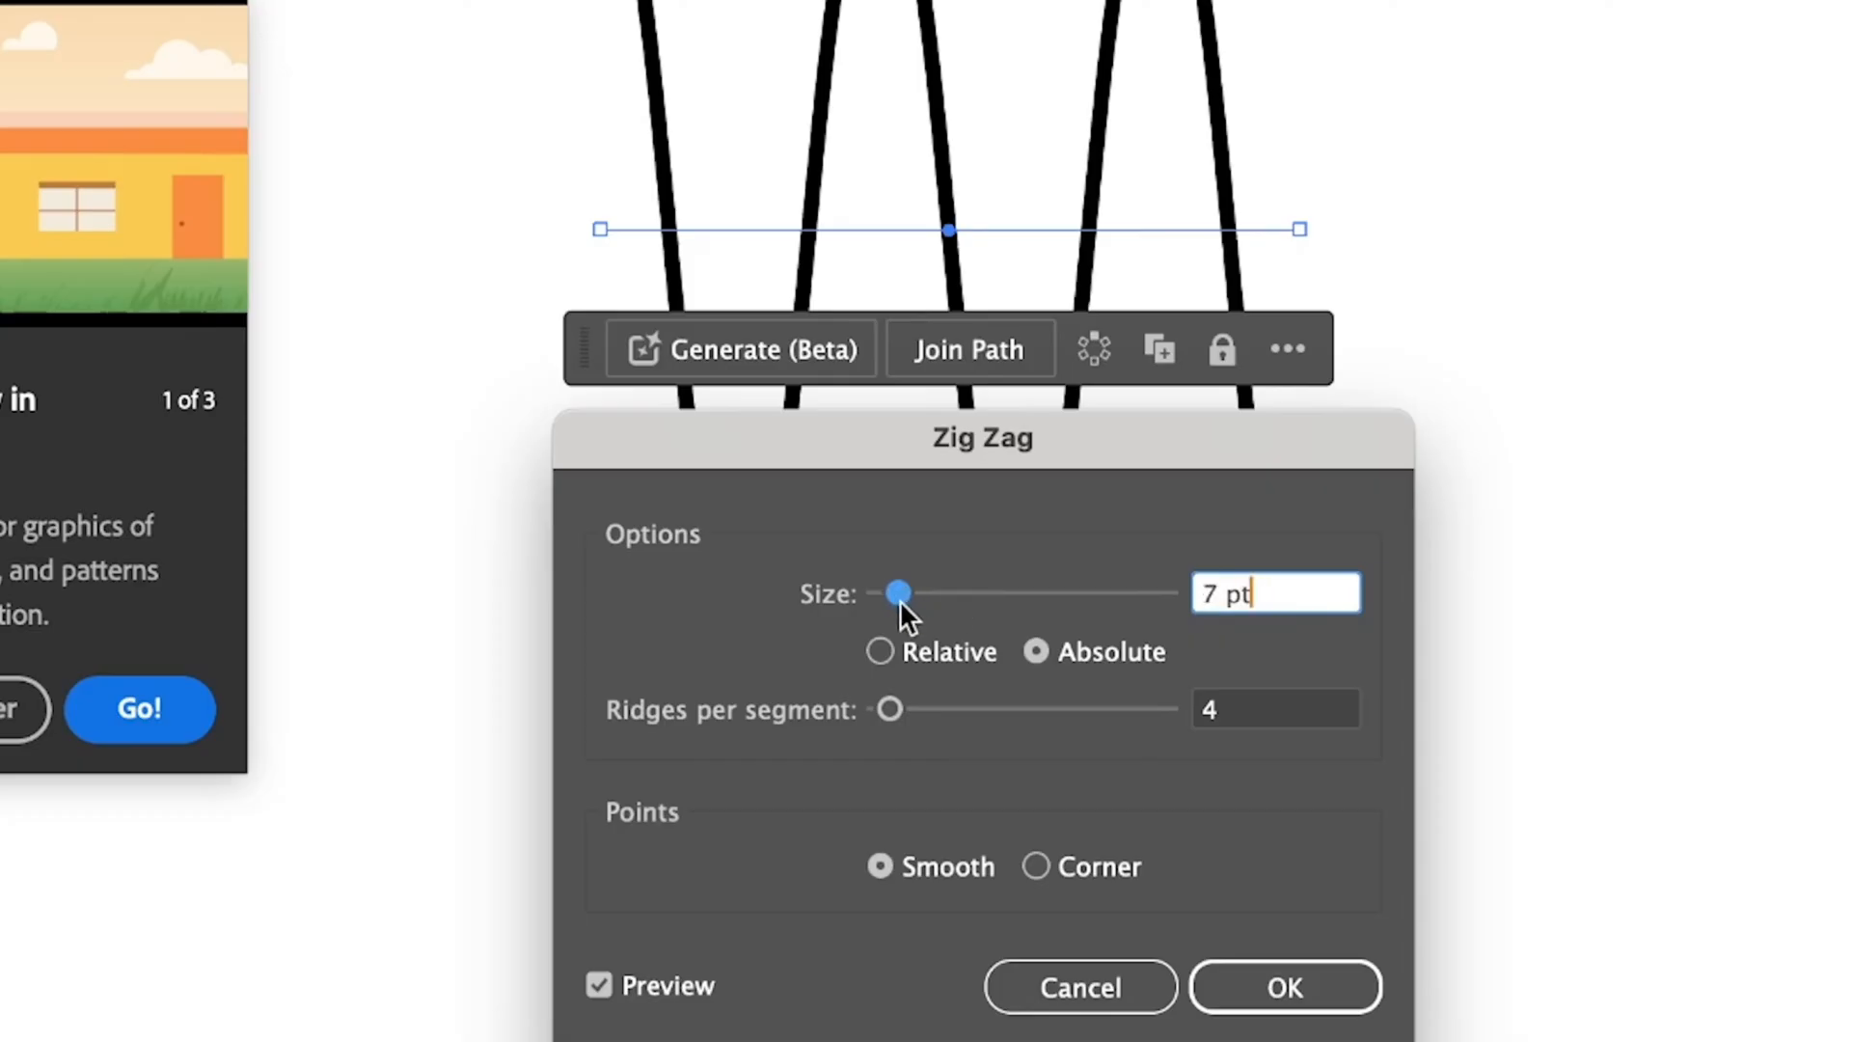
left_click_drag(894, 591, 879, 592)
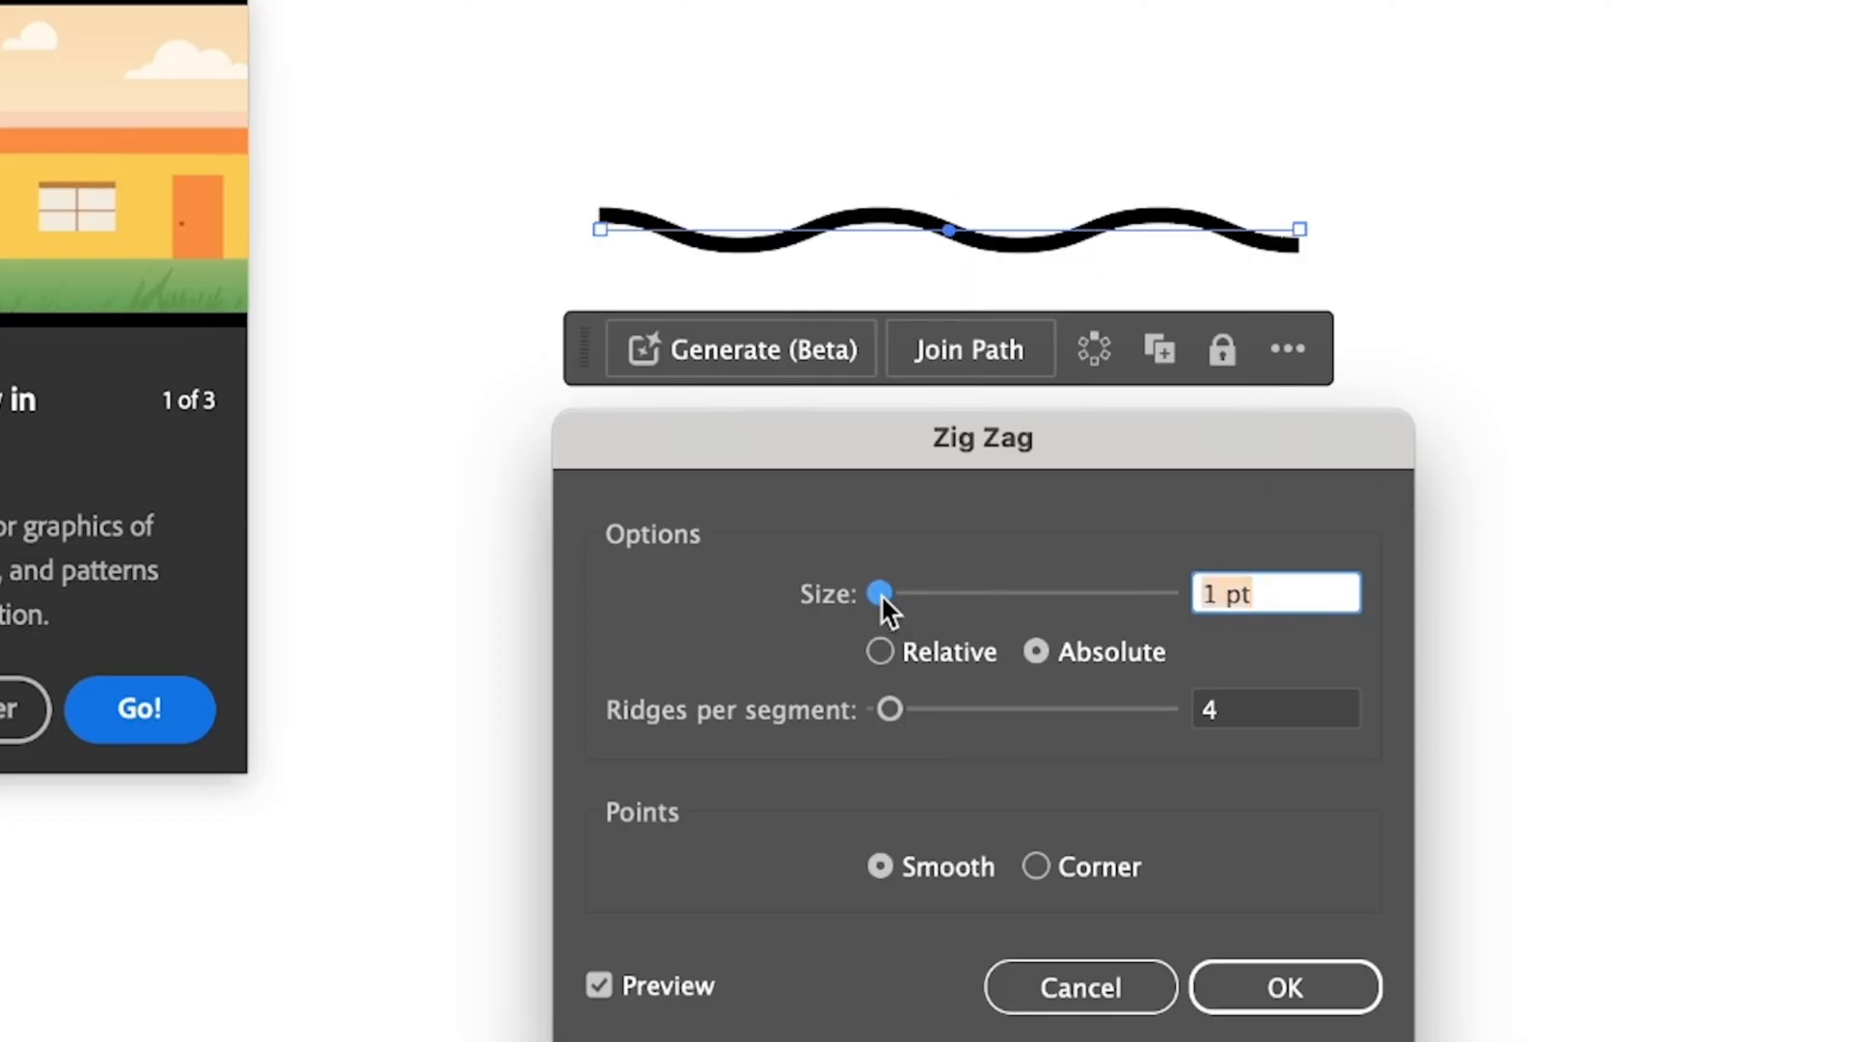
left_click_drag(879, 592, 888, 591)
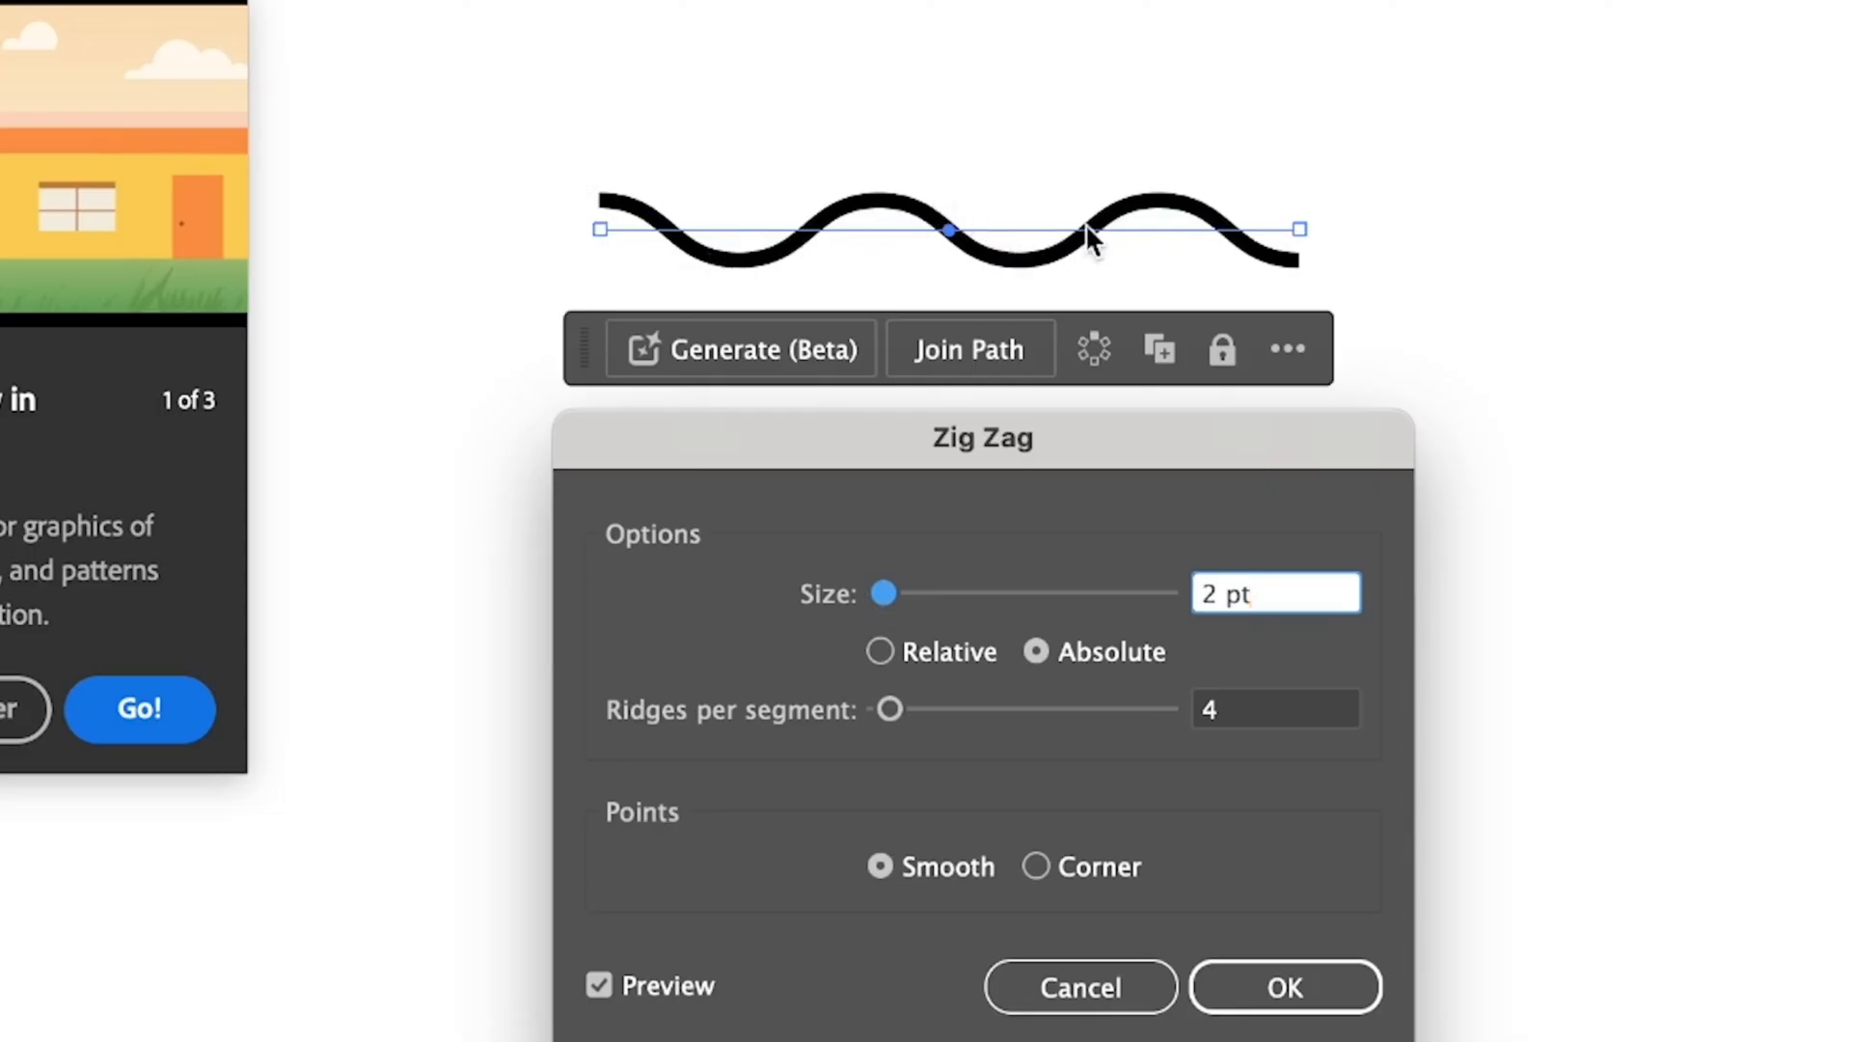
Set Zig Zag to Relative with 5% size and 13 ridges per segment, and apply it
left_click(880, 652)
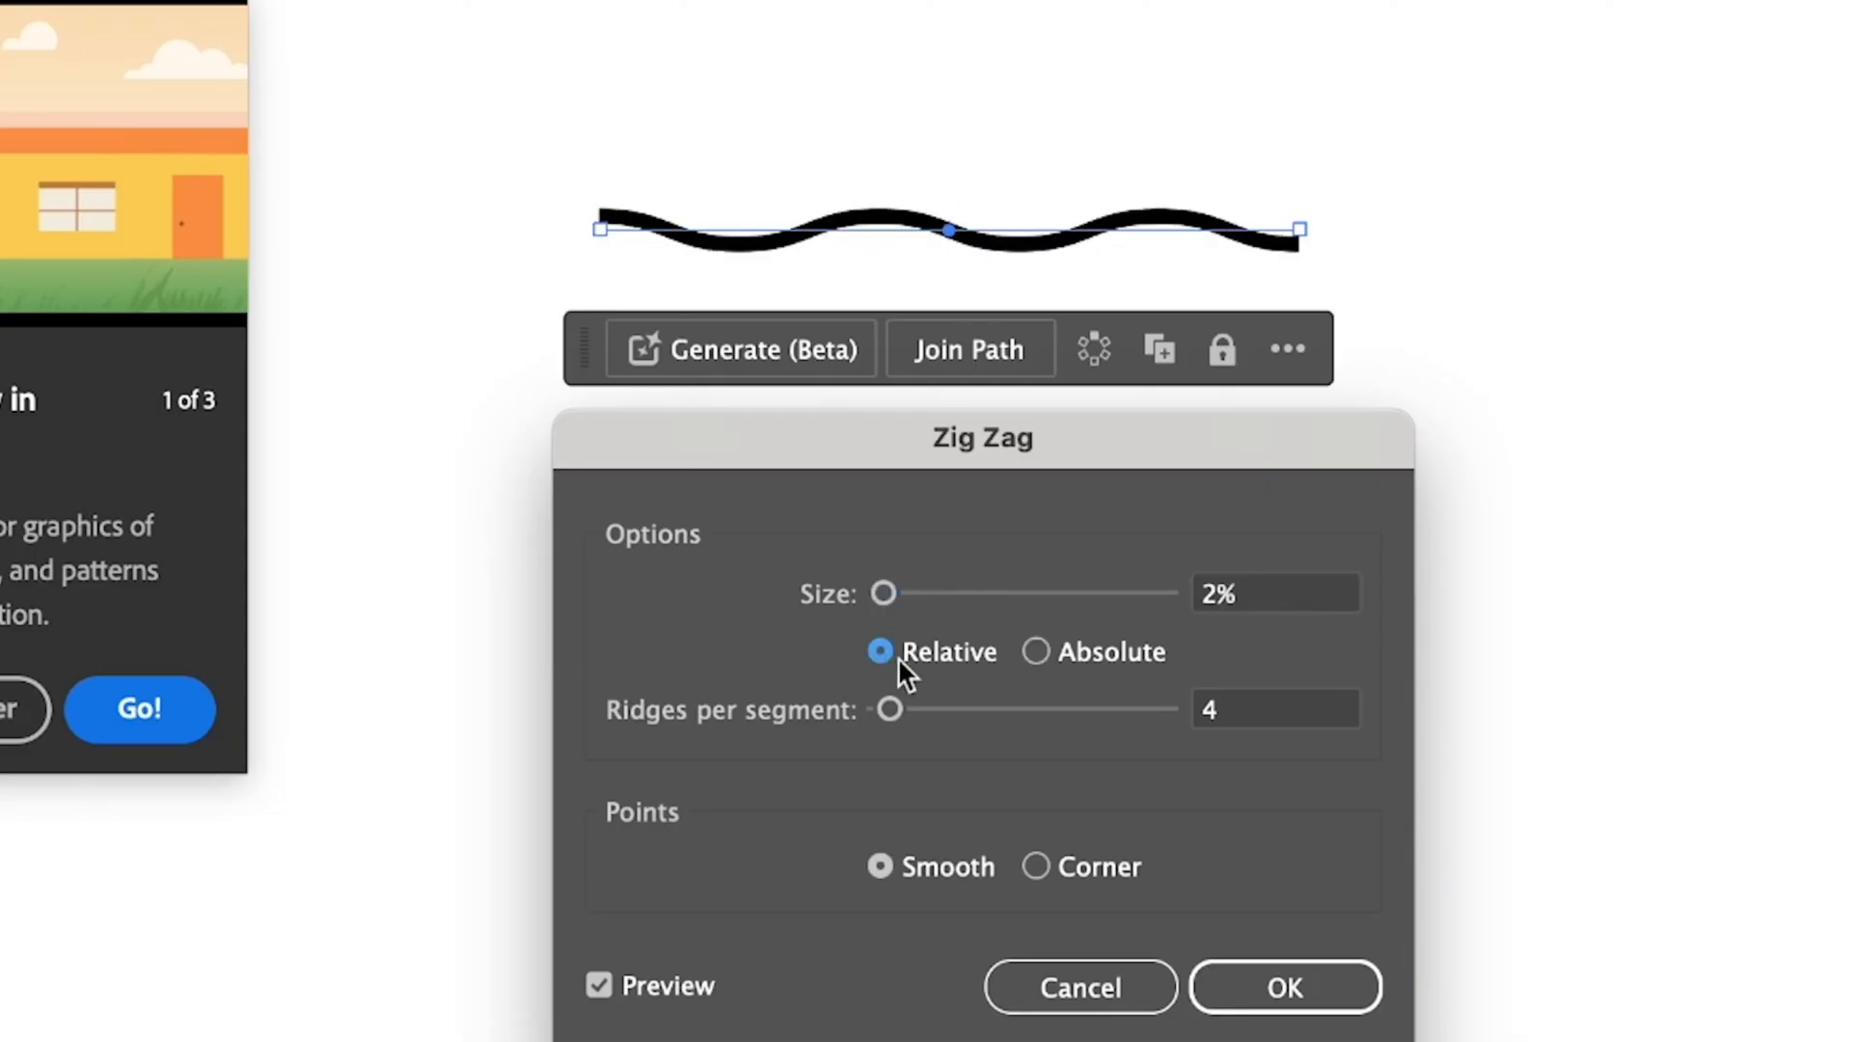
mouse_move(903, 598)
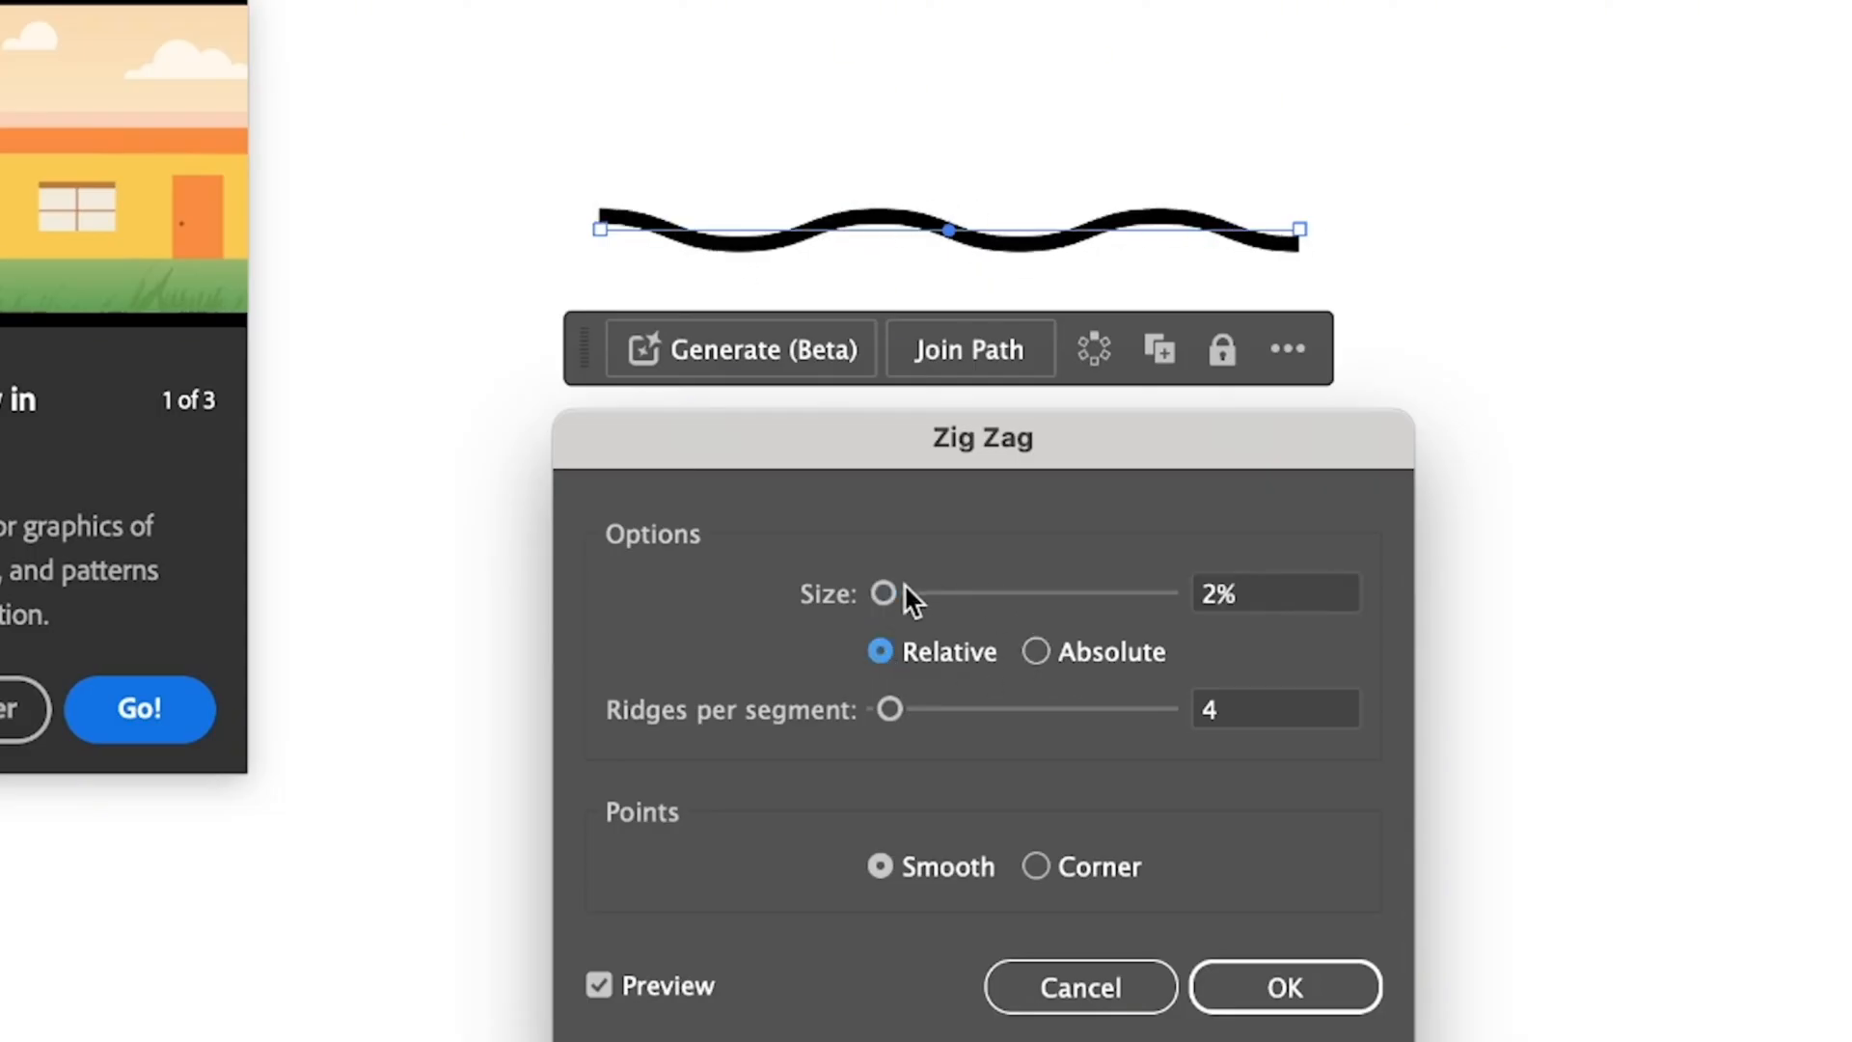
left_click_drag(883, 593, 891, 593)
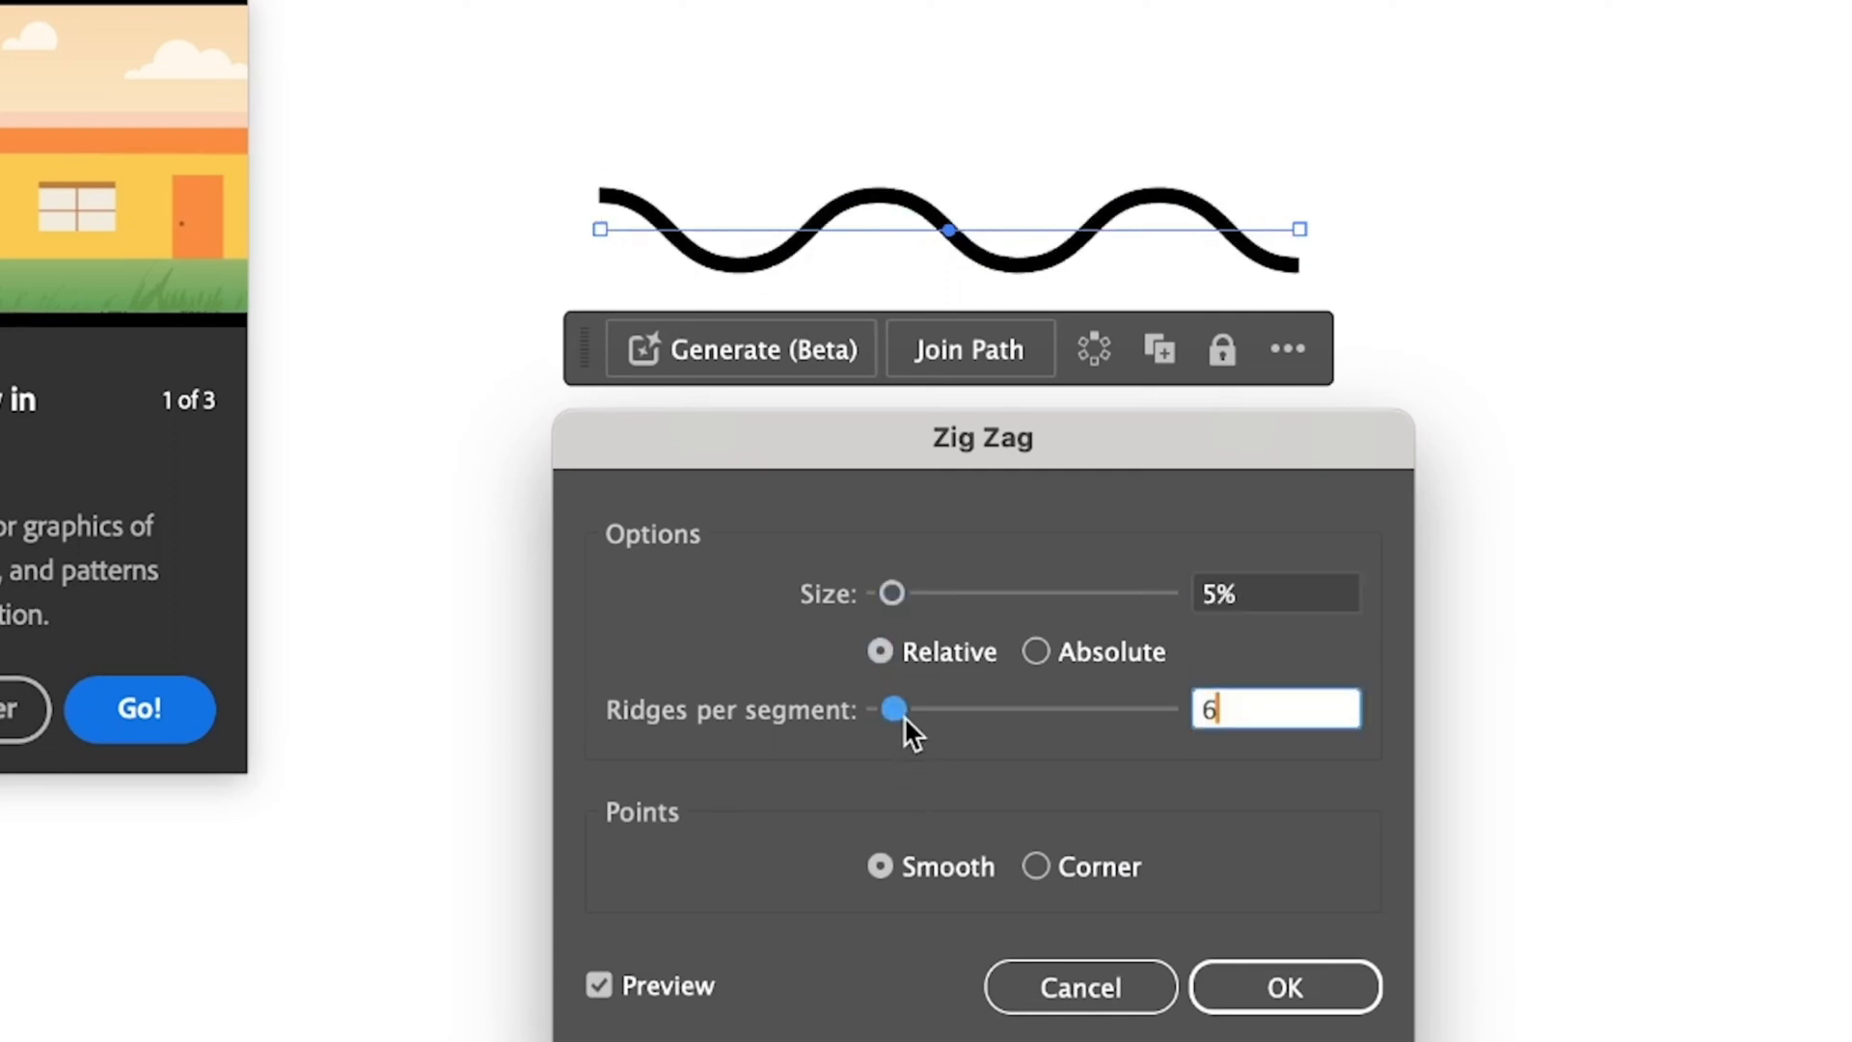
left_click_drag(888, 708, 900, 707)
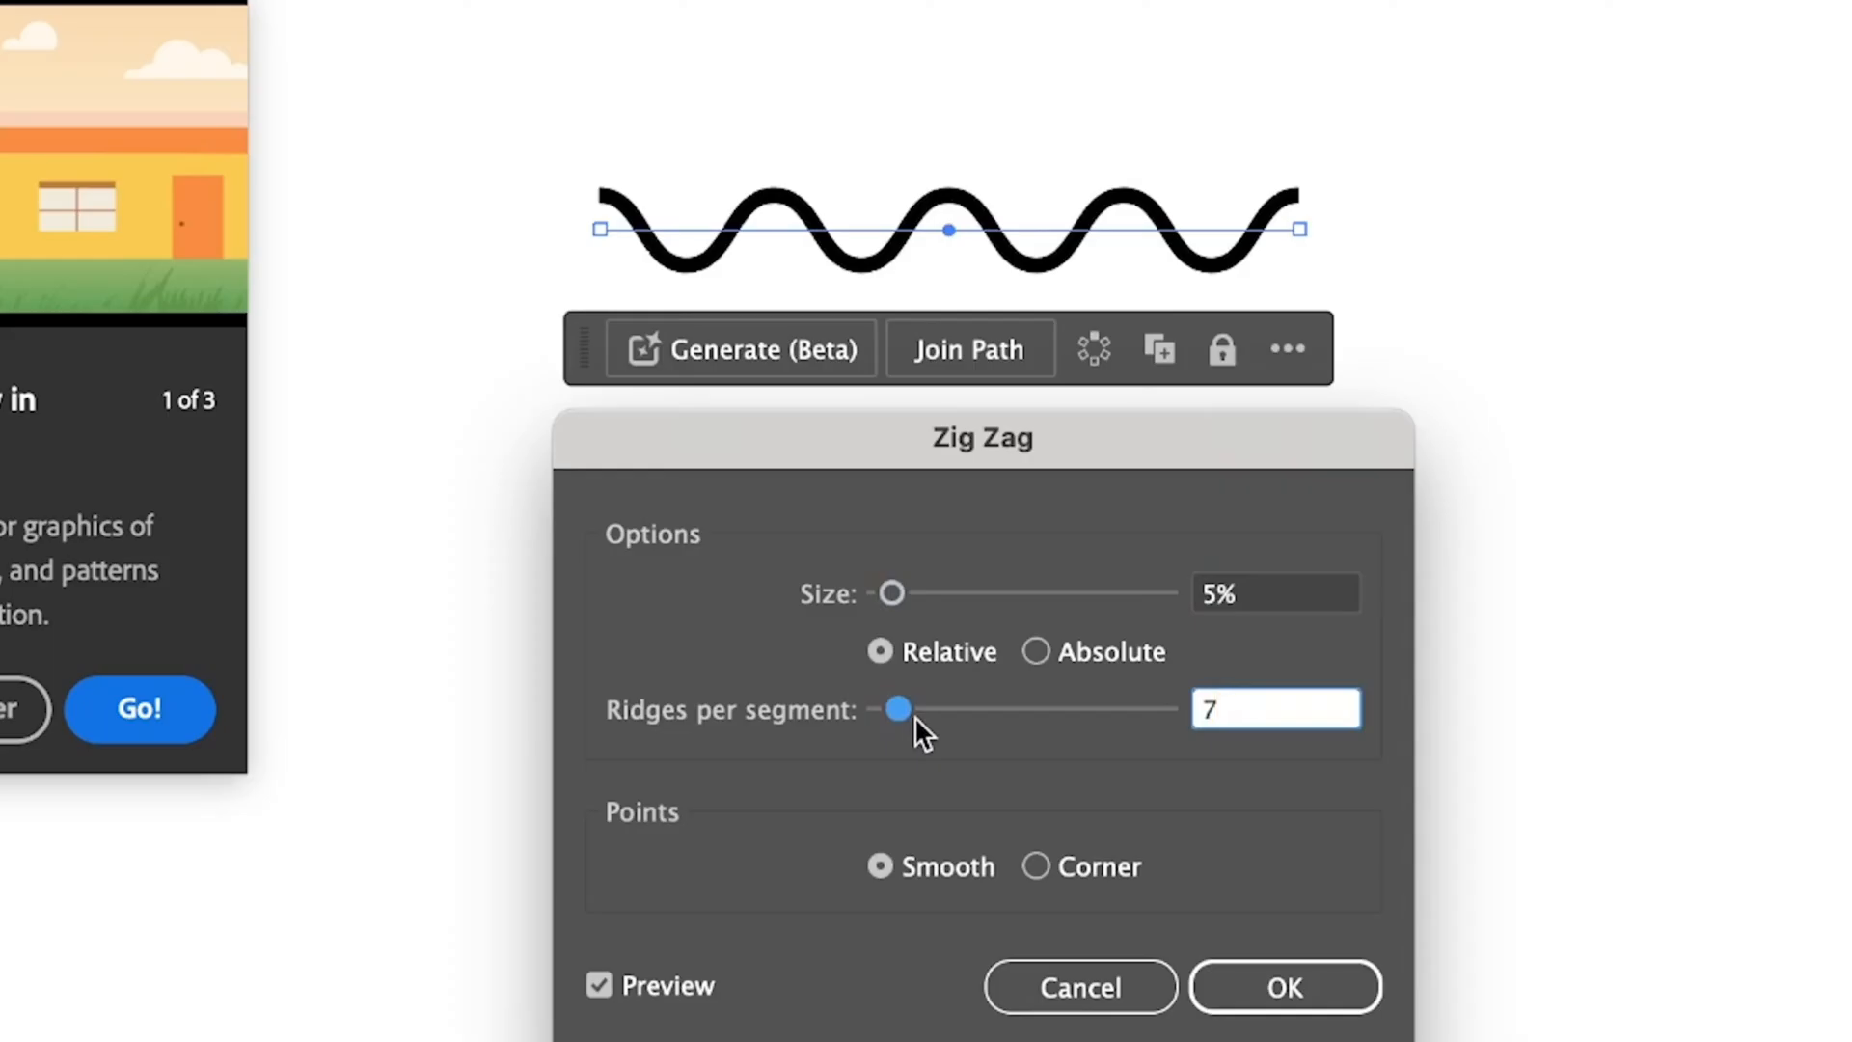
left_click_drag(896, 708, 917, 708)
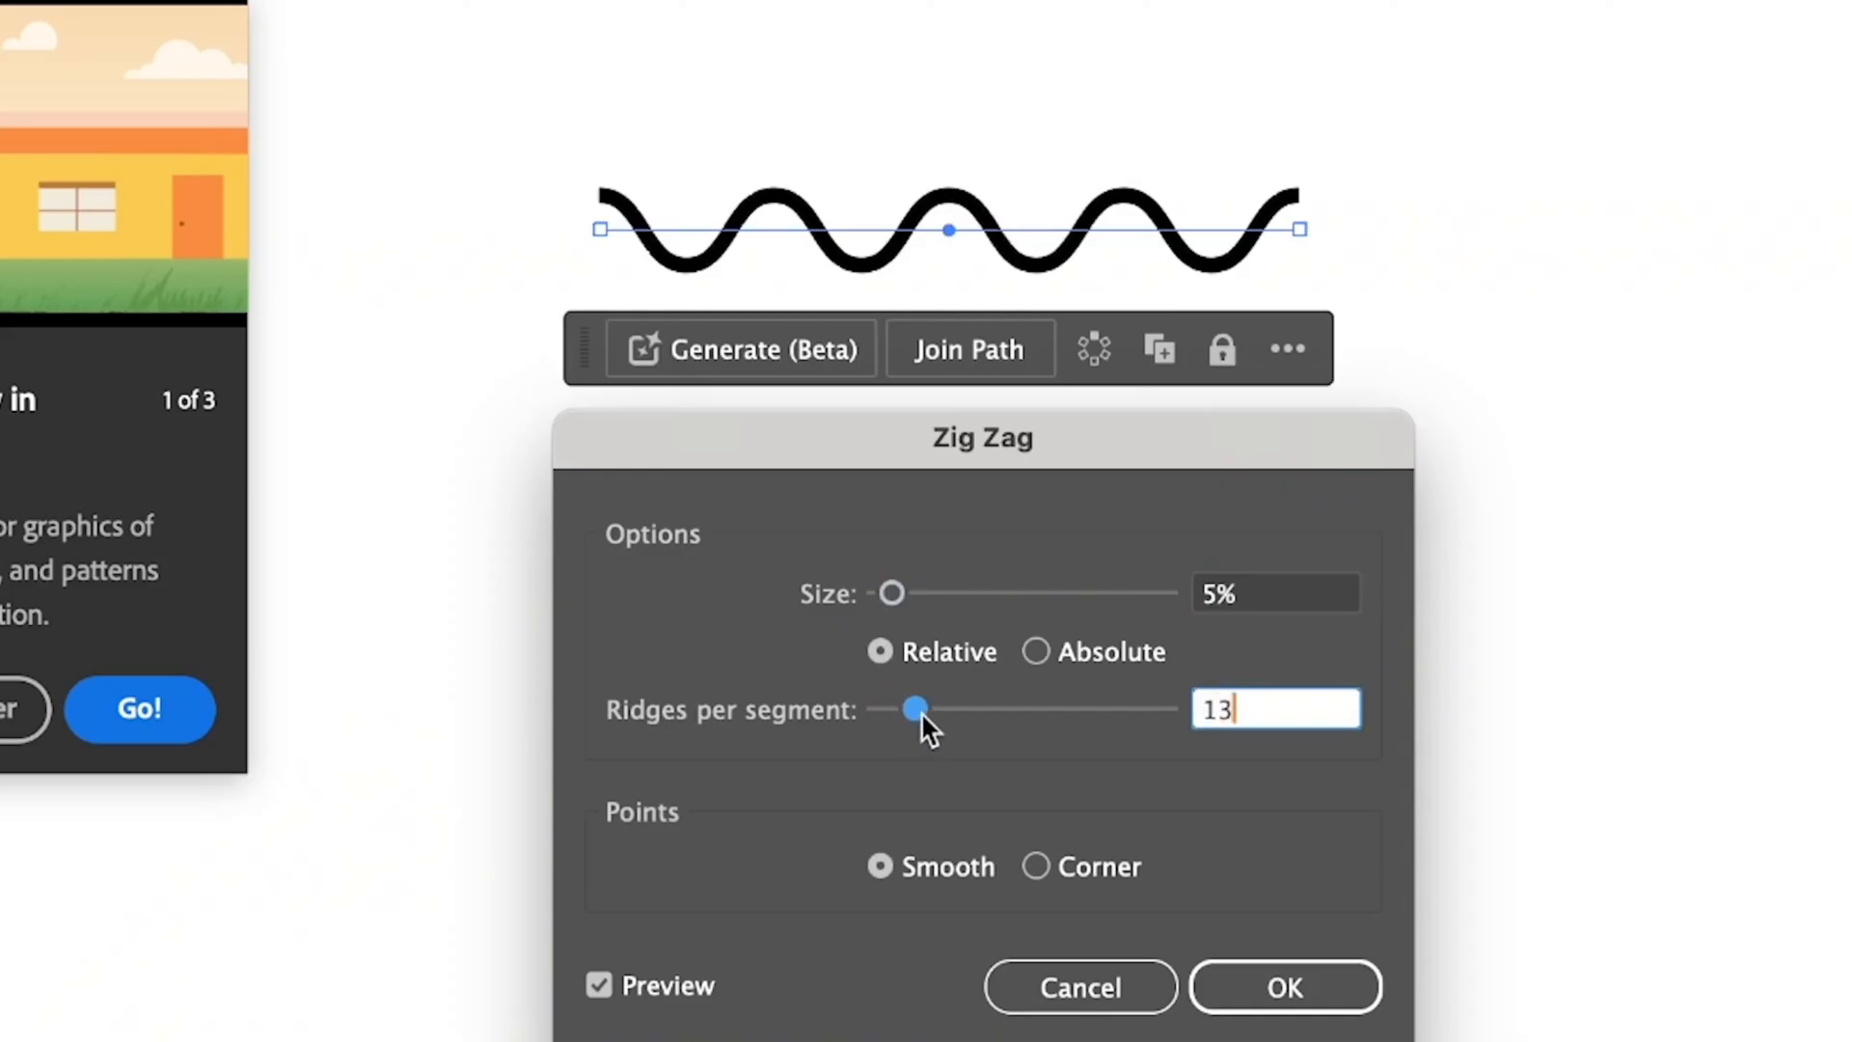
left_click_drag(919, 709, 900, 709)
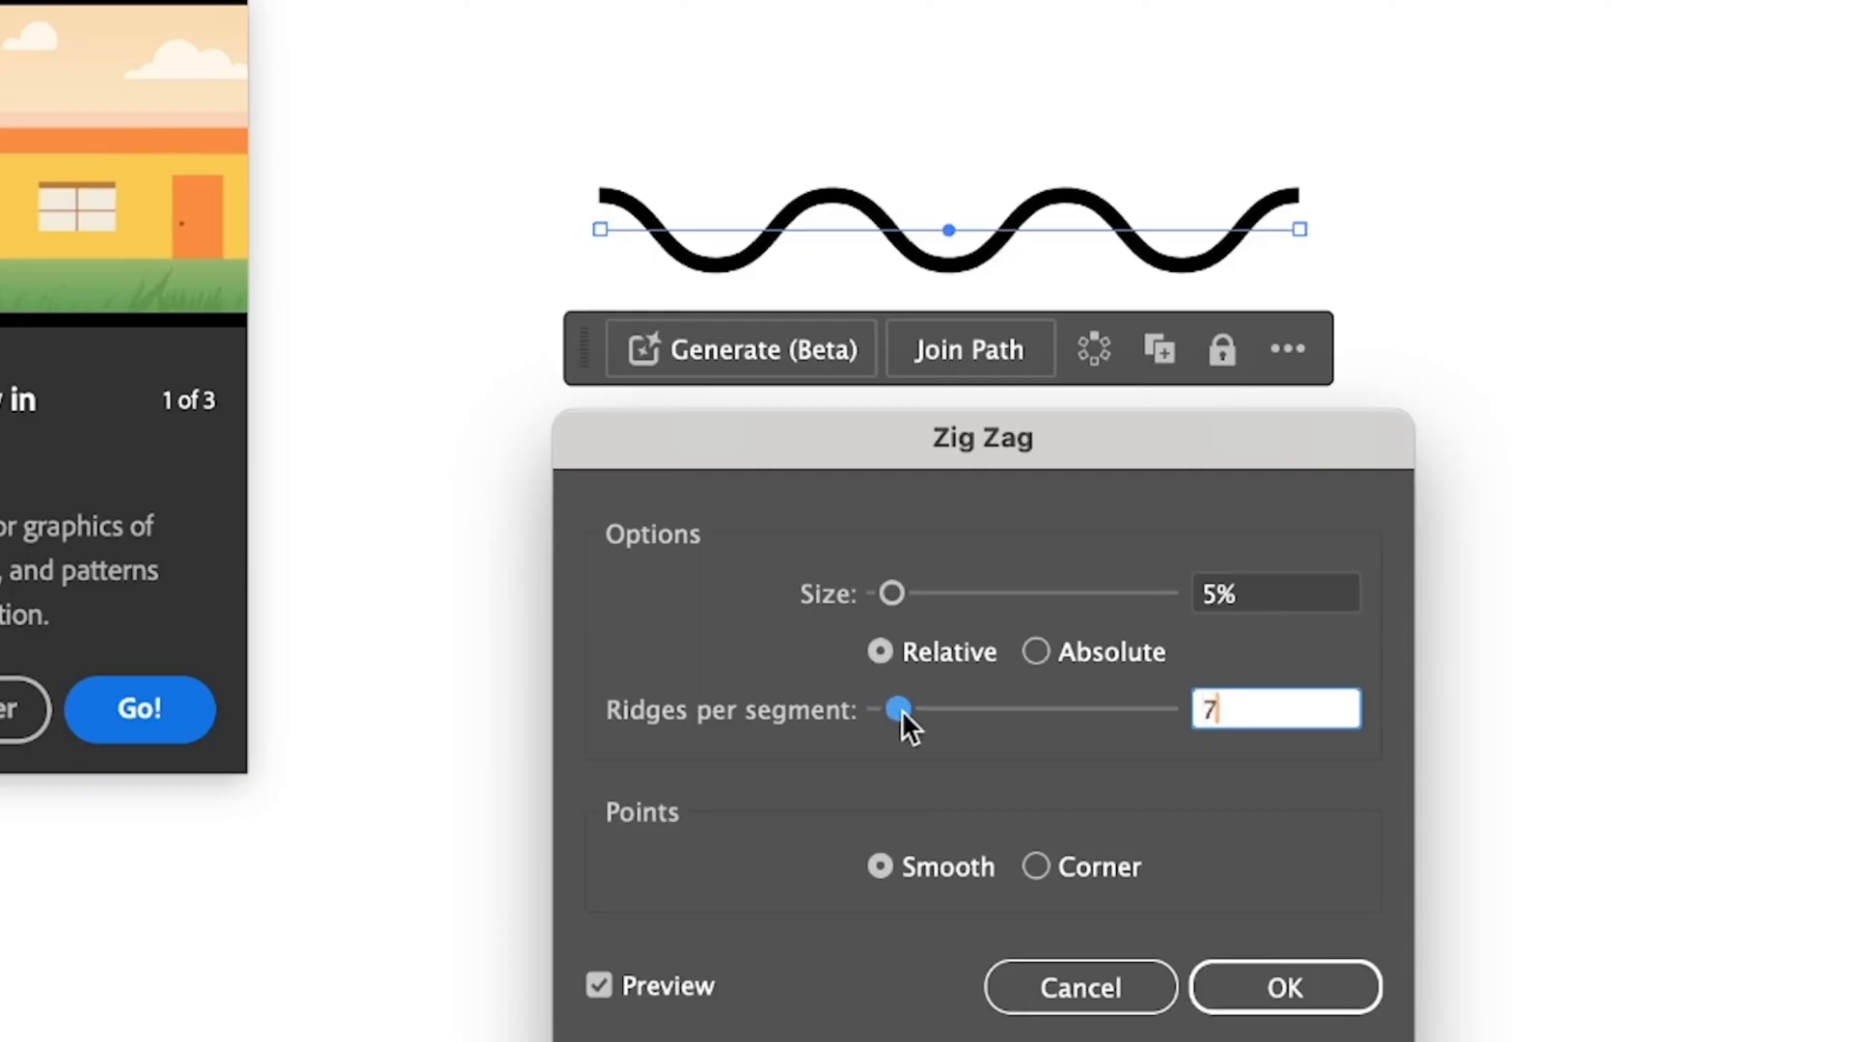
left_click_drag(898, 707, 918, 707)
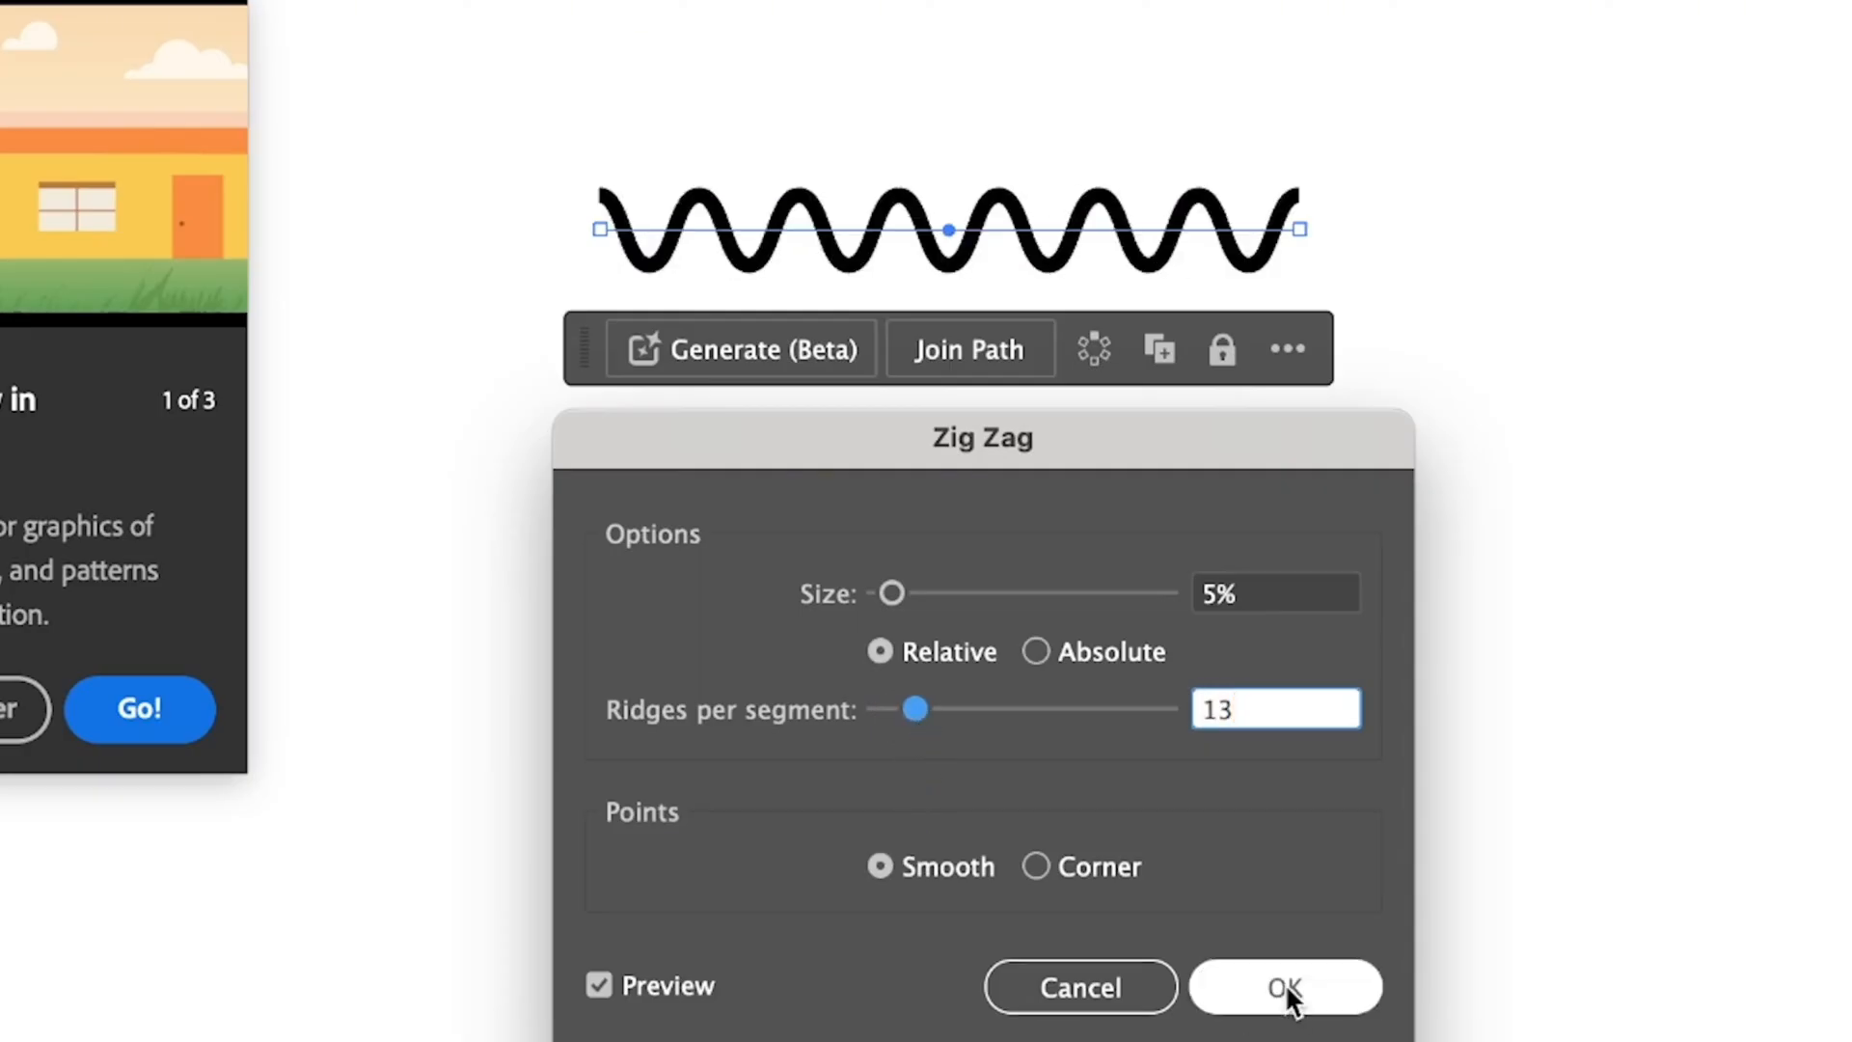
left_click(1286, 1013)
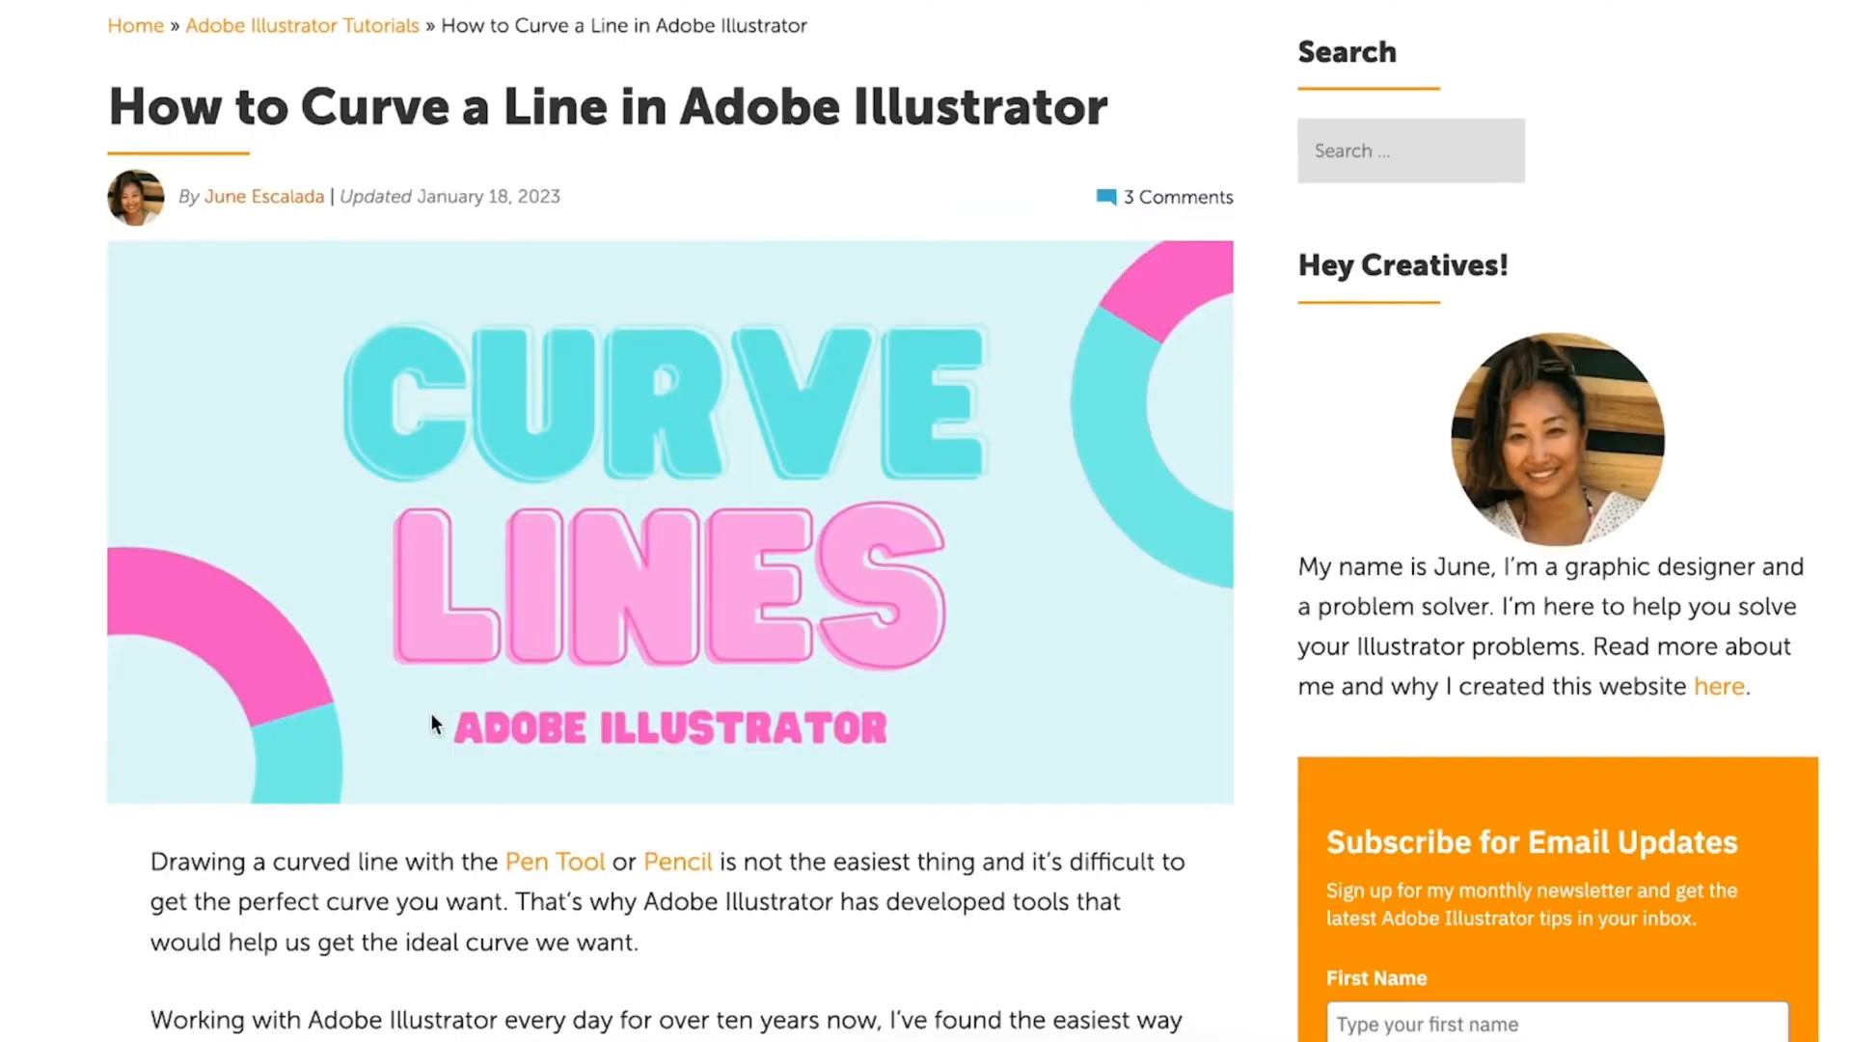
mouse_move(426, 742)
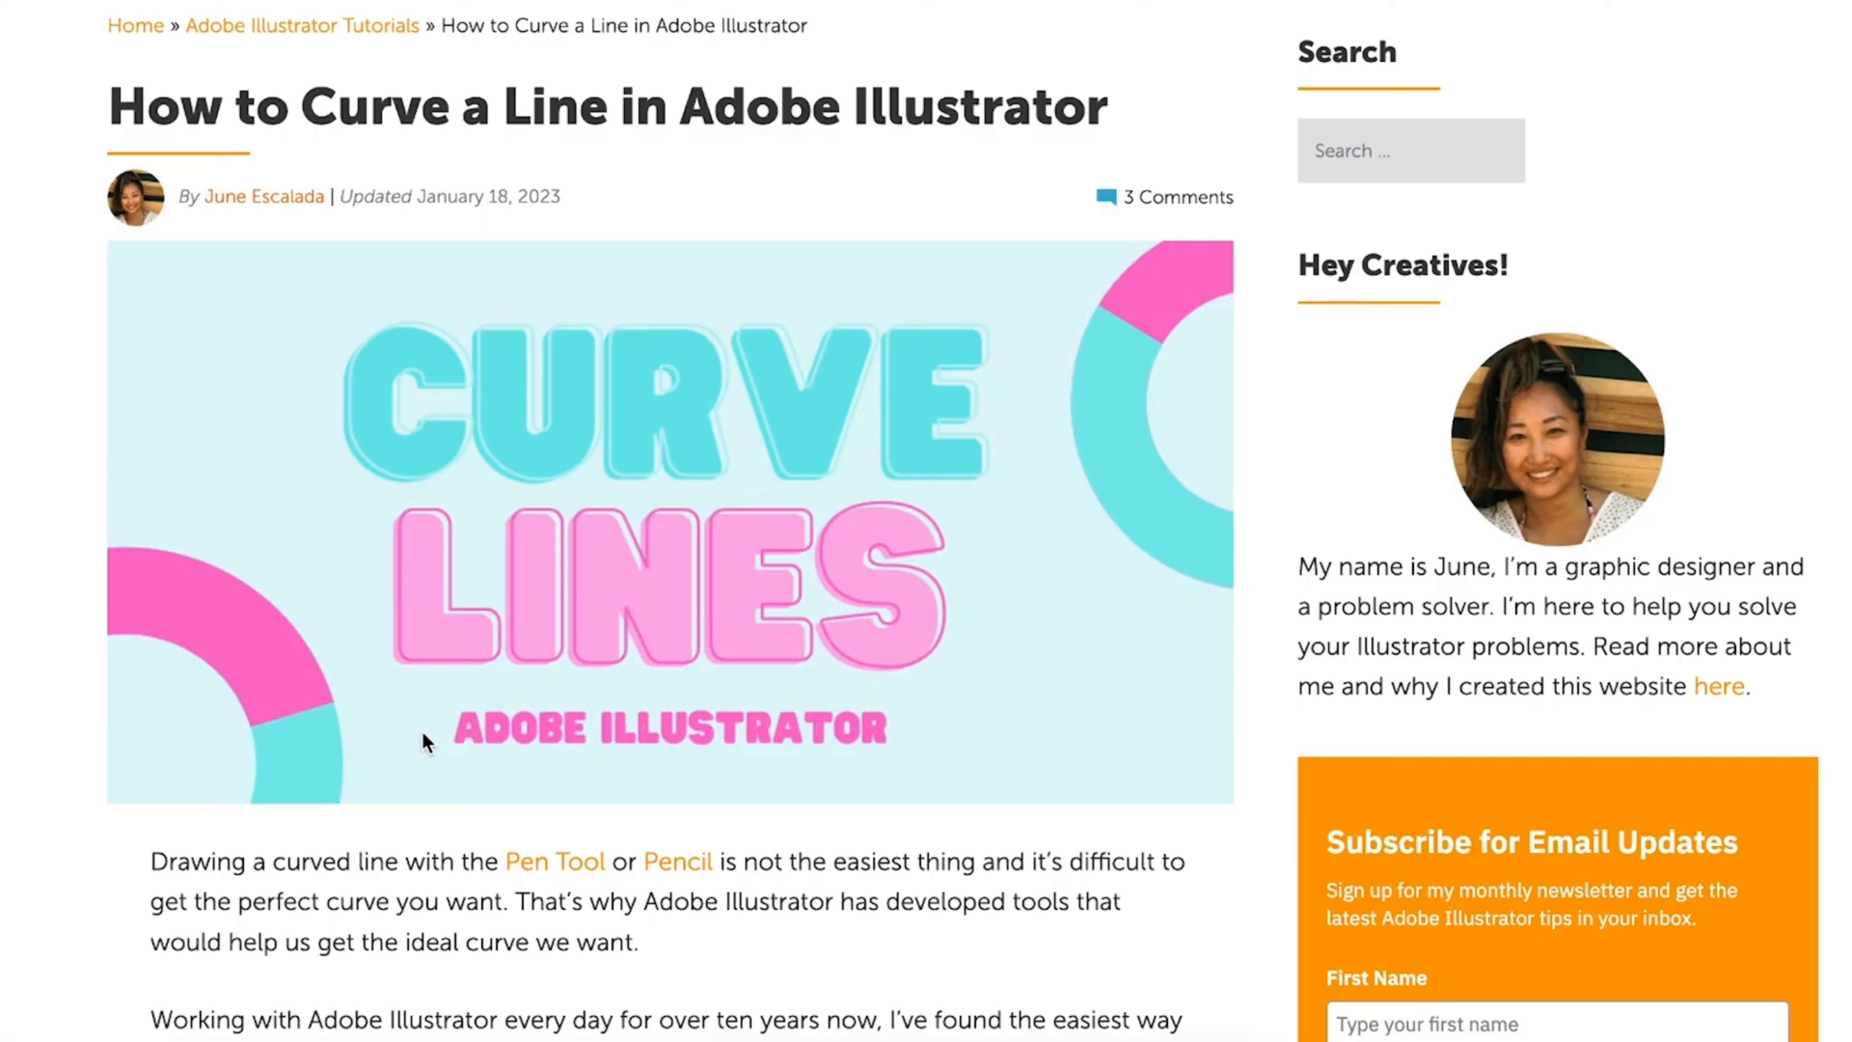
Scroll the tutorial article past the Anchor Point Tool steps to the Curvature Tool section
scroll("down", 3)
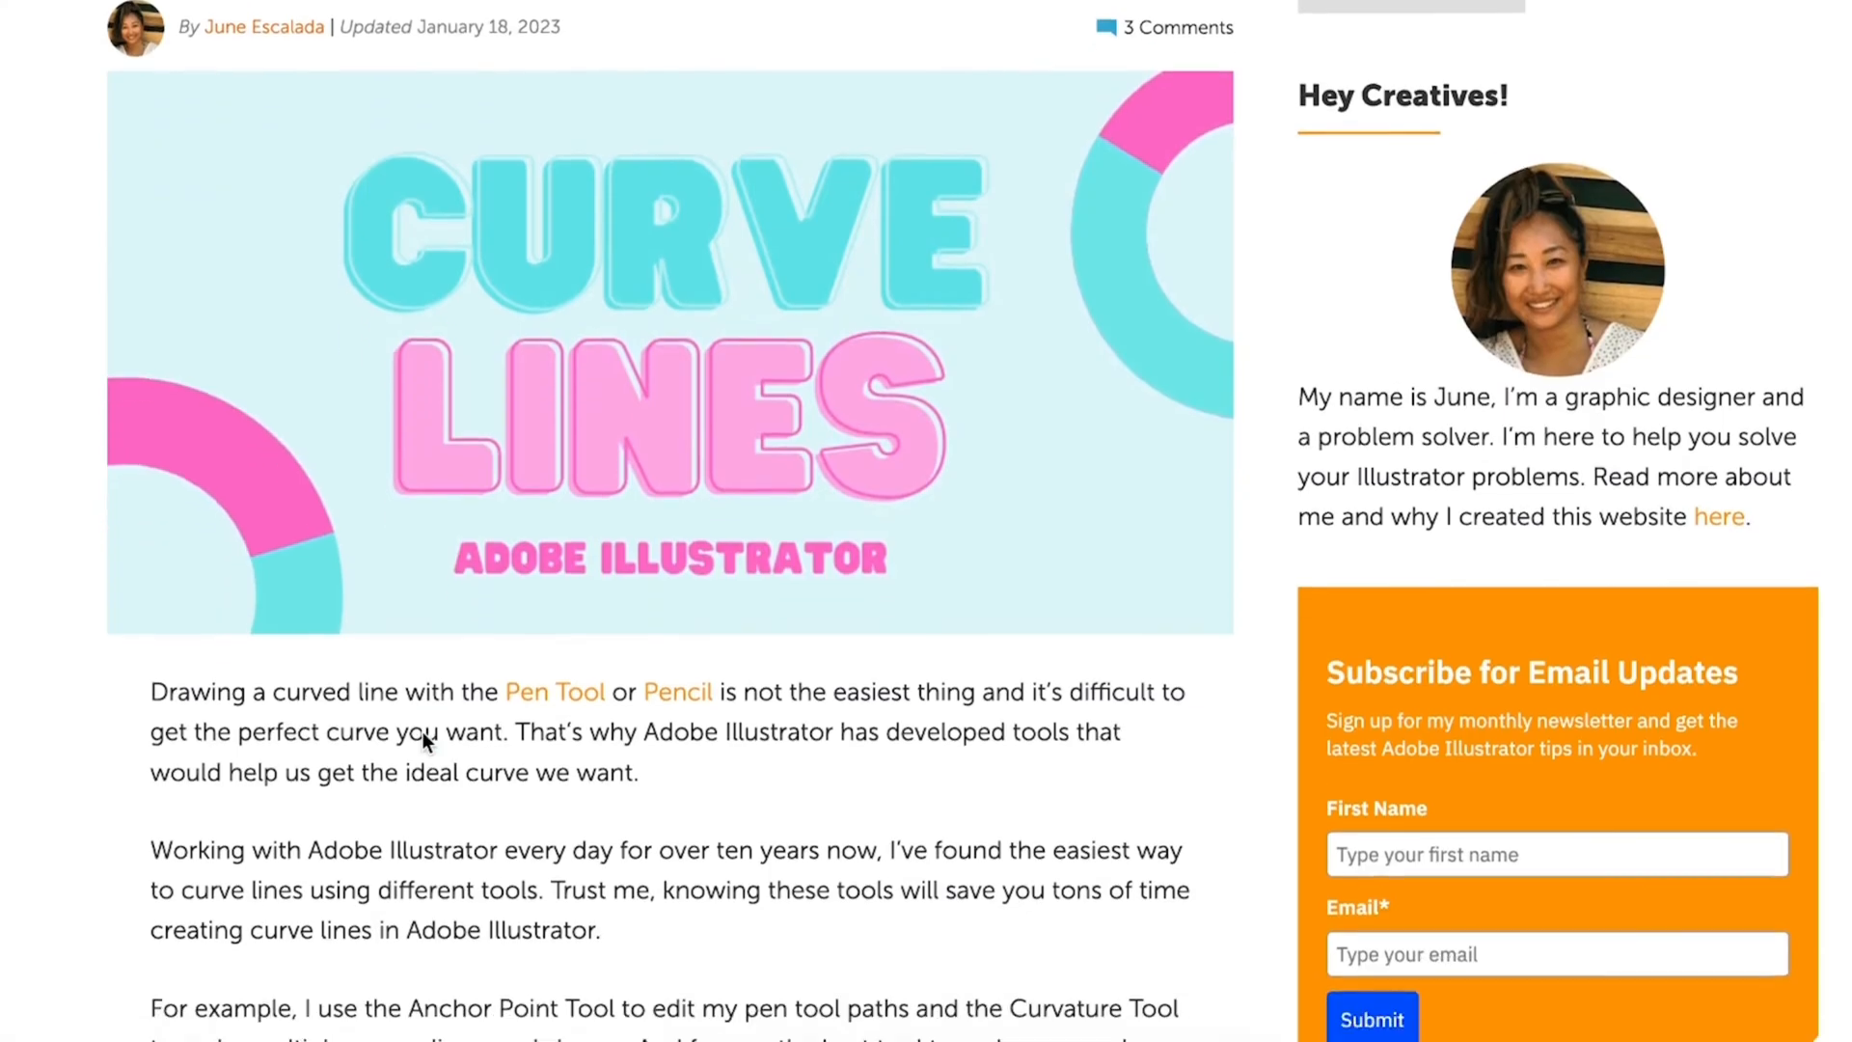
scroll("down", 3)
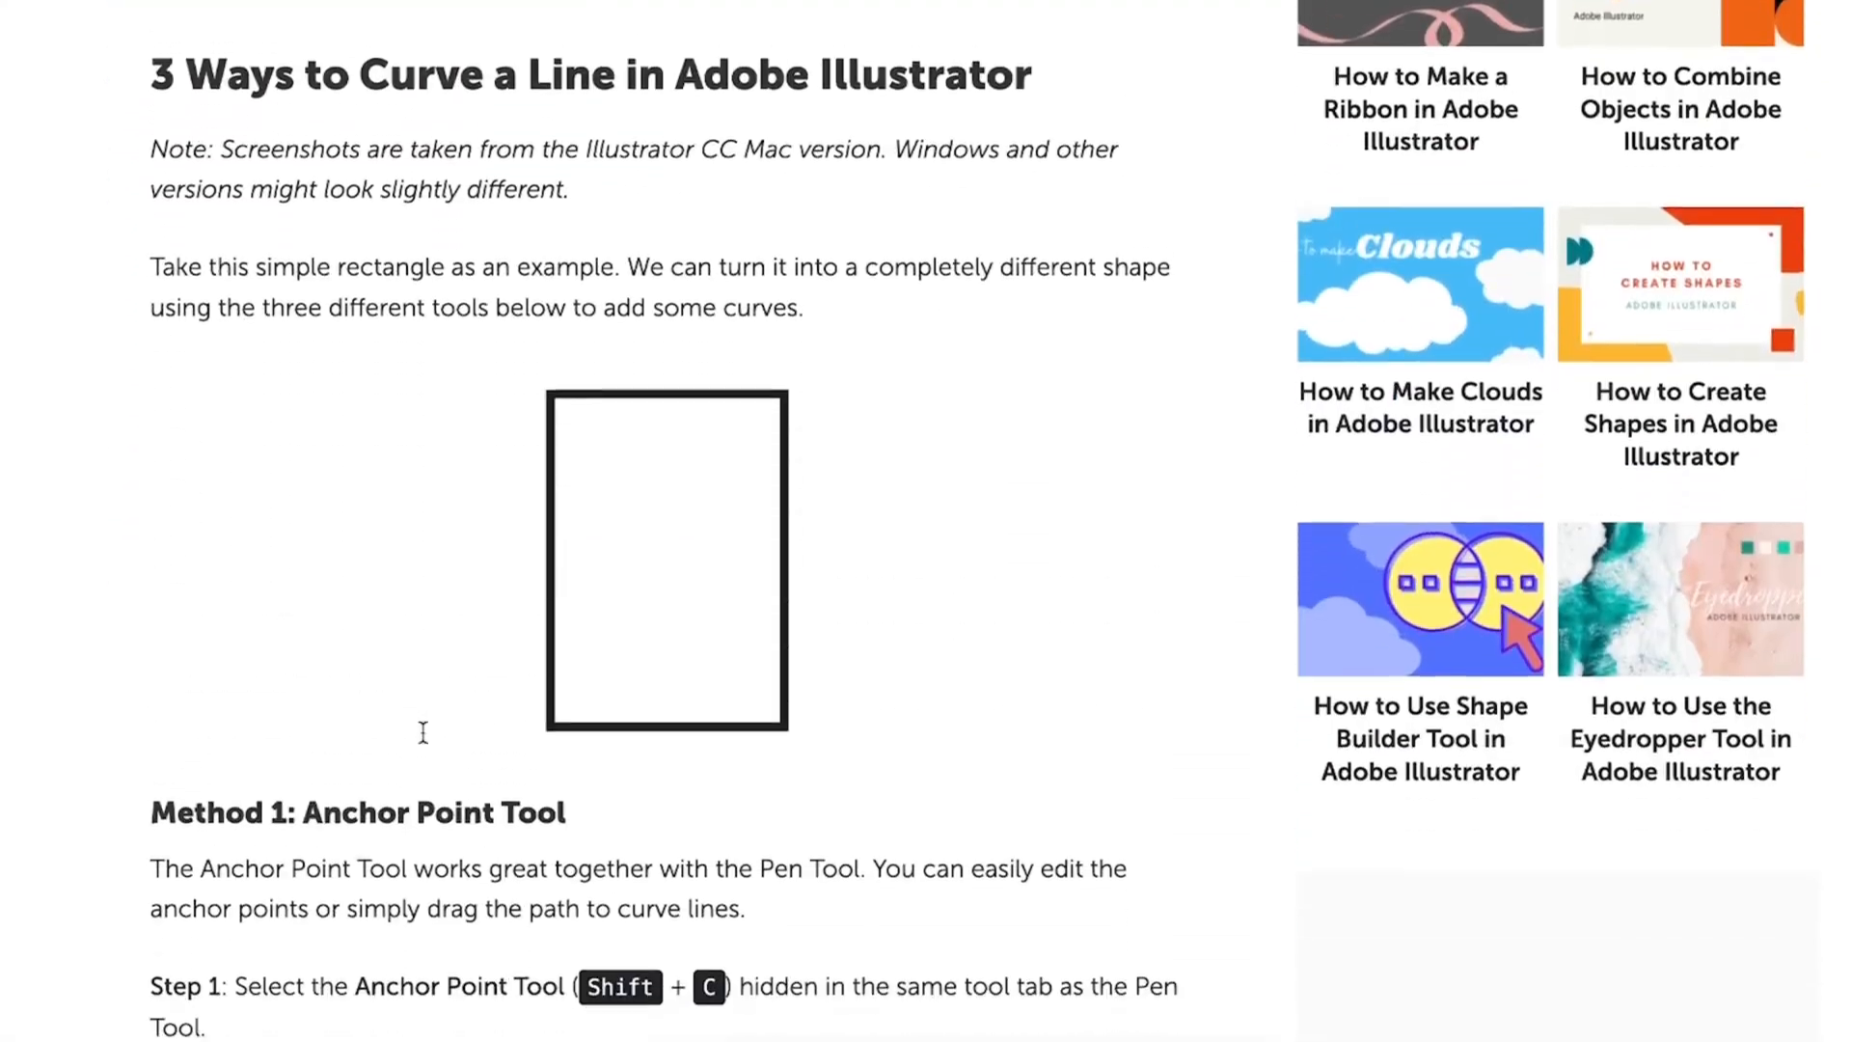
scroll("down", 3)
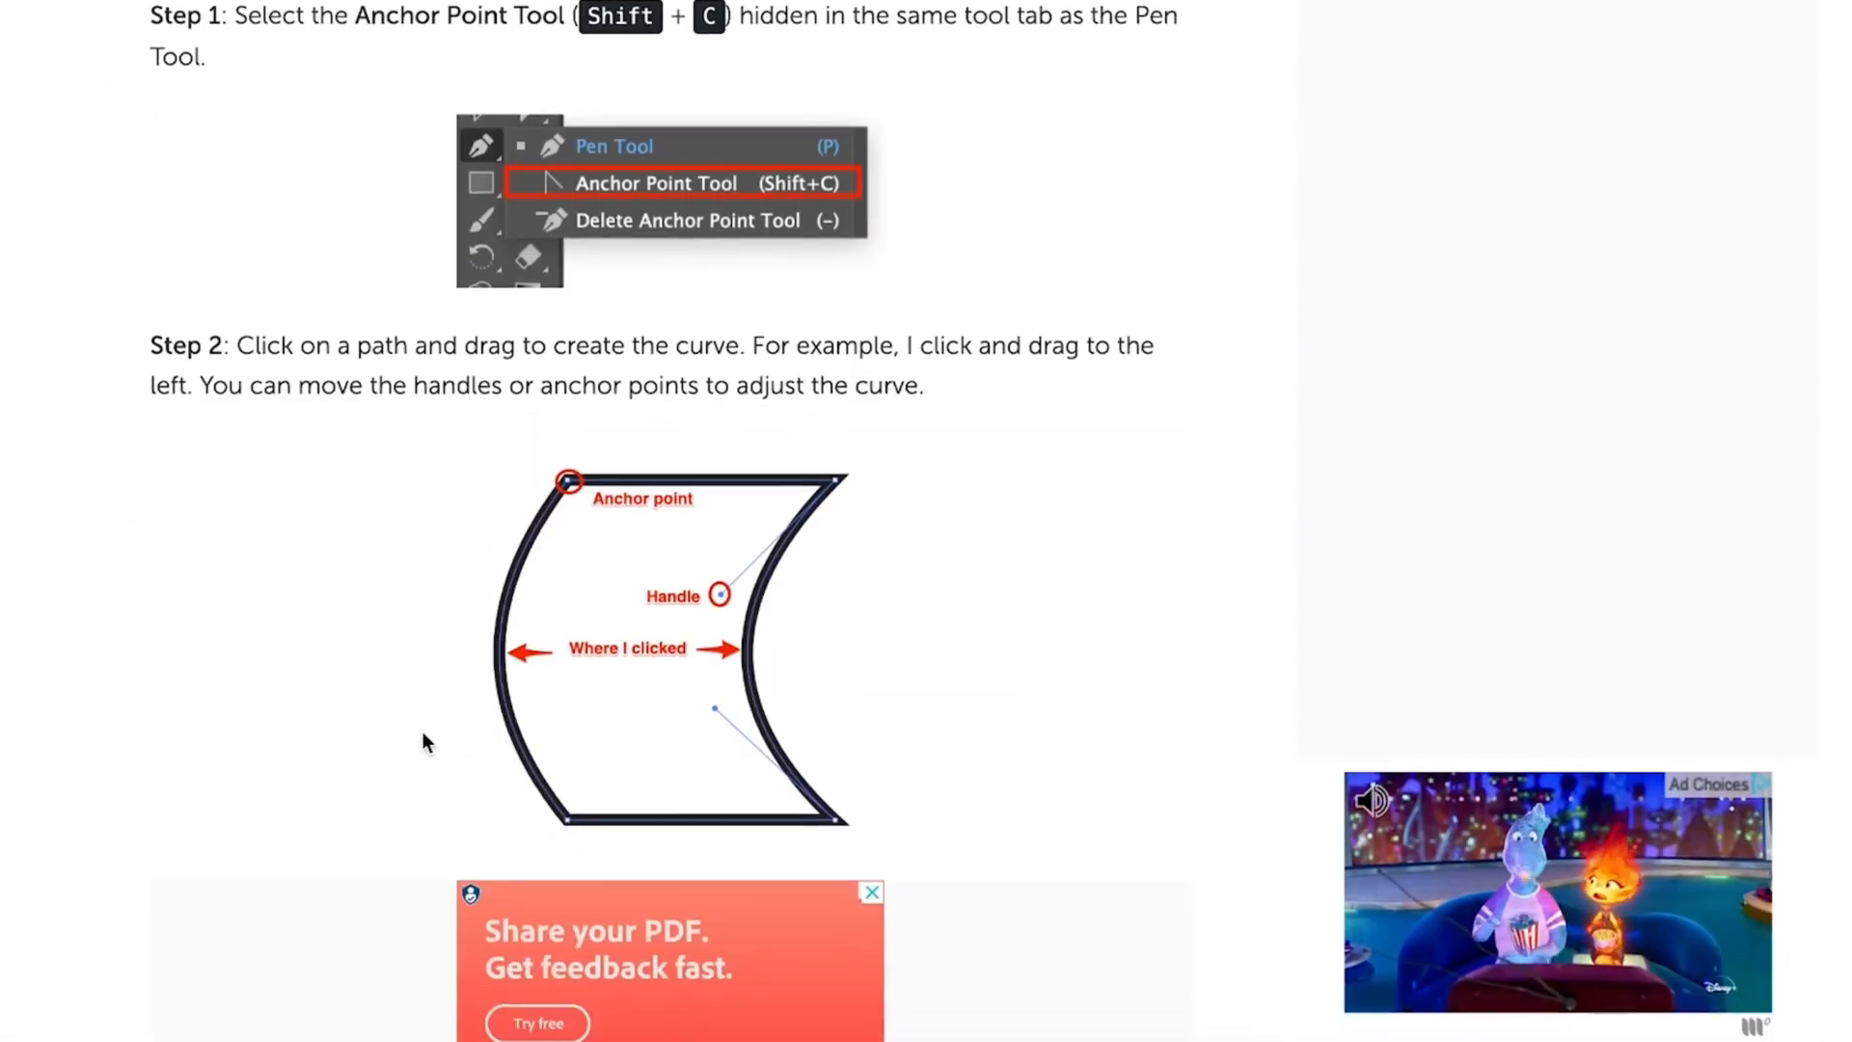
scroll("down", 3)
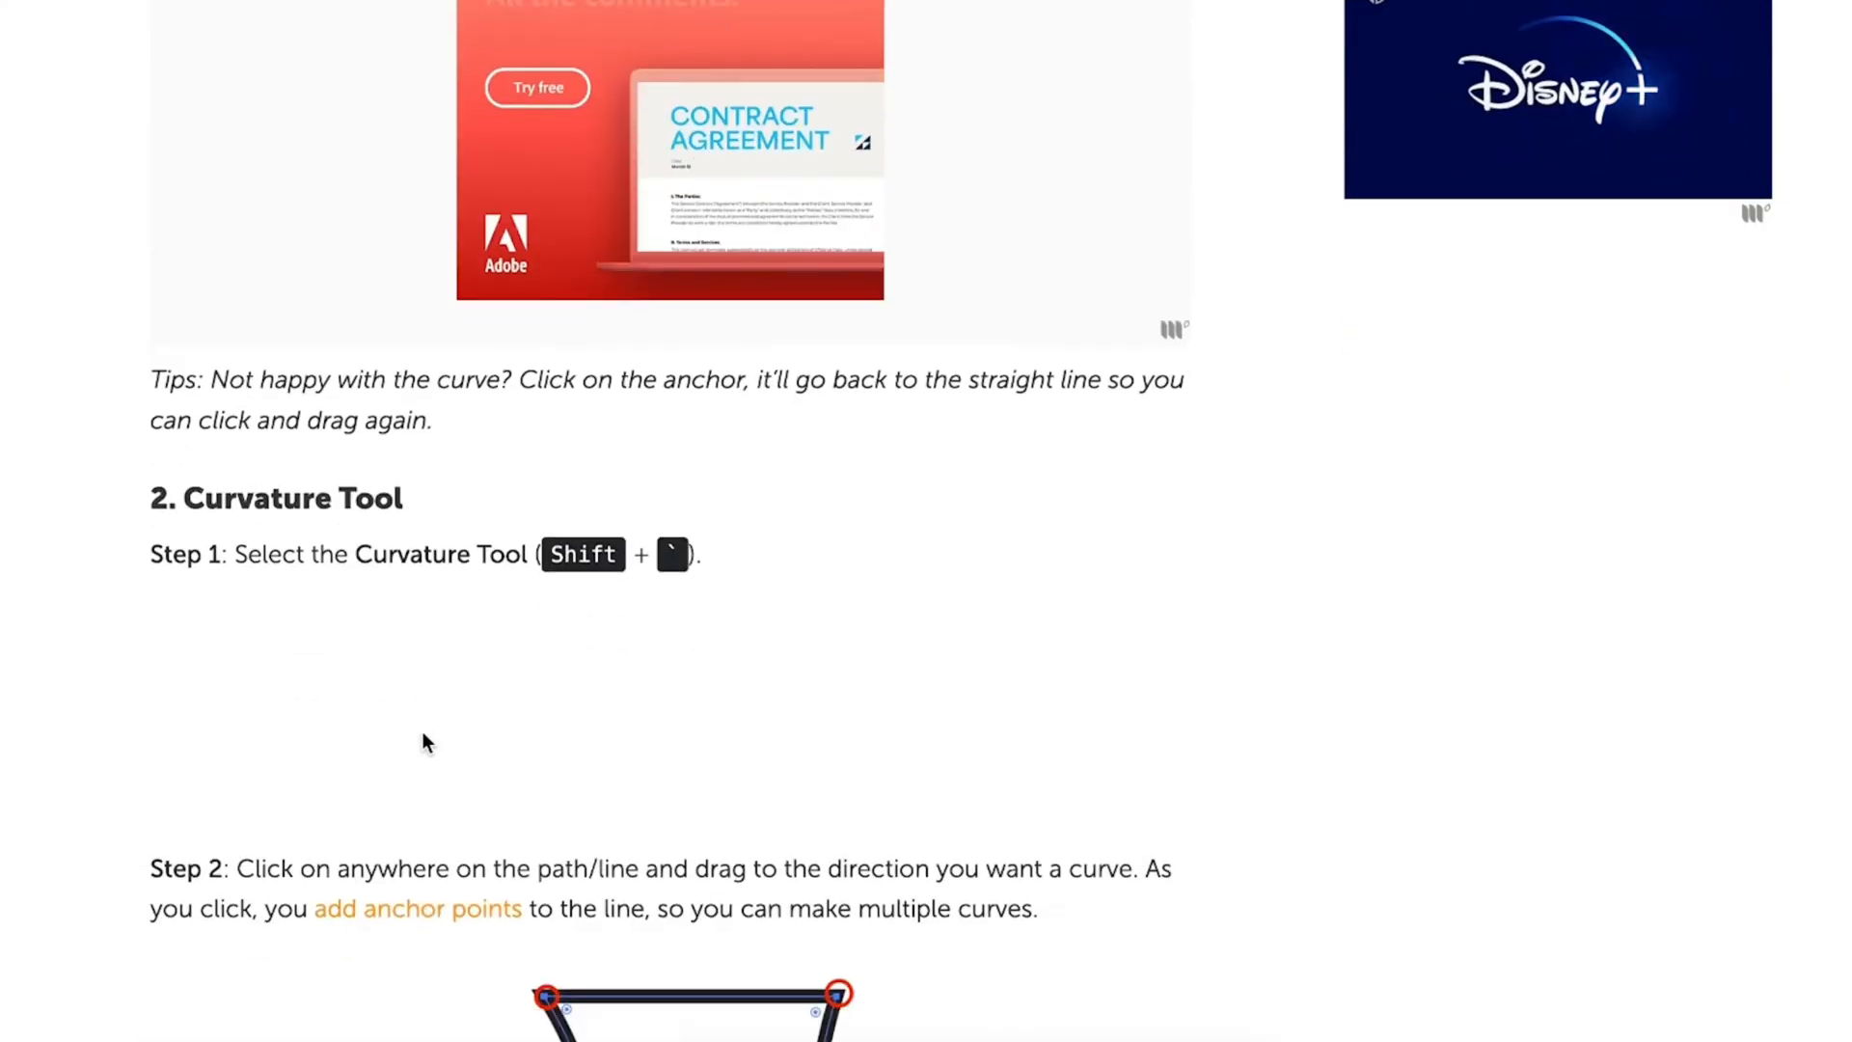